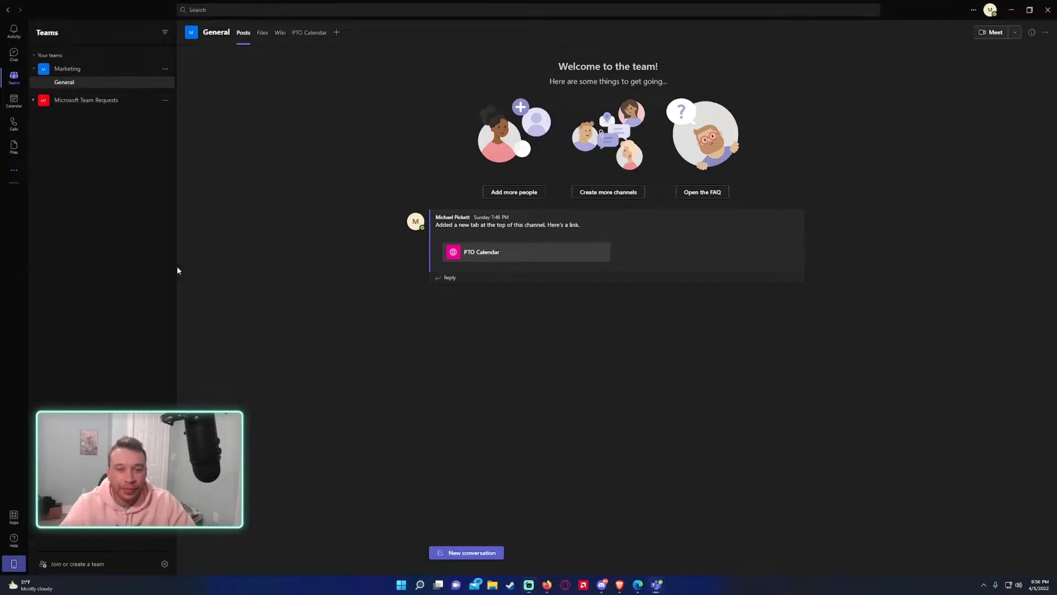
mouse_move(112, 78)
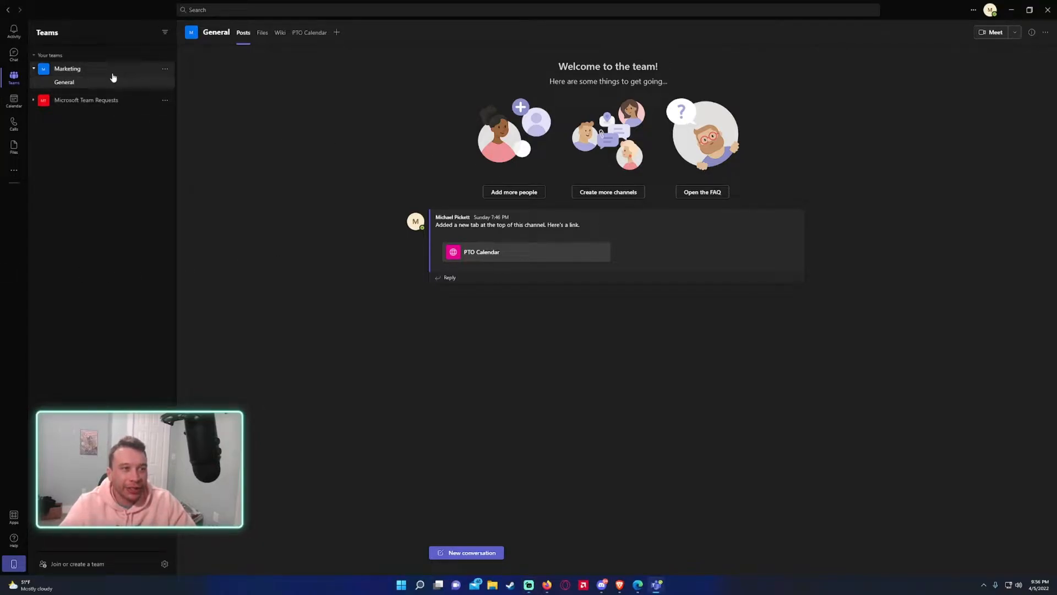
mouse_move(164, 68)
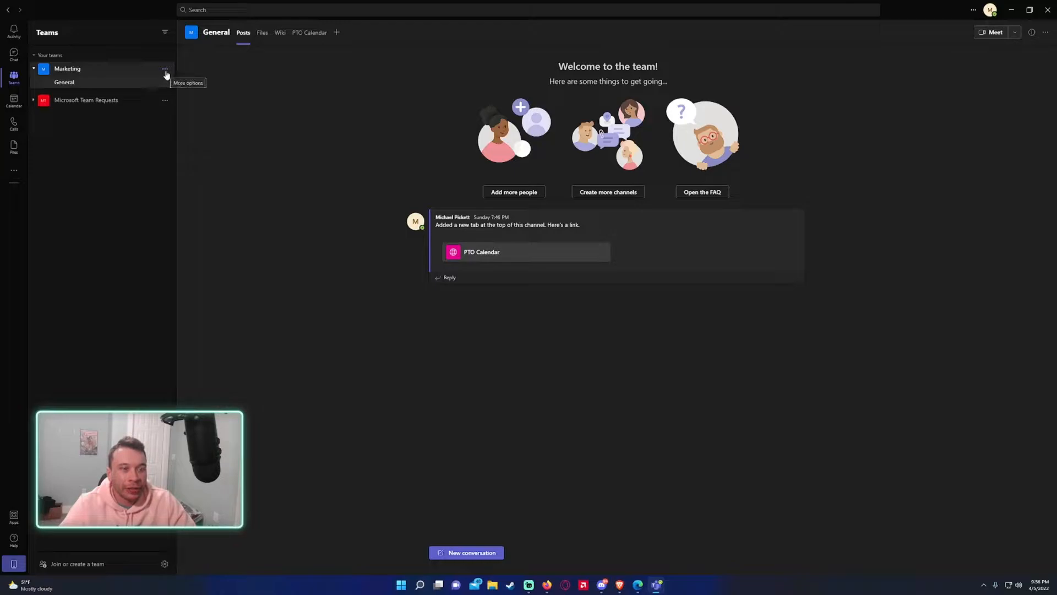
mouse_move(378, 252)
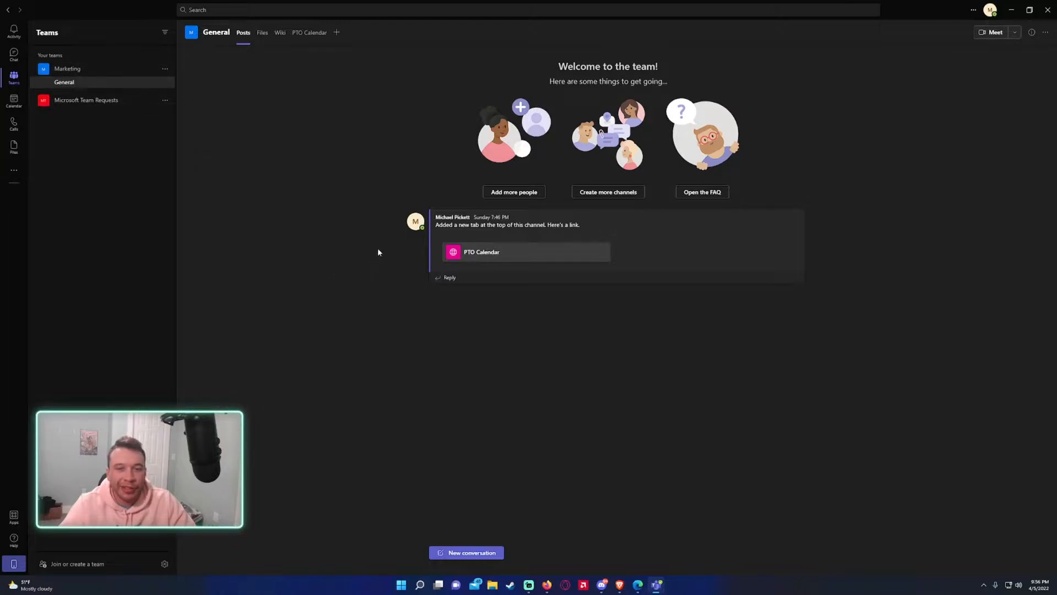
mouse_move(113, 88)
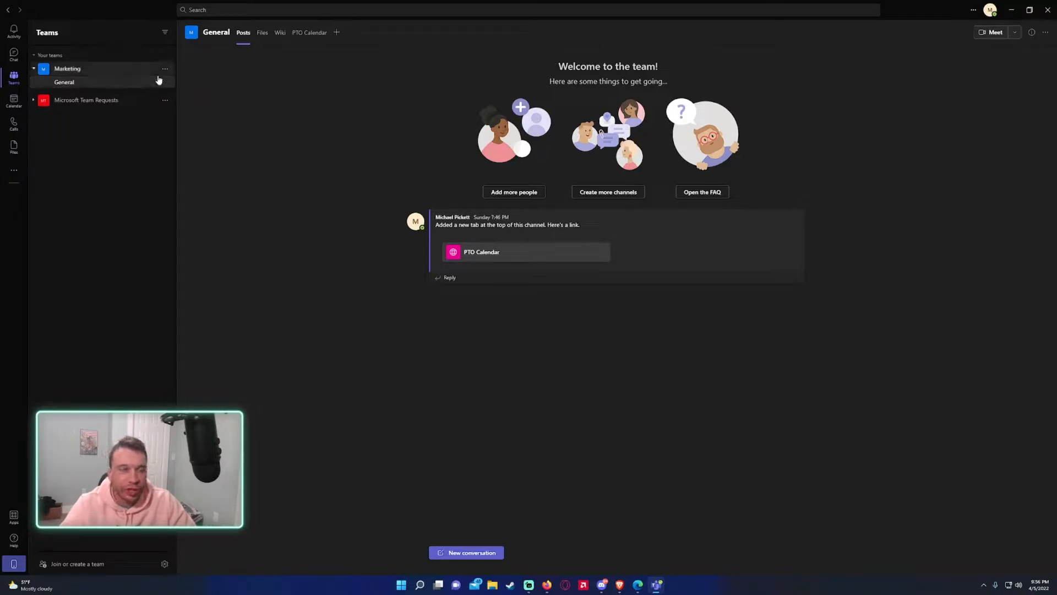
- Add a Marketing channel 'Notifications' for Microsoft Form notifications, shown automatically to everyone
left_click(165, 69)
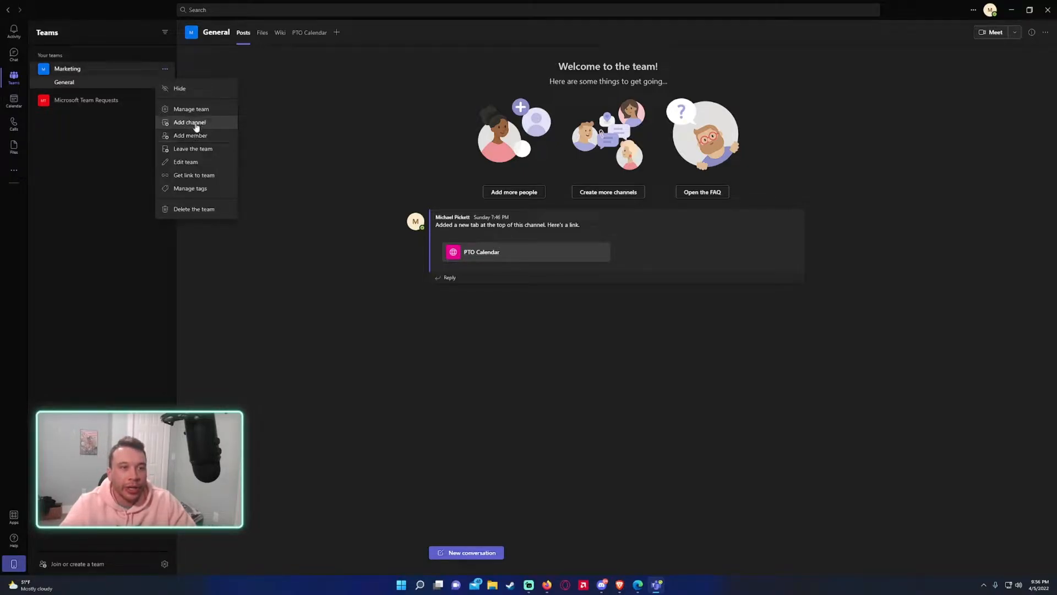
left_click(190, 122)
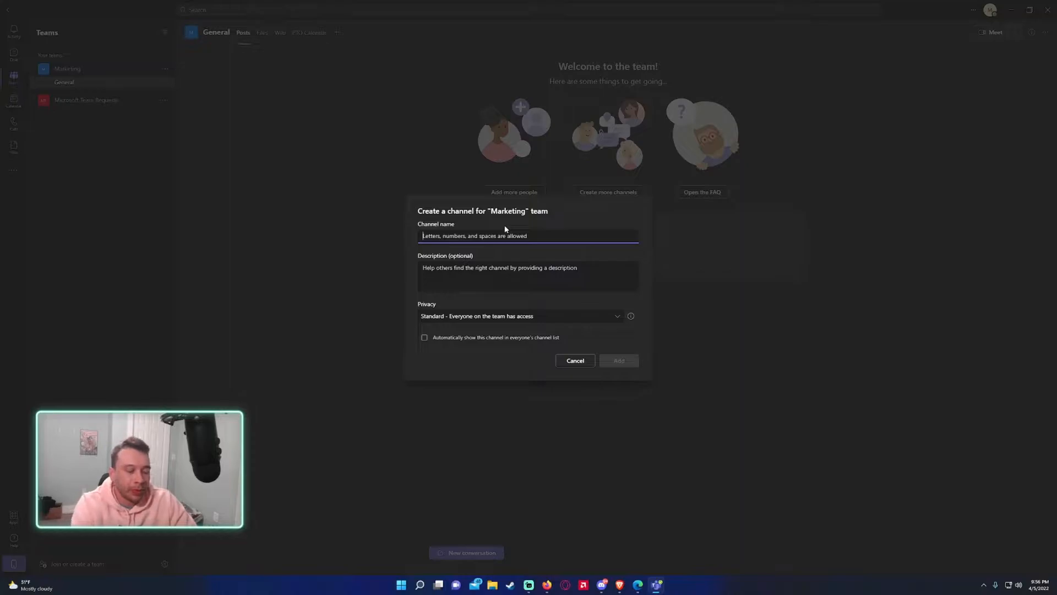
type("Notification")
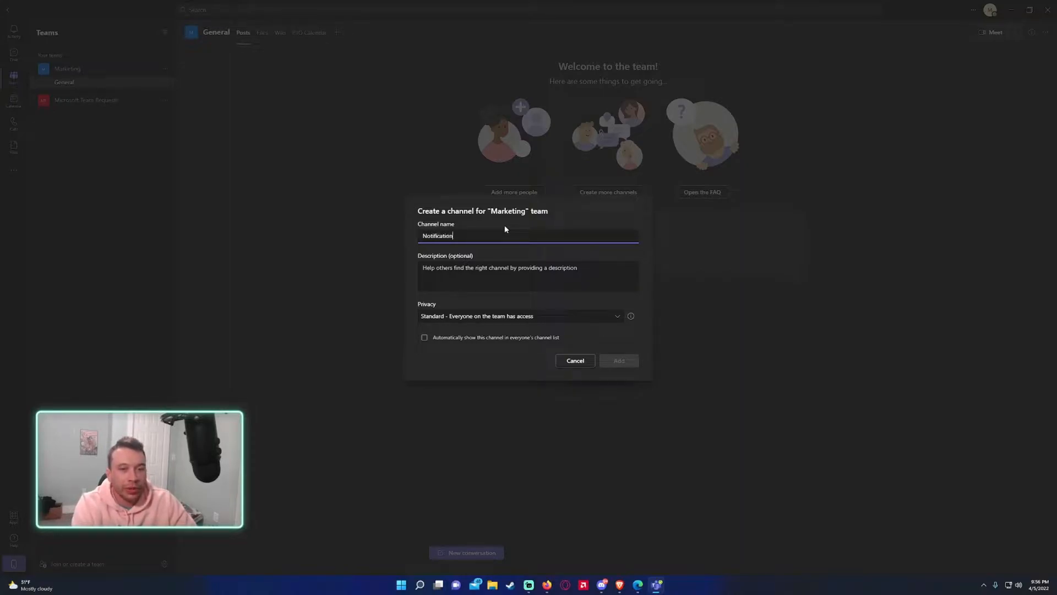
type("s")
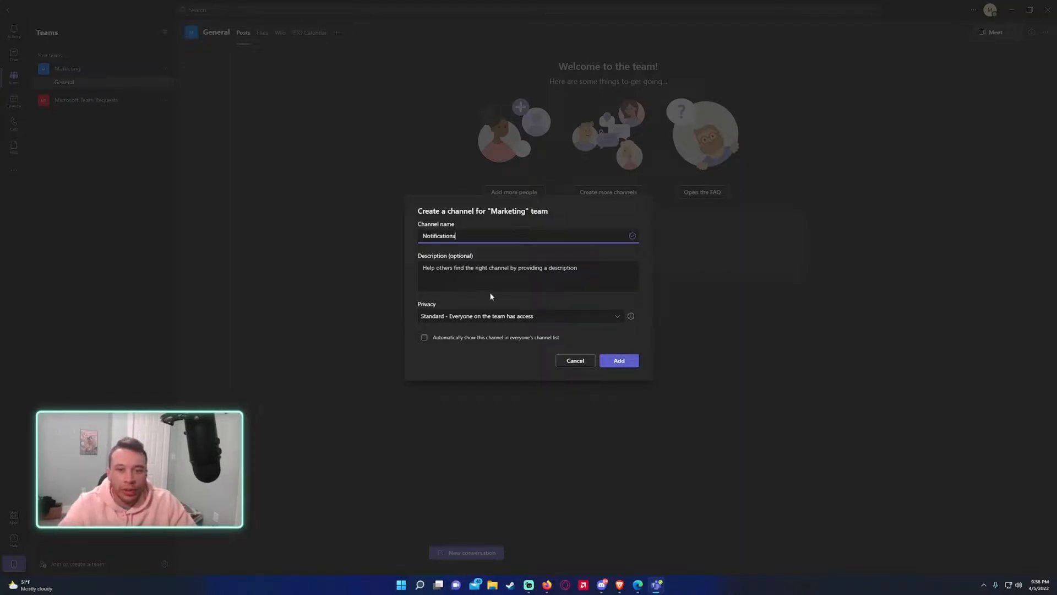
type("This is t")
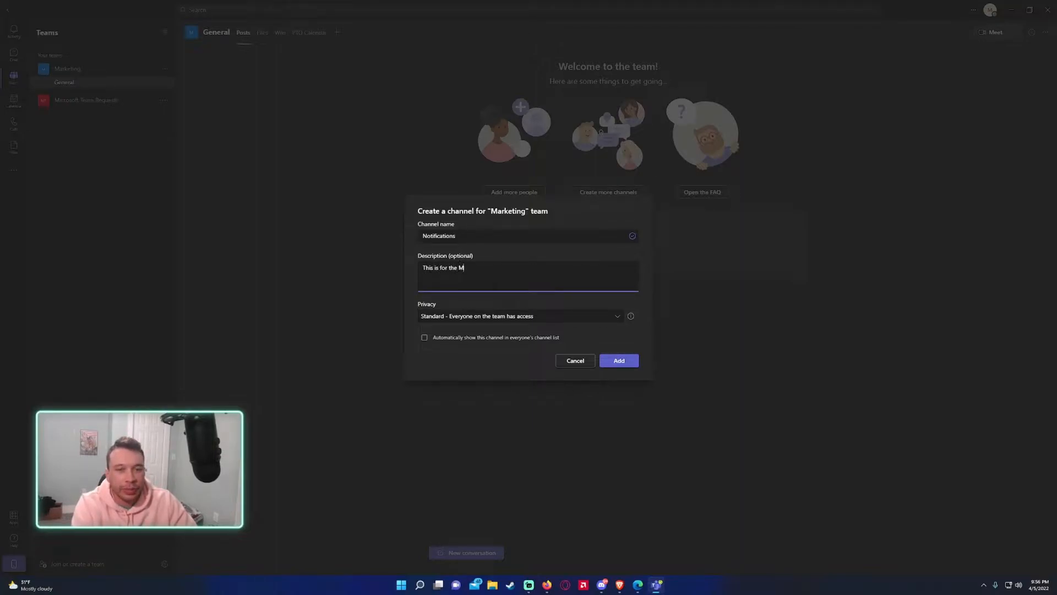
type("icrosoft Form")
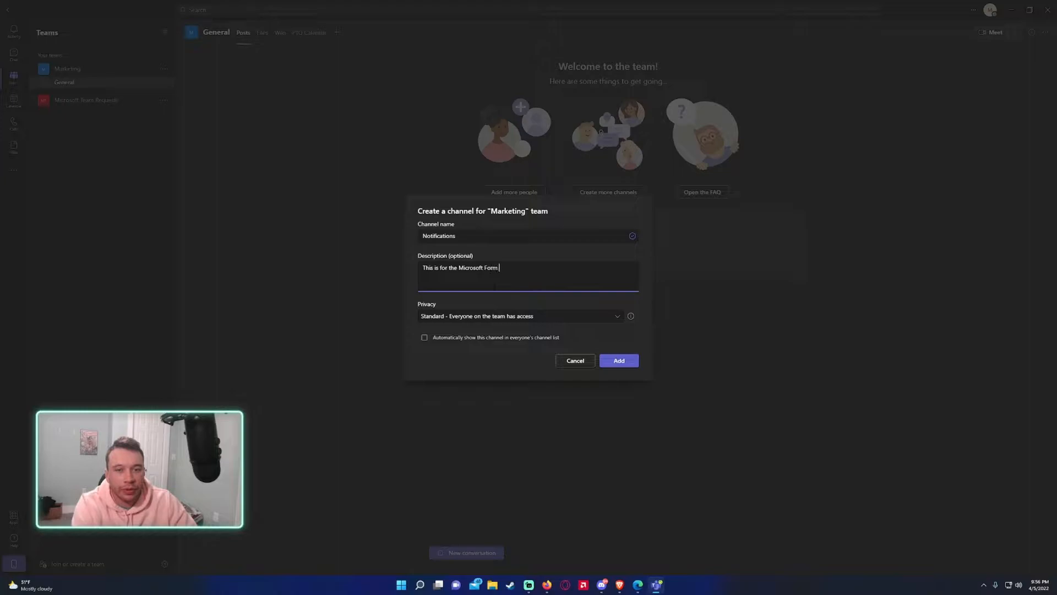
type("notifc")
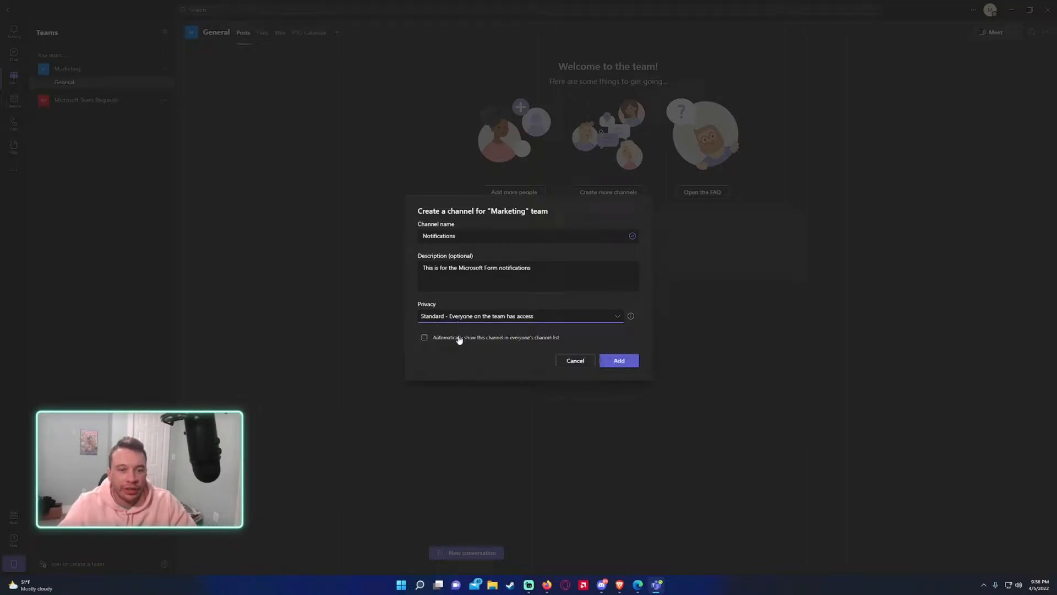
mouse_move(511, 329)
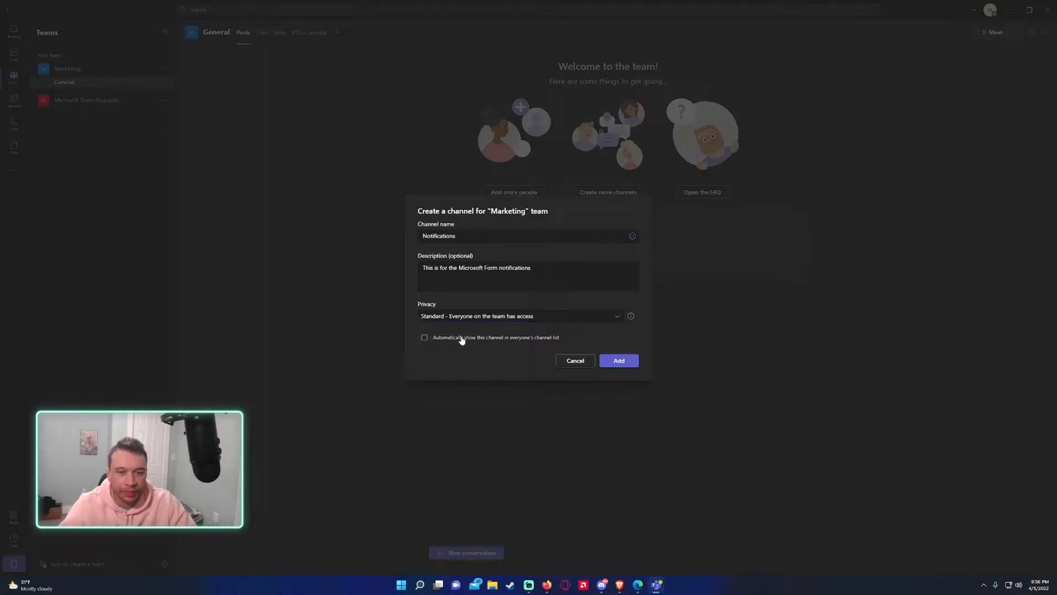
left_click(424, 337)
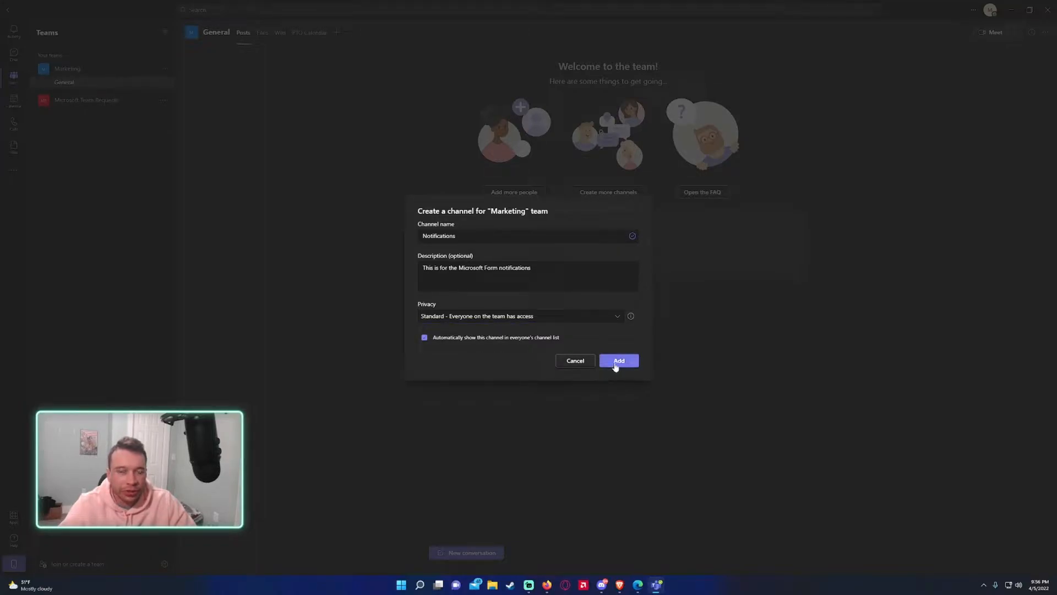
left_click(618, 360)
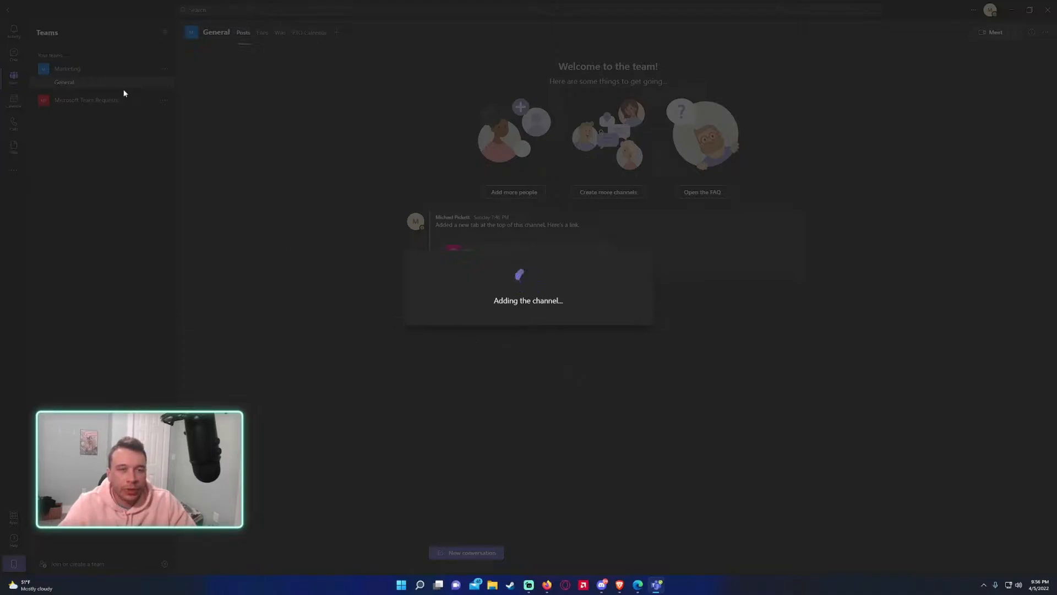
- Open the Marketing team's Notifications channel, then switch to Microsoft Forms in the browser
left_click(70, 93)
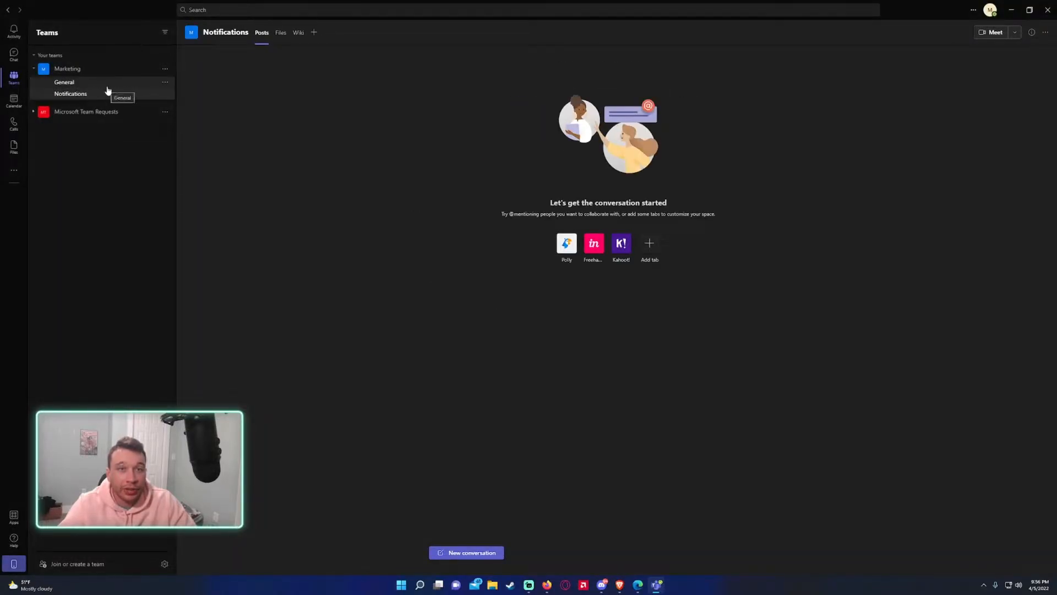
left_click(64, 82)
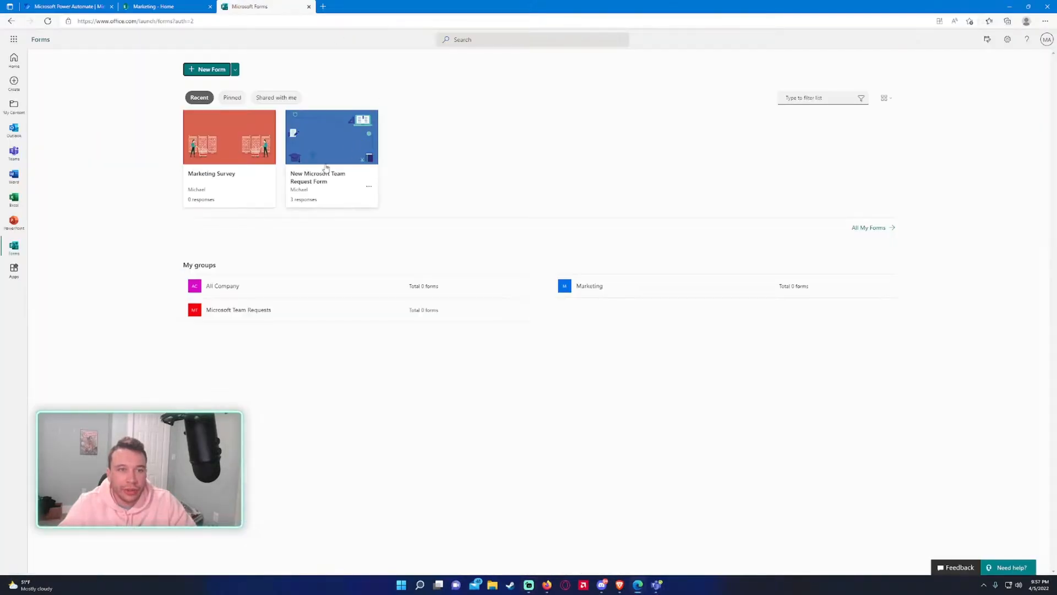
- Open the Marketing Survey form, review its three questions, and switch to Power Automate
left_click(229, 137)
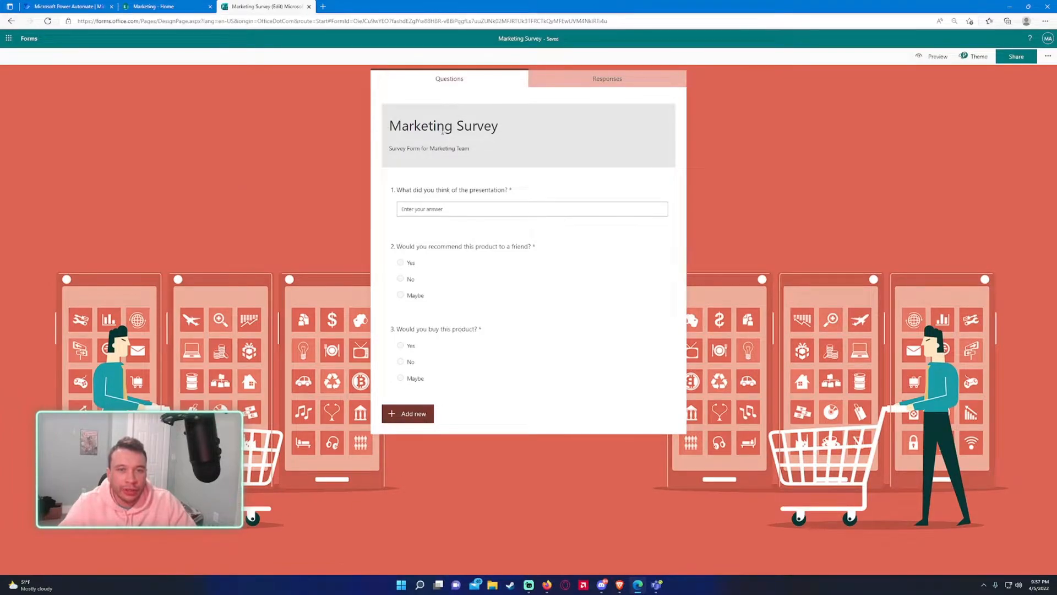
left_click(531, 199)
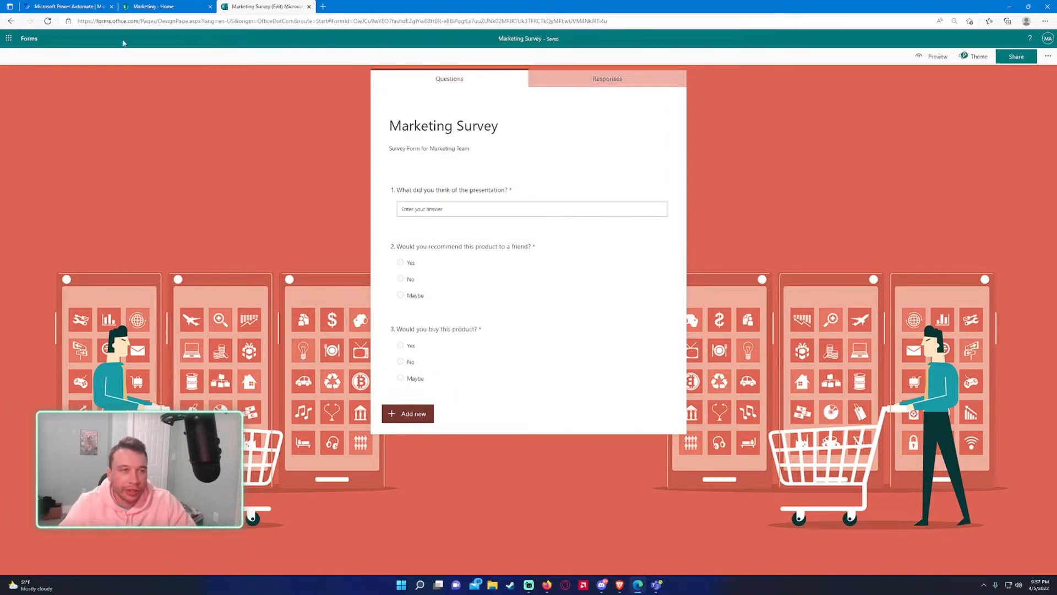
mouse_move(169, 84)
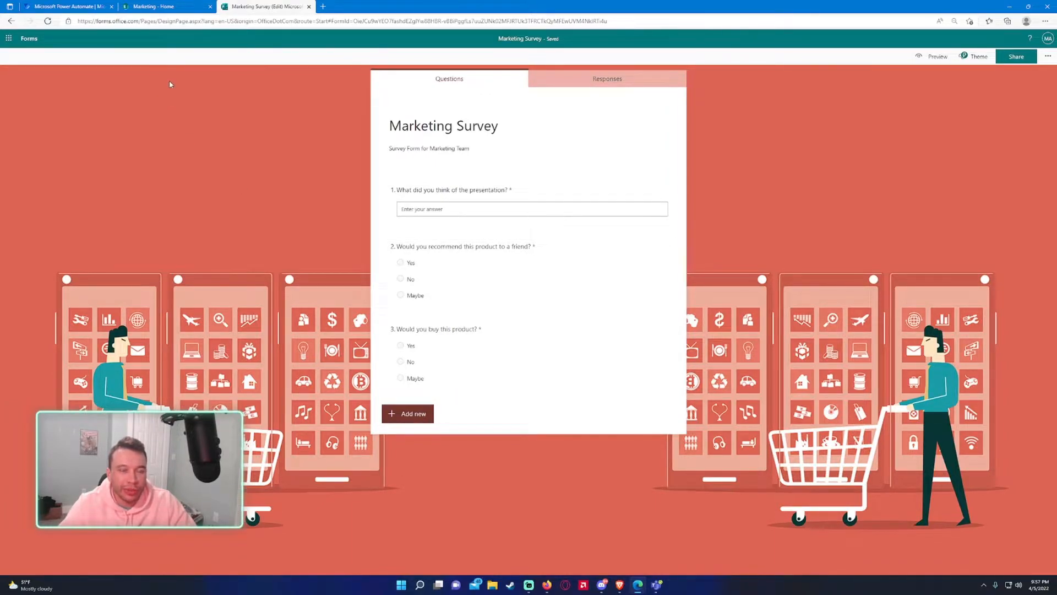
mouse_move(156, 51)
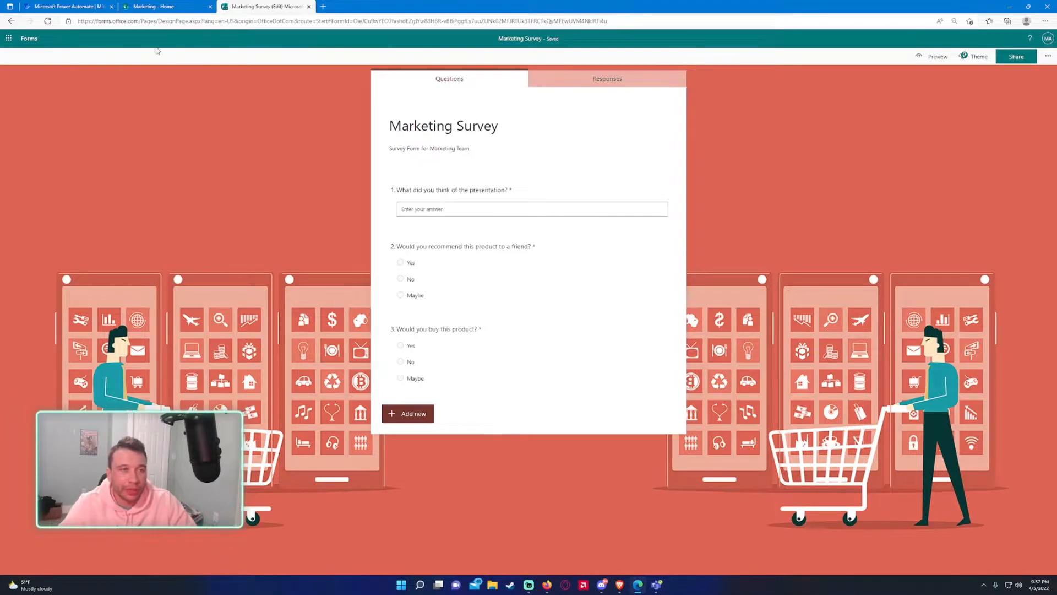
left_click(166, 6)
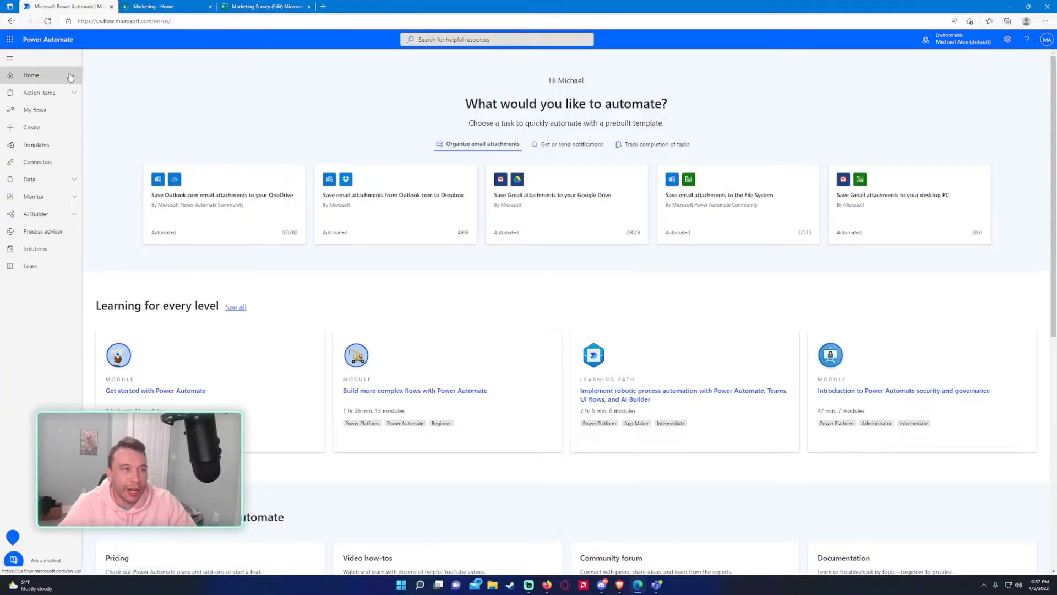
mouse_move(54, 127)
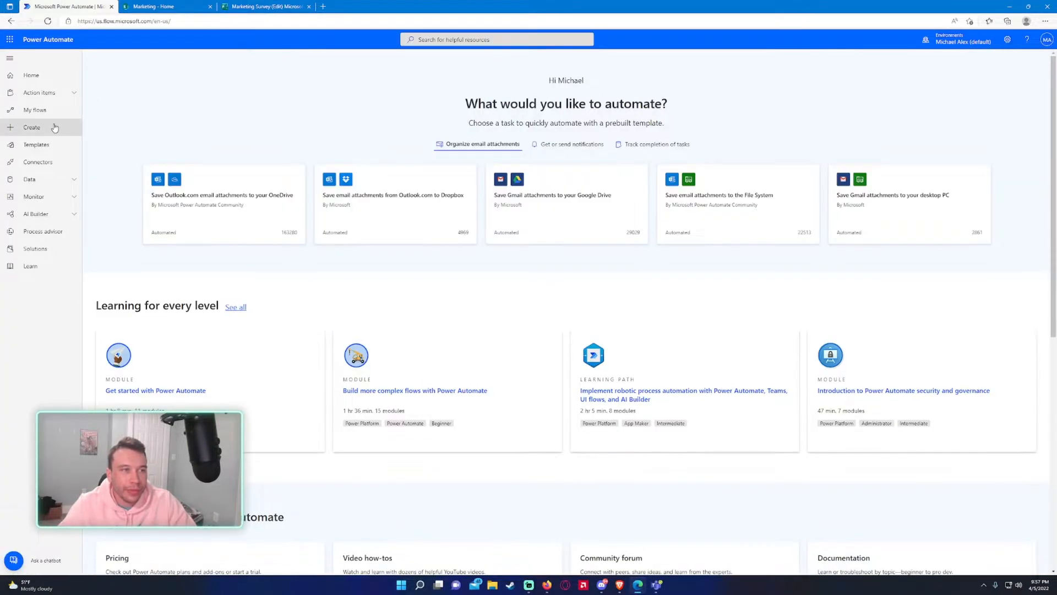
- Go to Create to begin a new automated cloud flow
left_click(32, 127)
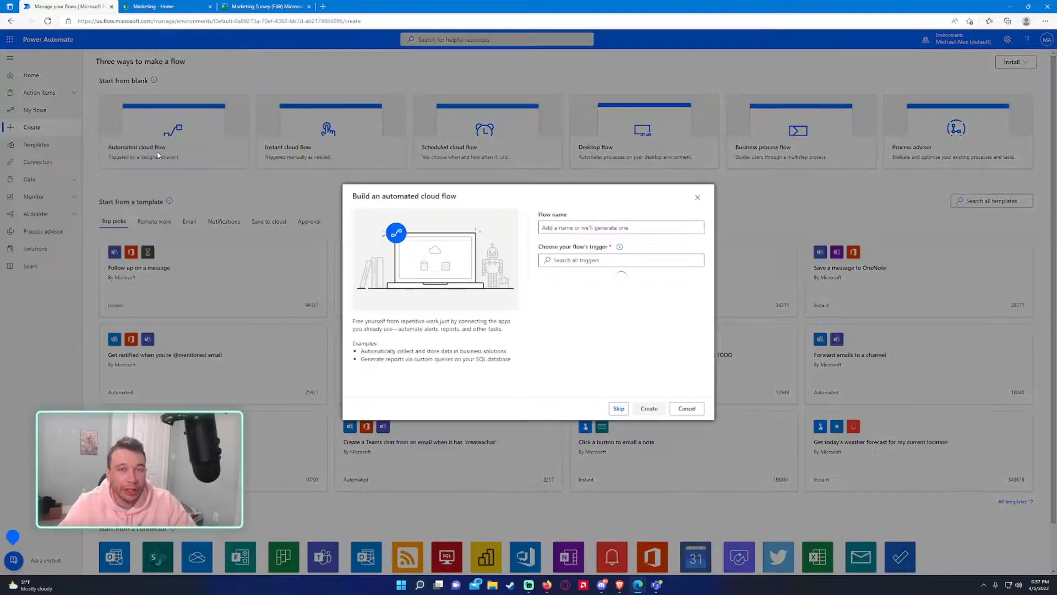
- Create flow 'Form Submission to Team Notification' with the Forms 'When a new response is submitted' trigger
left_click(619, 261)
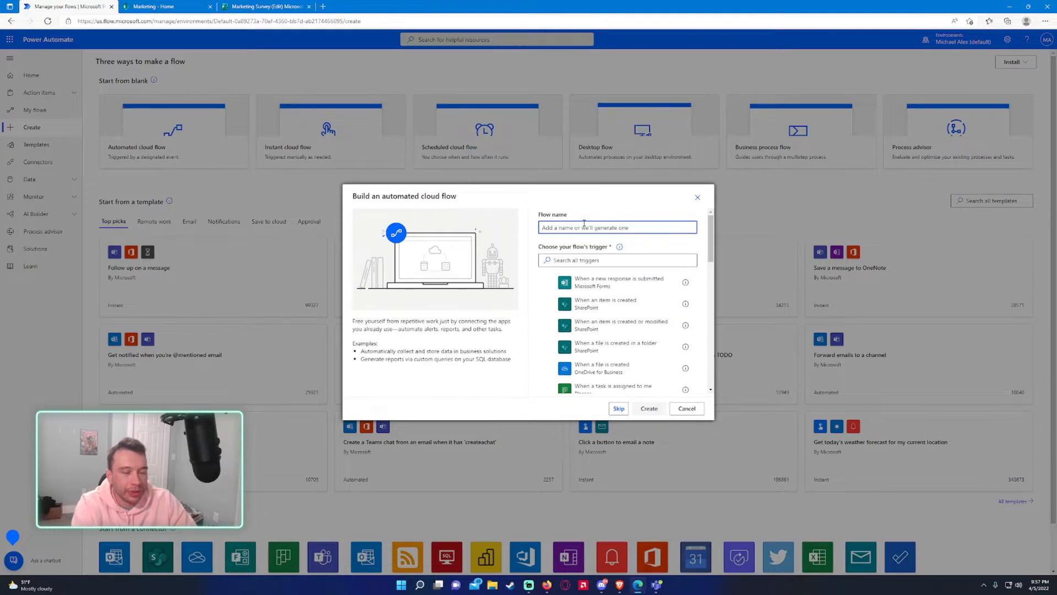
type("Form Submission")
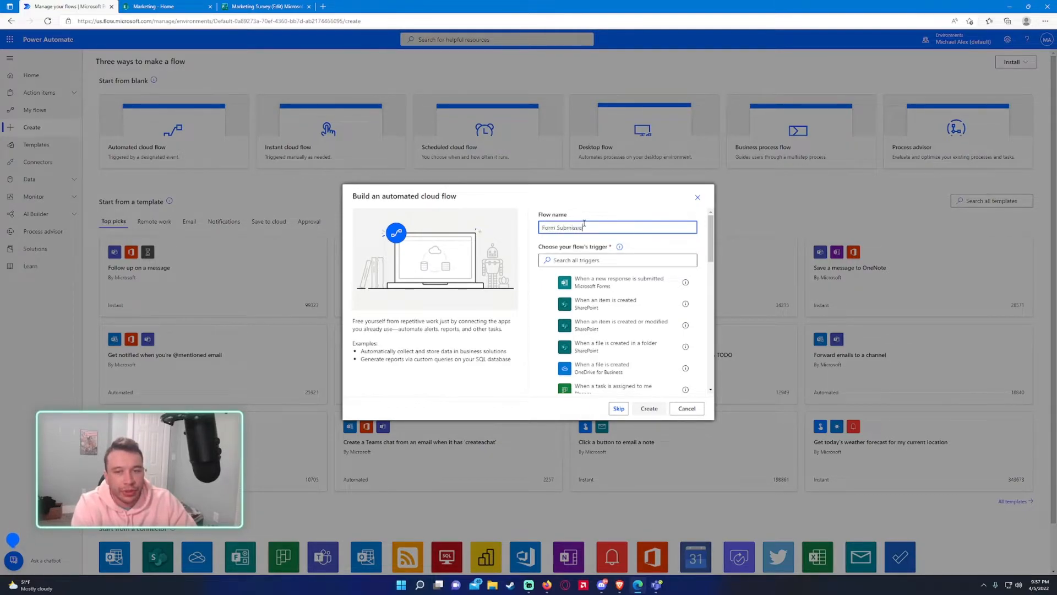
type("to Team")
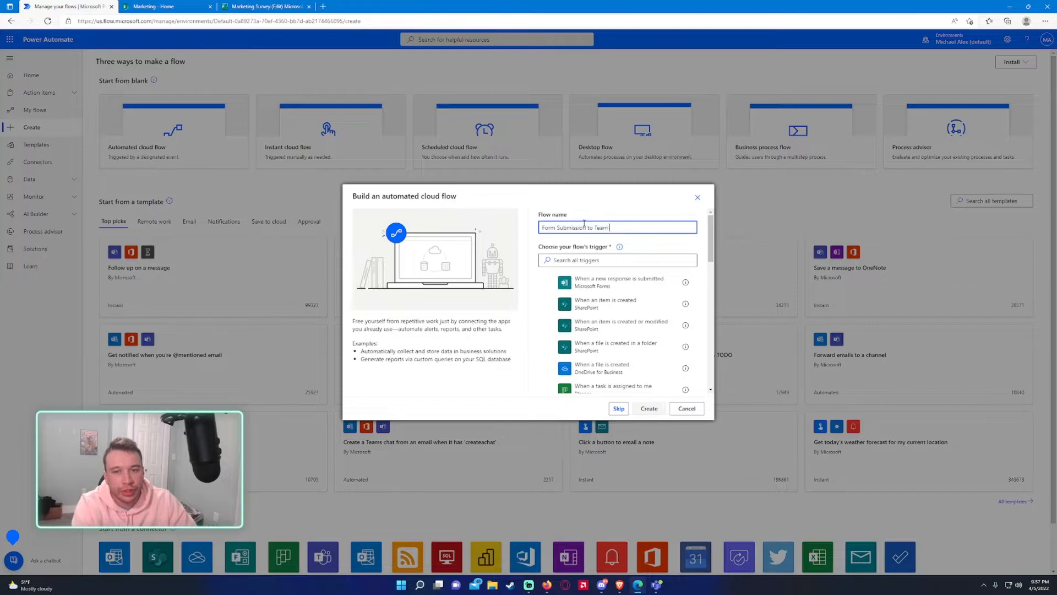
type("Notification")
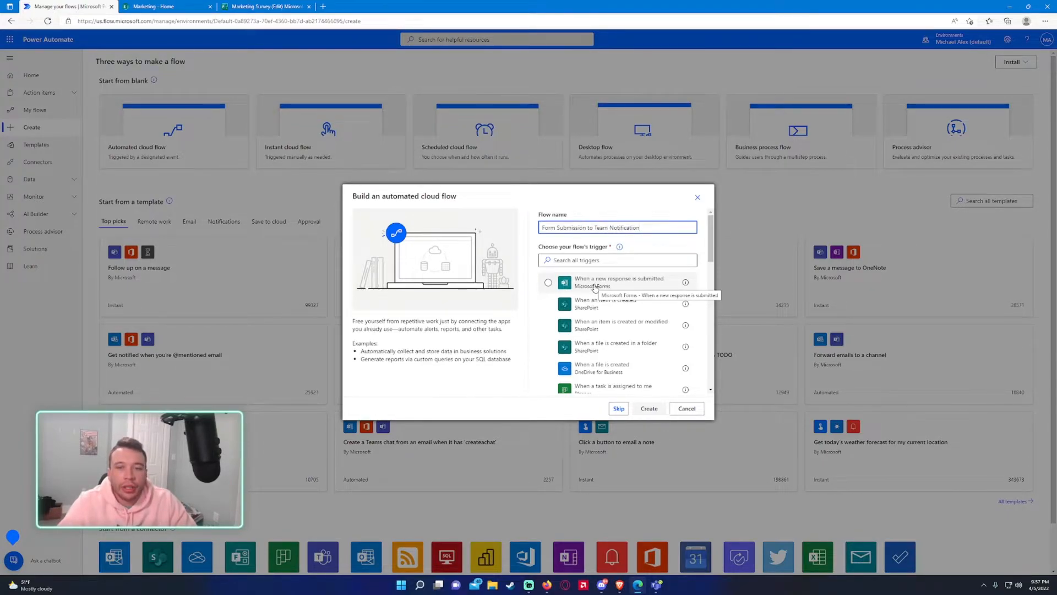
left_click(547, 282)
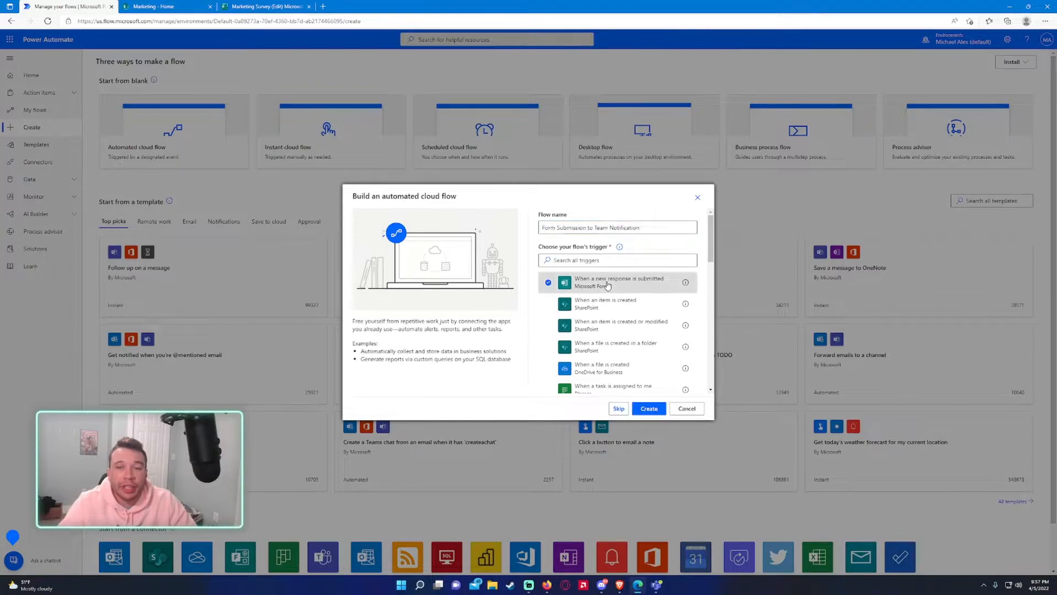
left_click(648, 409)
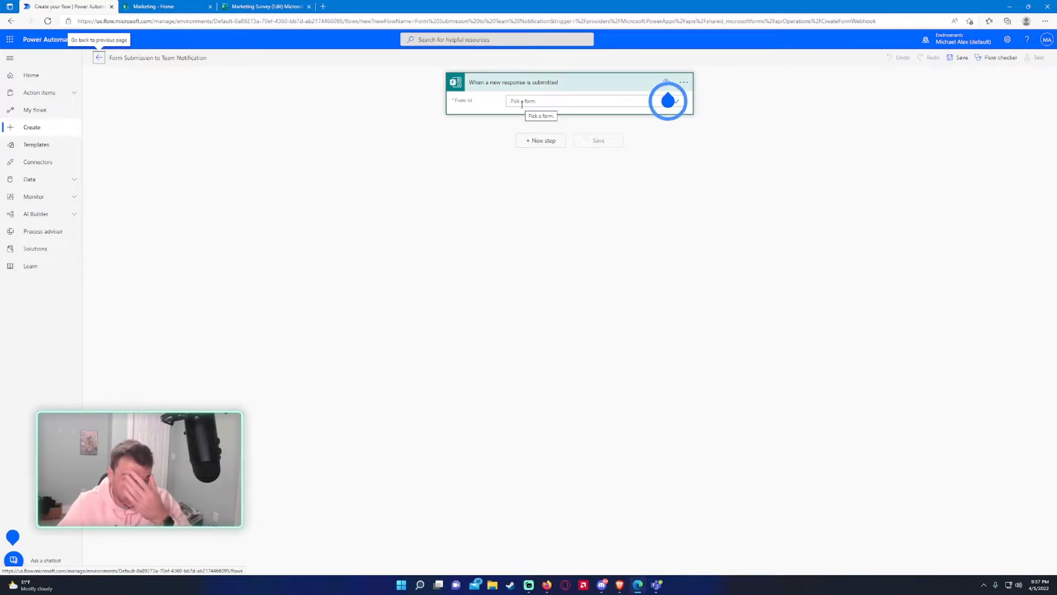
- Set the trigger's form to Marketing Survey and add a new step
left_click(577, 100)
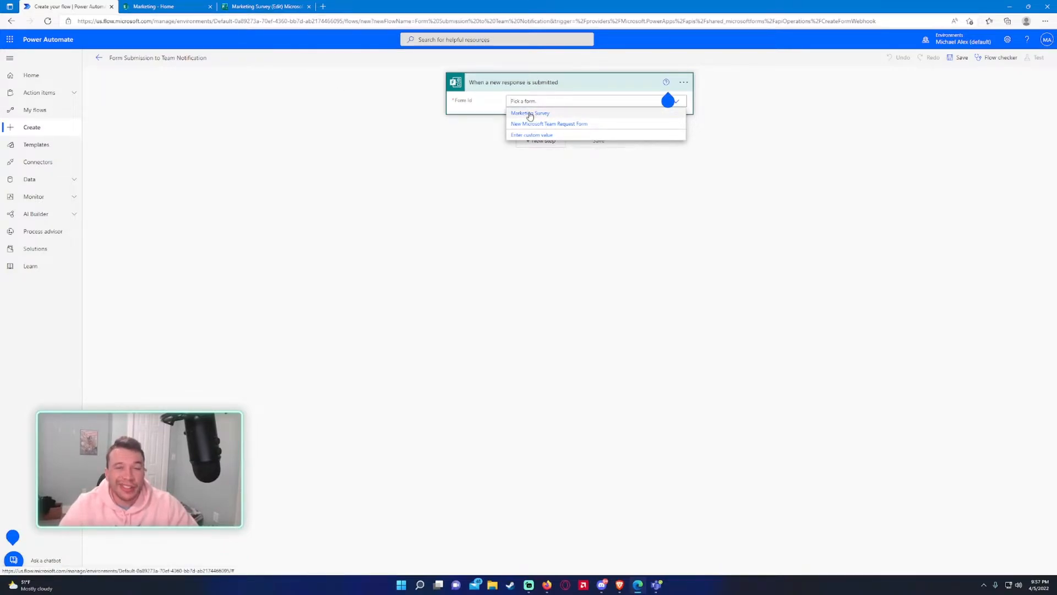
left_click(530, 112)
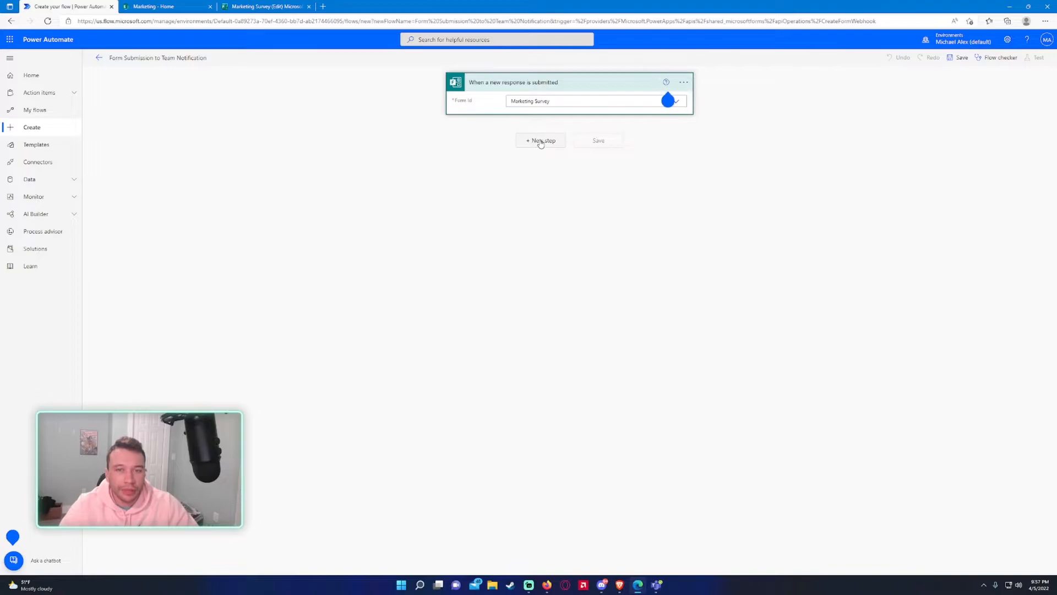
left_click(540, 140)
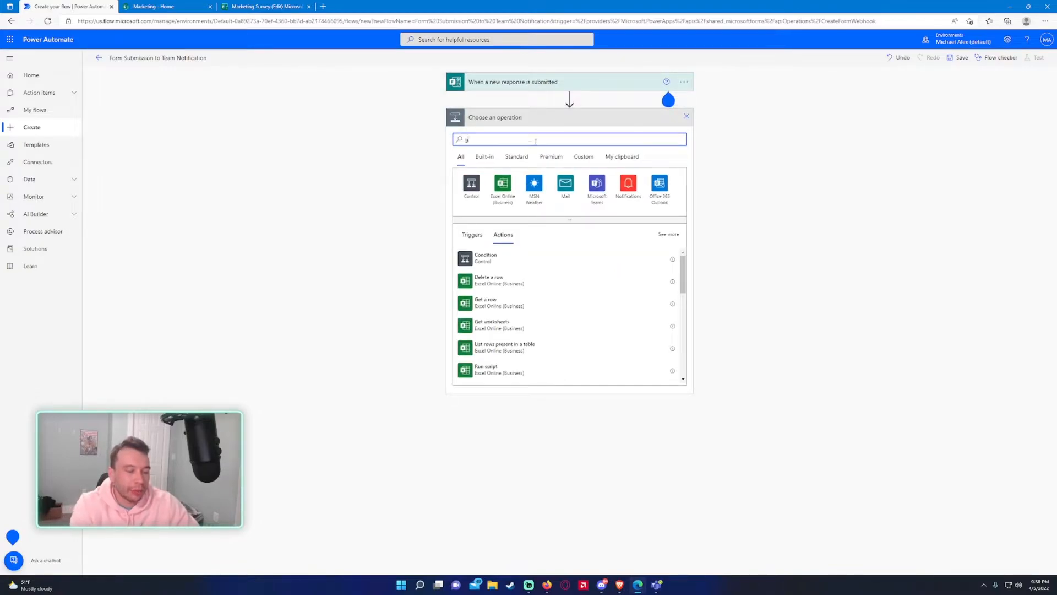
- Add Get response details for the Marketing Survey form, using the trigger's Response Id
type("et response")
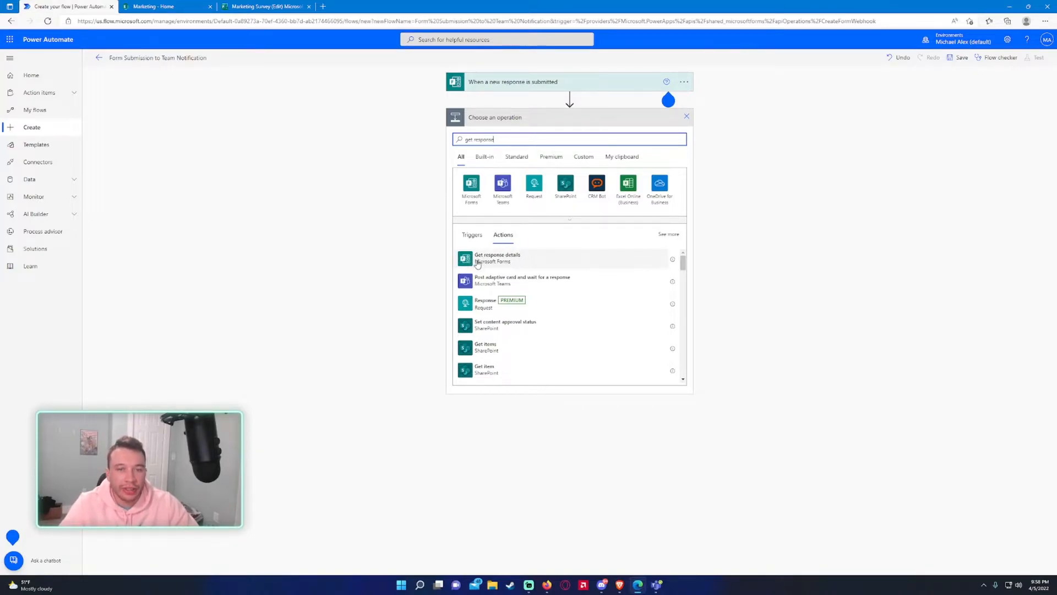
left_click(496, 258)
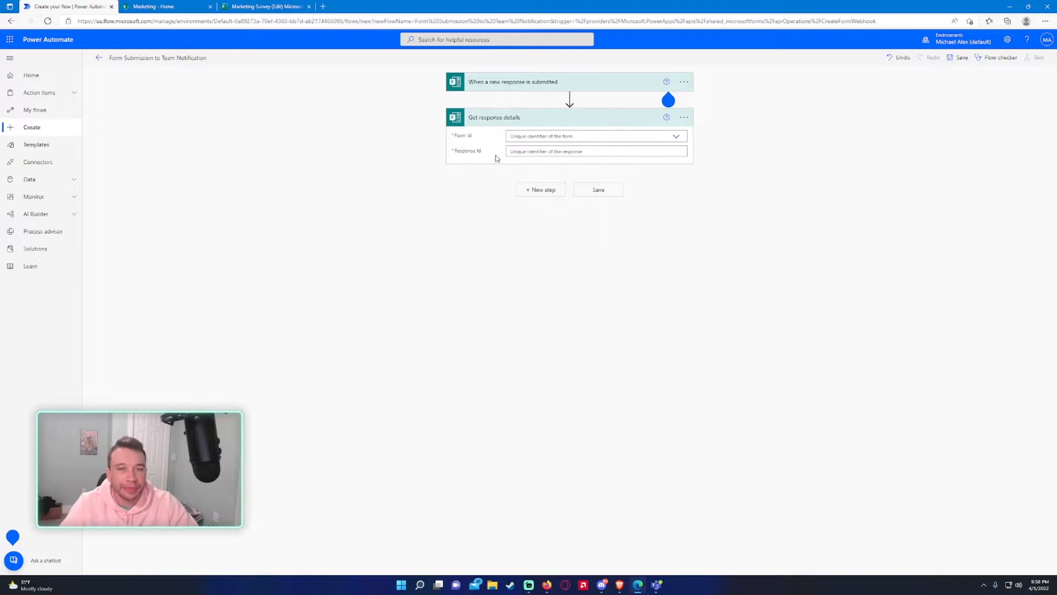
left_click(595, 136)
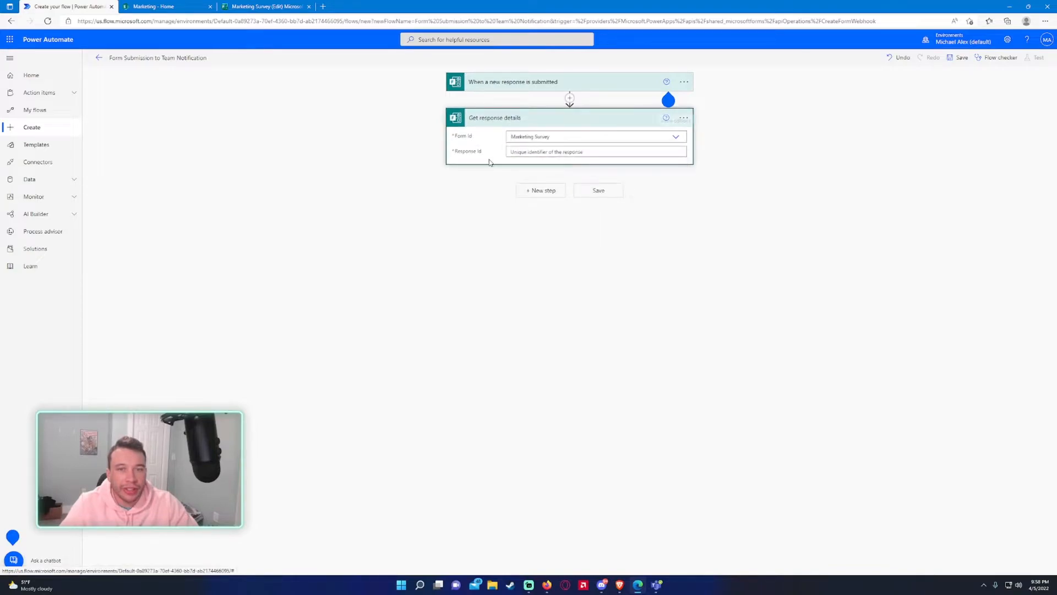
left_click(736, 253)
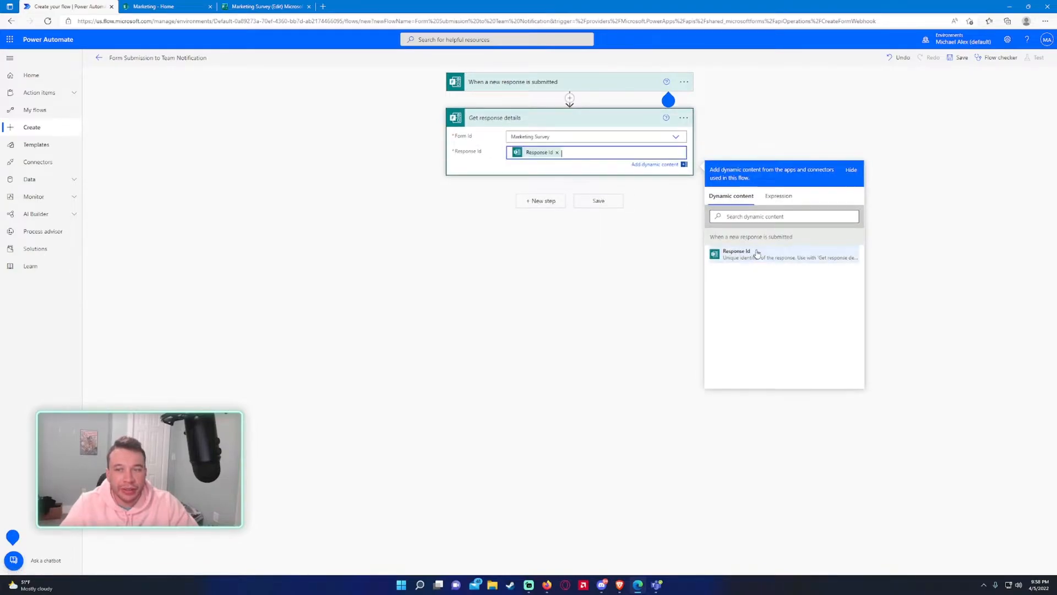
mouse_move(591, 270)
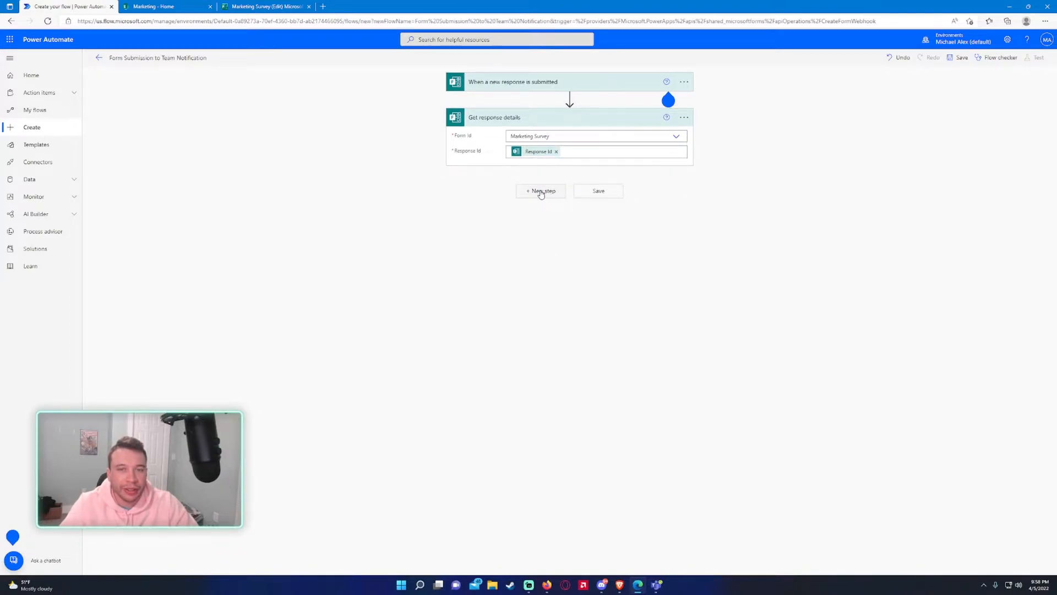
- Add another step and search 'team chat', browsing the Microsoft Teams actions
left_click(540, 191)
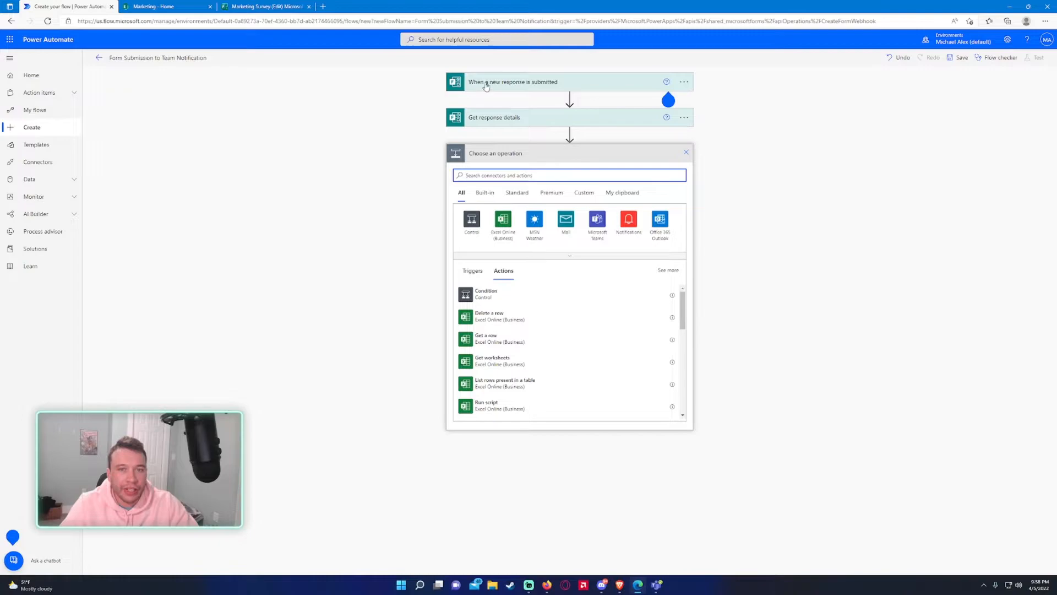
mouse_move(577, 133)
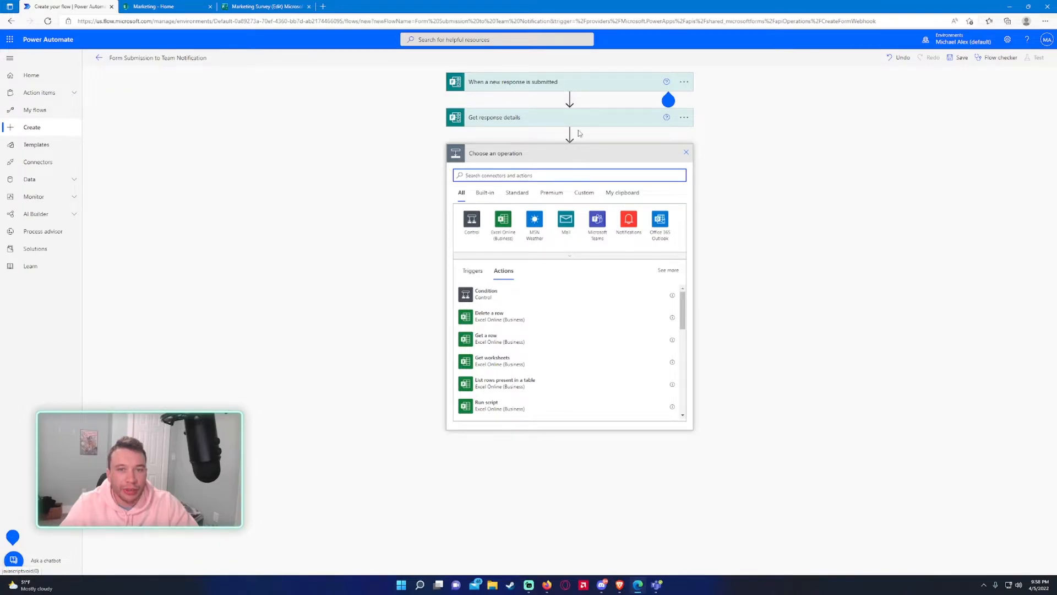
mouse_move(384, 223)
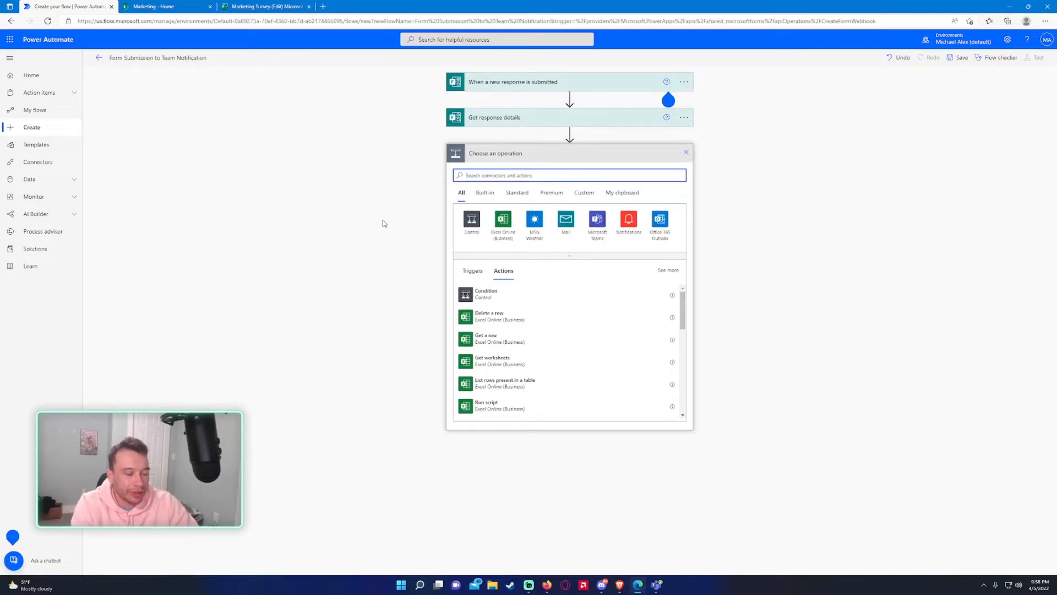
type("team")
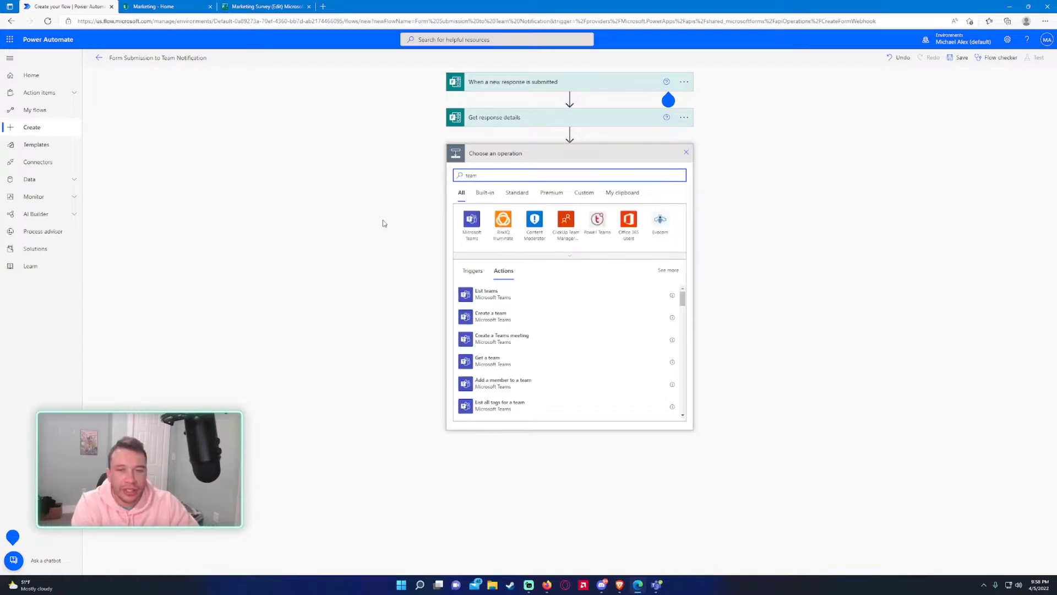
scroll("down", 3)
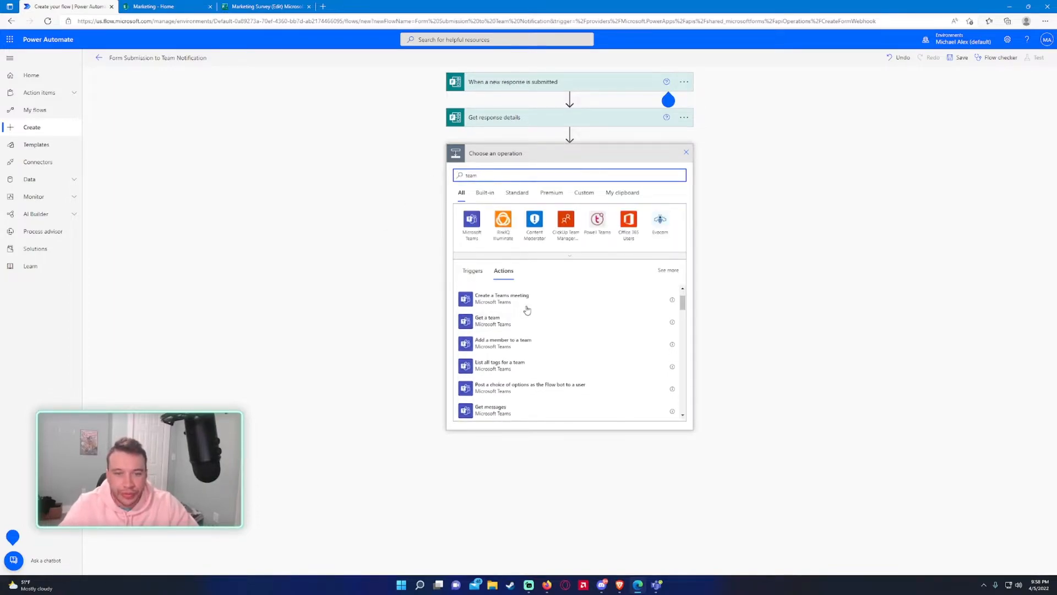
scroll("down", 3)
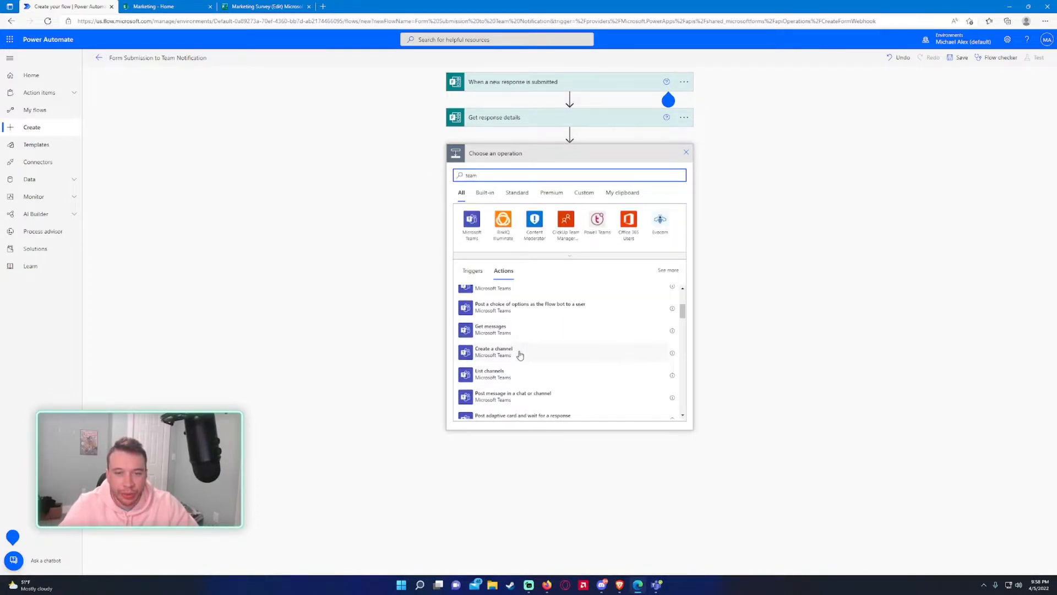
scroll("down", 3)
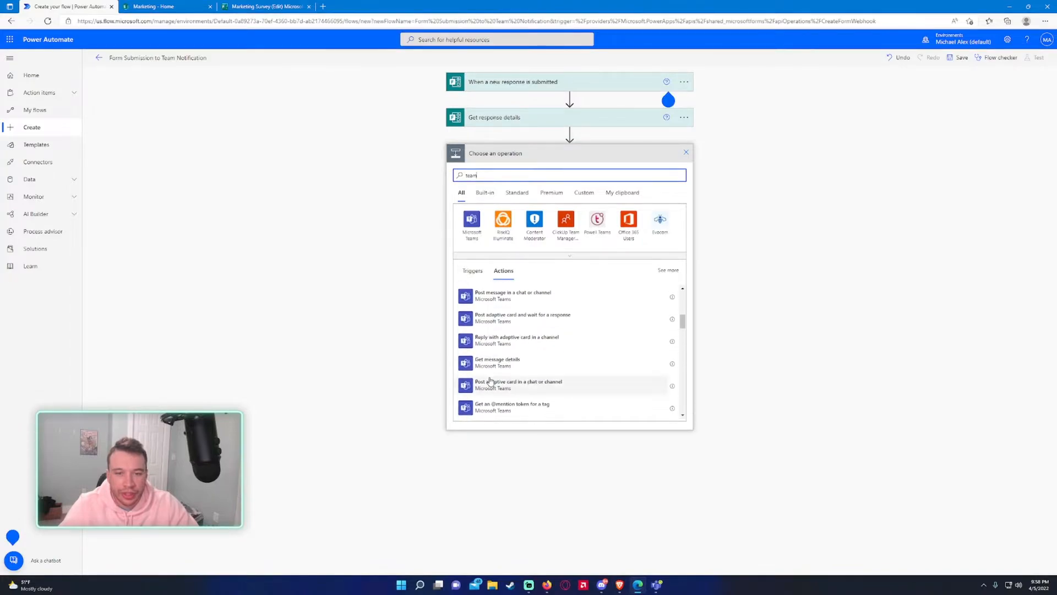
scroll("down", 3)
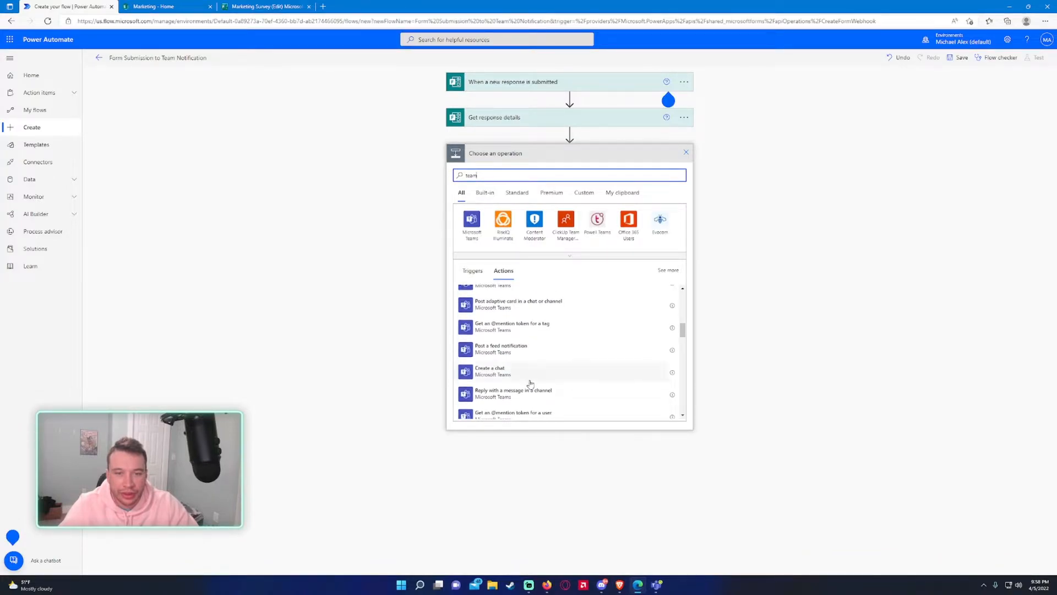
scroll("down", 3)
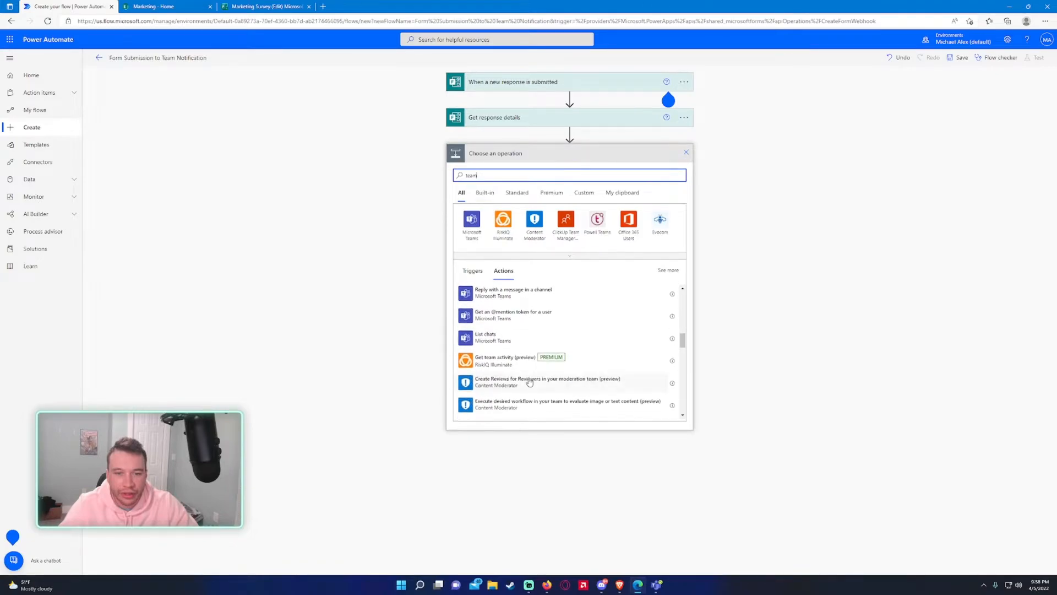
type("chat")
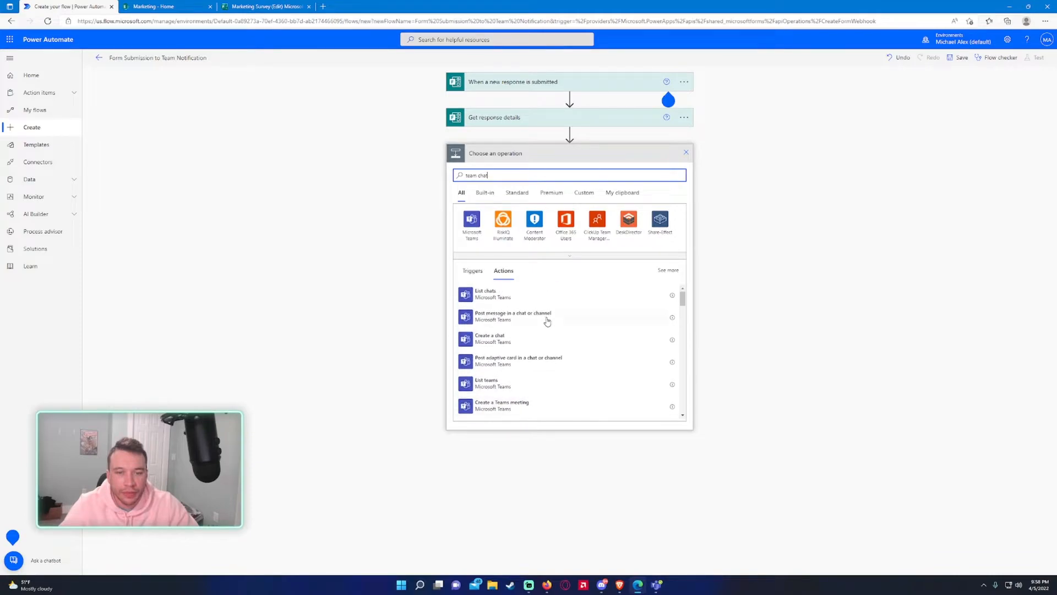
- Add a 'Post message in a chat or channel' step set to post as Flow bot
left_click(513, 315)
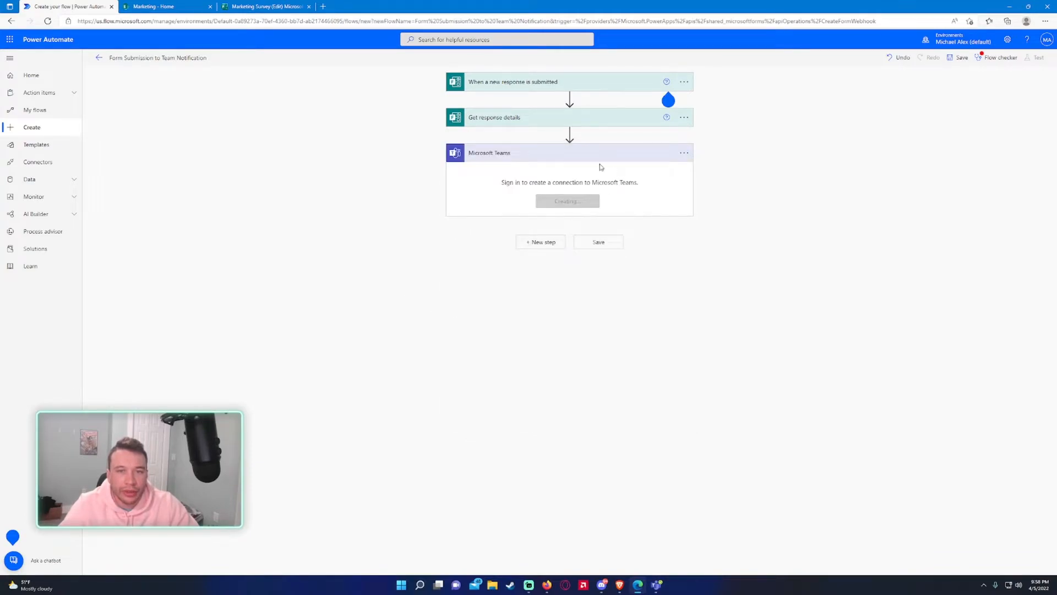
mouse_move(569, 223)
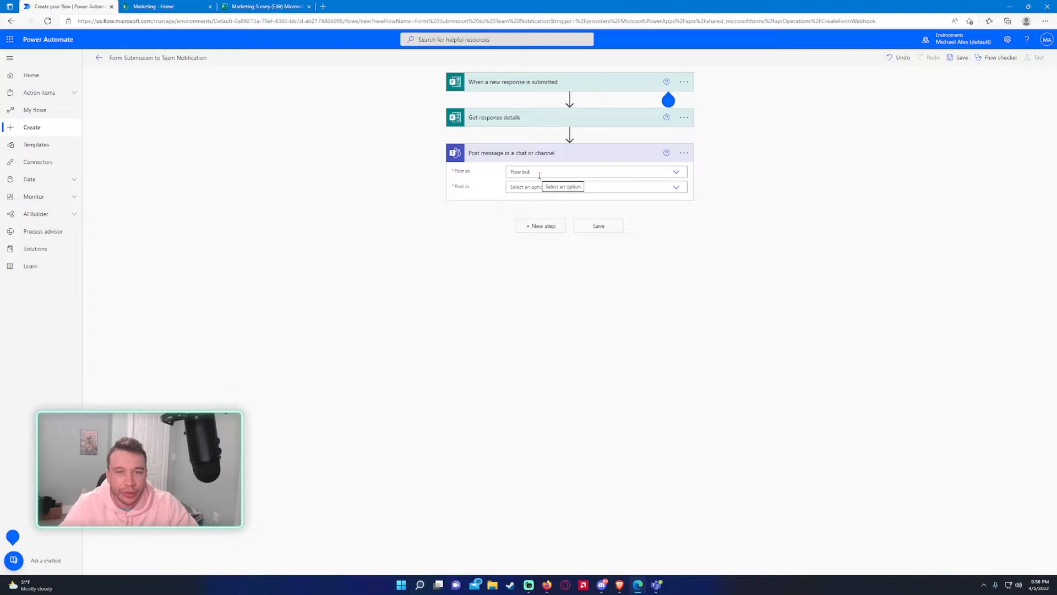
left_click(675, 172)
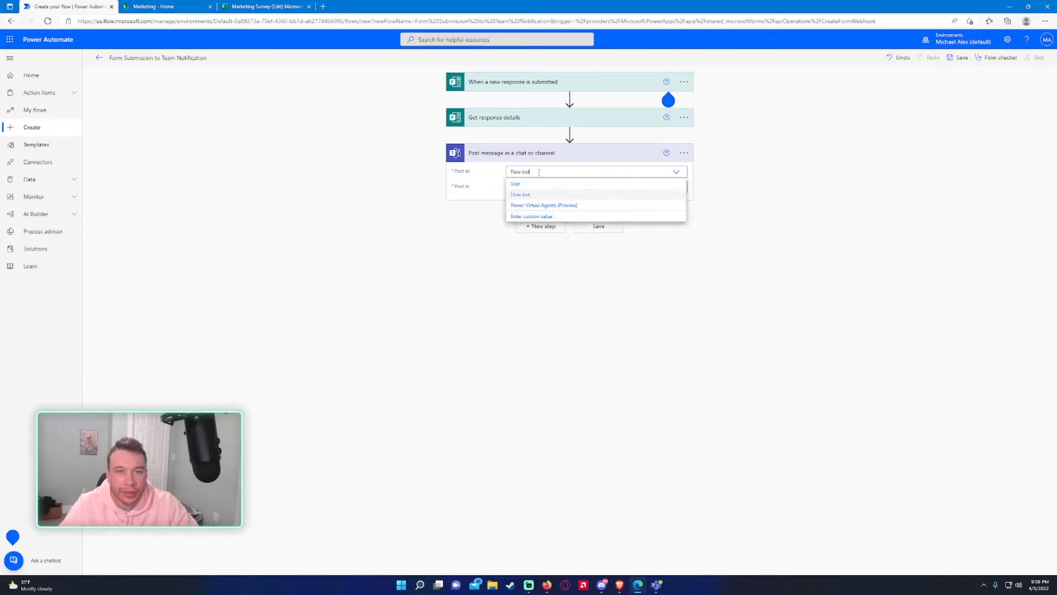
mouse_move(529, 186)
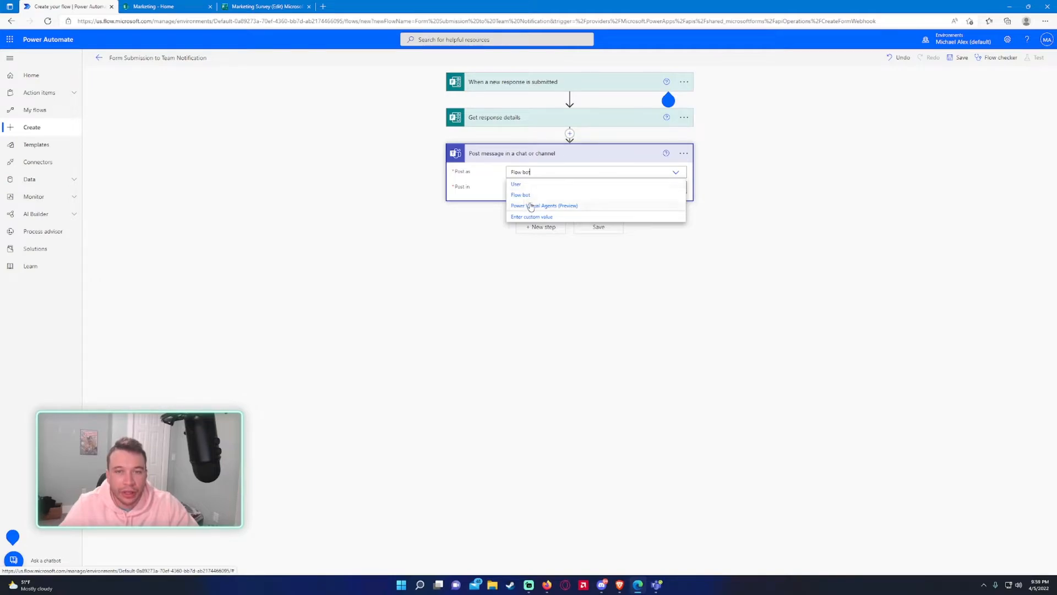
left_click(543, 205)
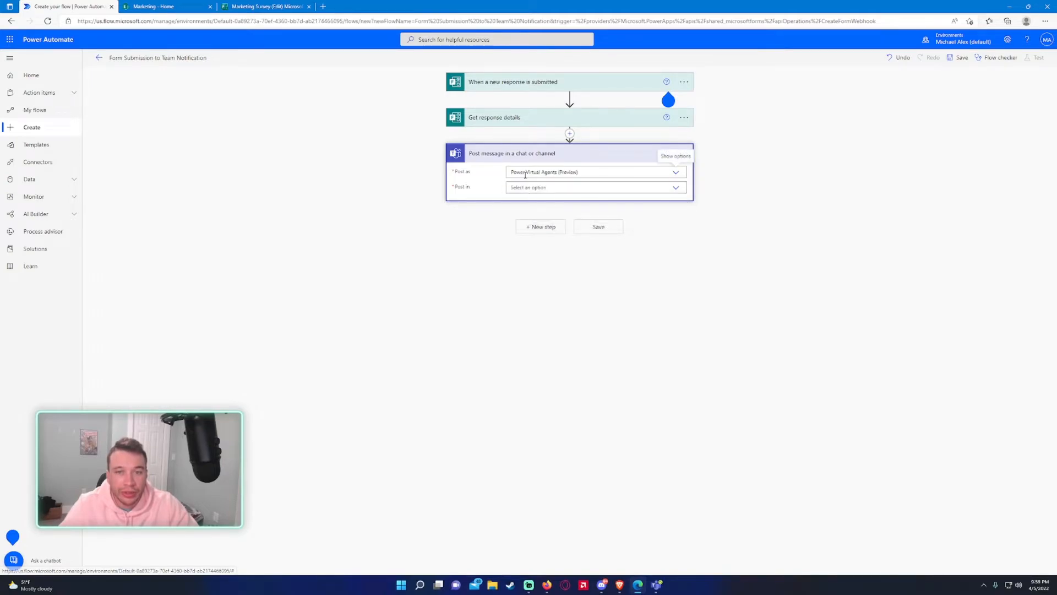
left_click(594, 171)
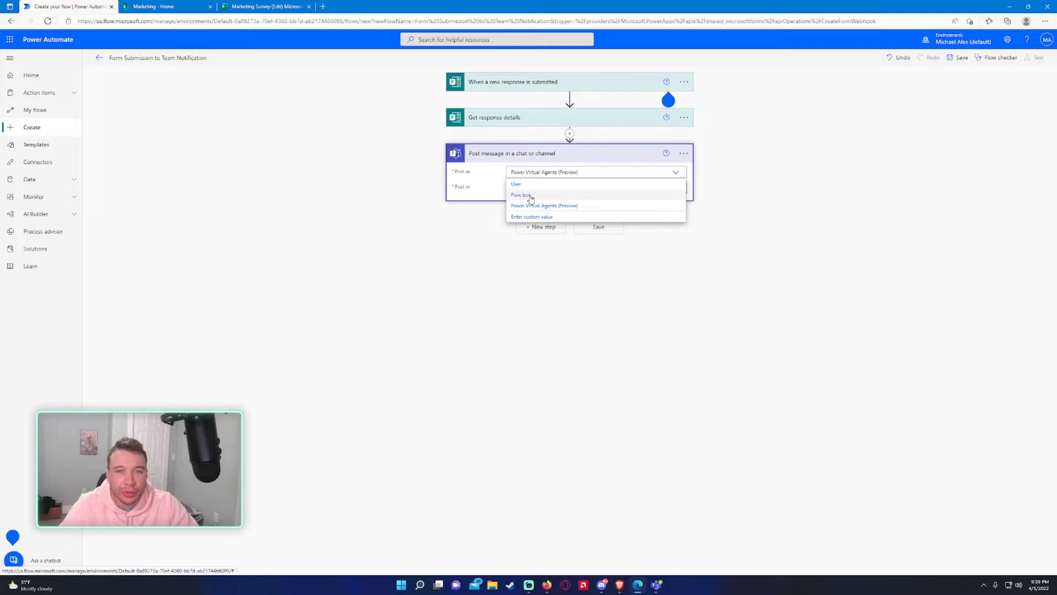
left_click(520, 195)
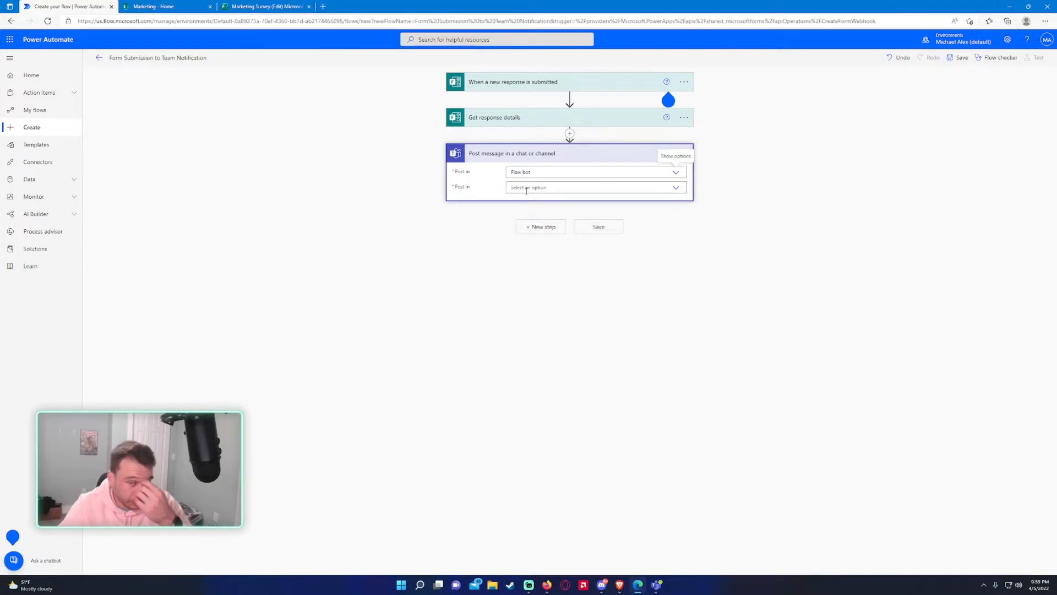
left_click(595, 186)
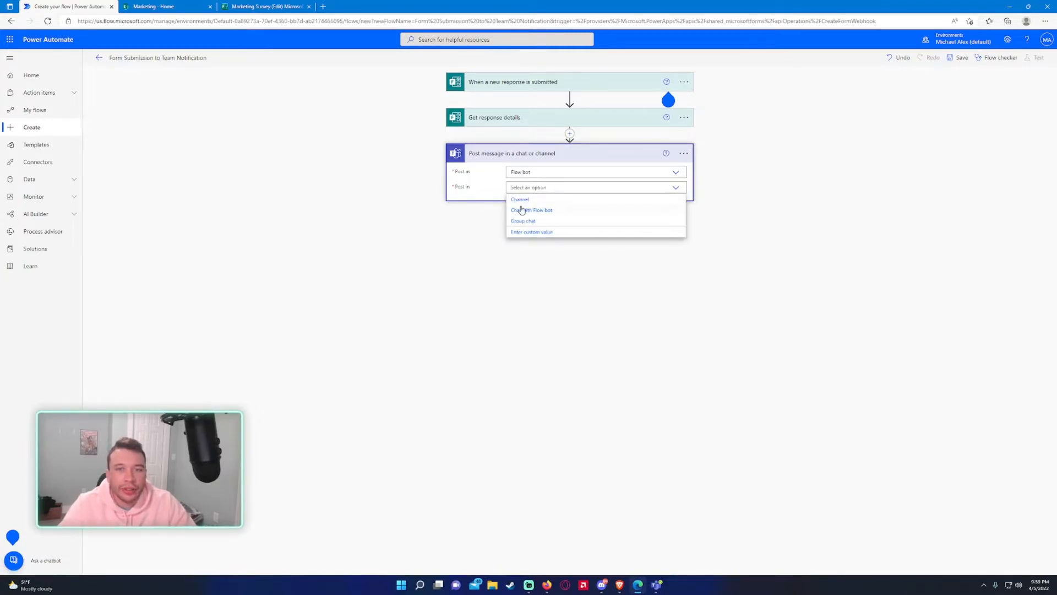
mouse_move(528, 214)
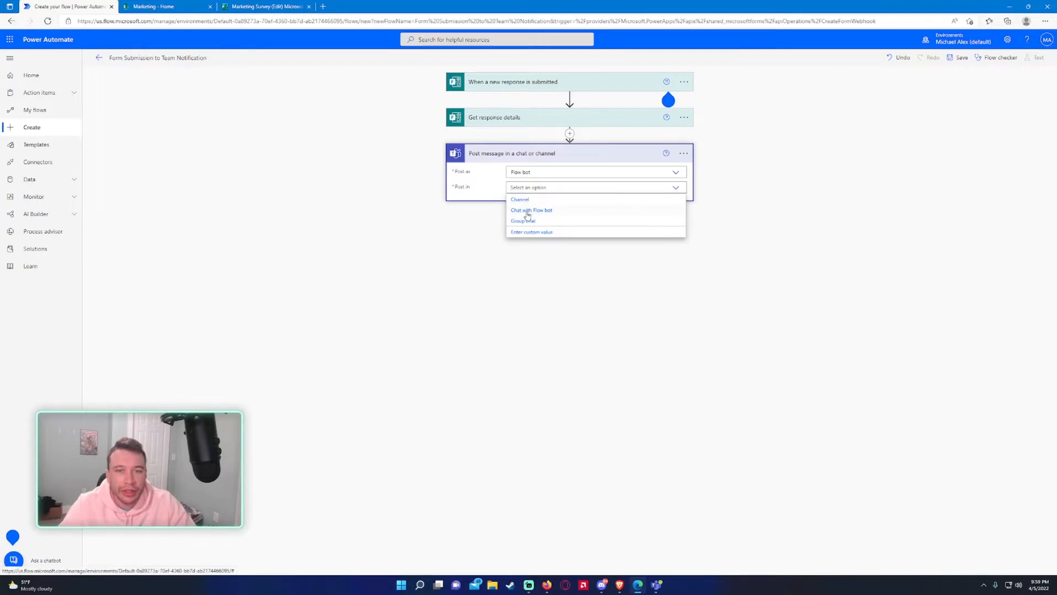
mouse_move(522, 200)
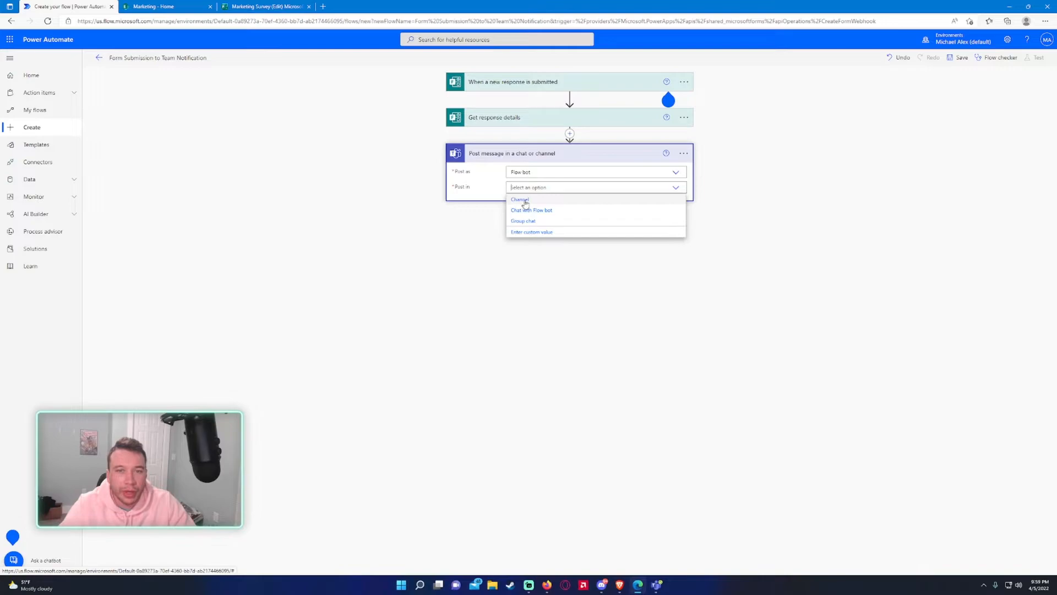
- Set the Teams post to a Channel in the Marketing team, choosing Notifications
left_click(520, 199)
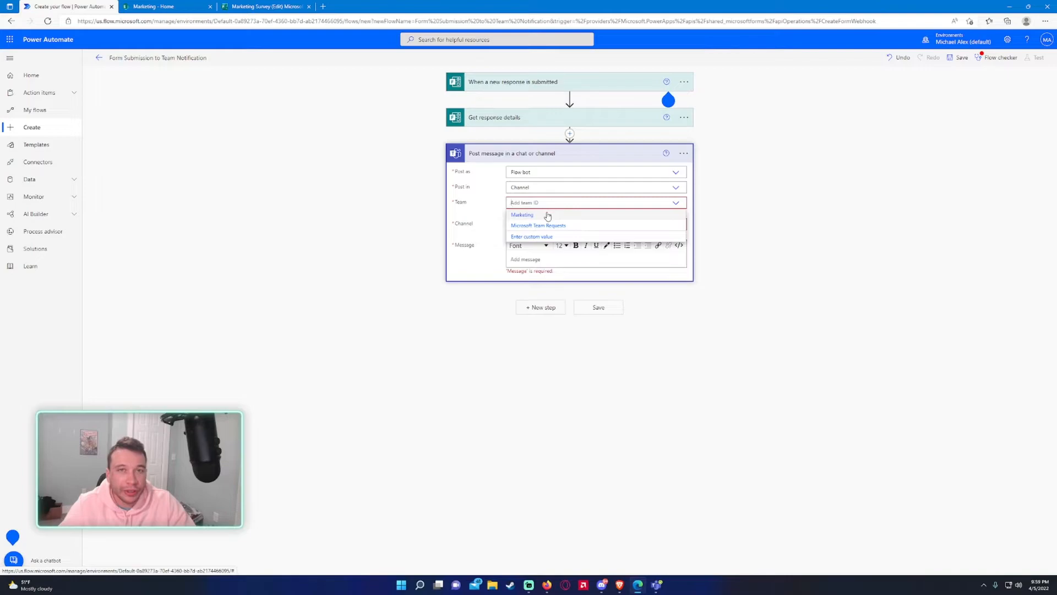
mouse_move(540, 234)
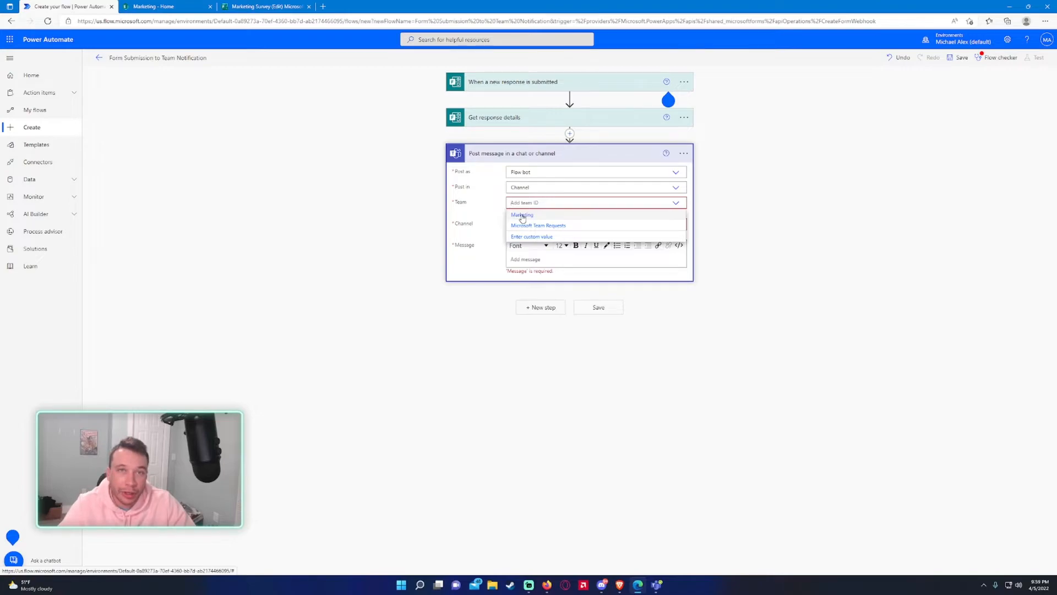
left_click(522, 215)
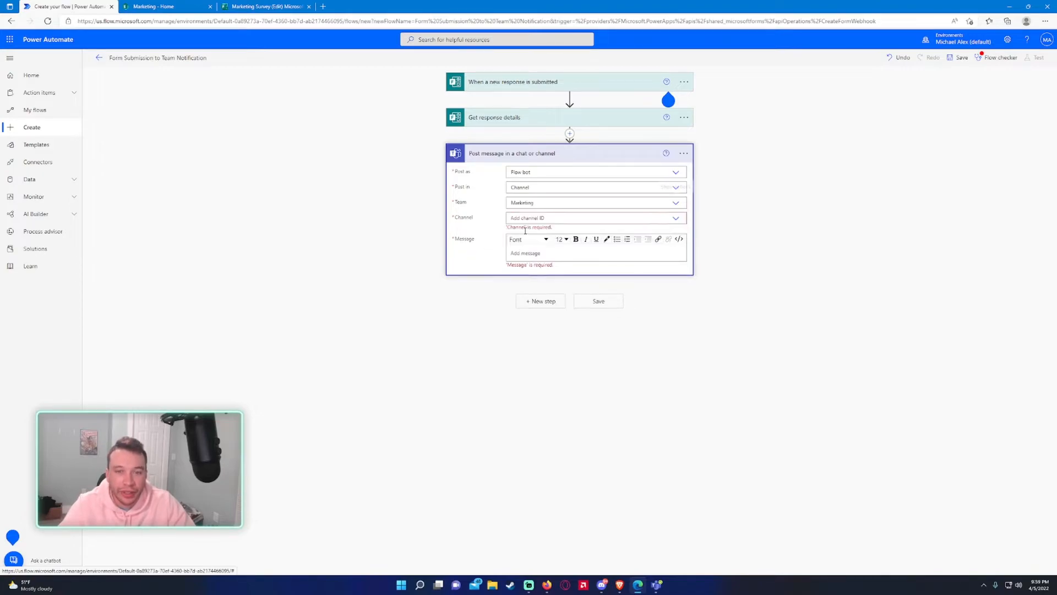
left_click(675, 217)
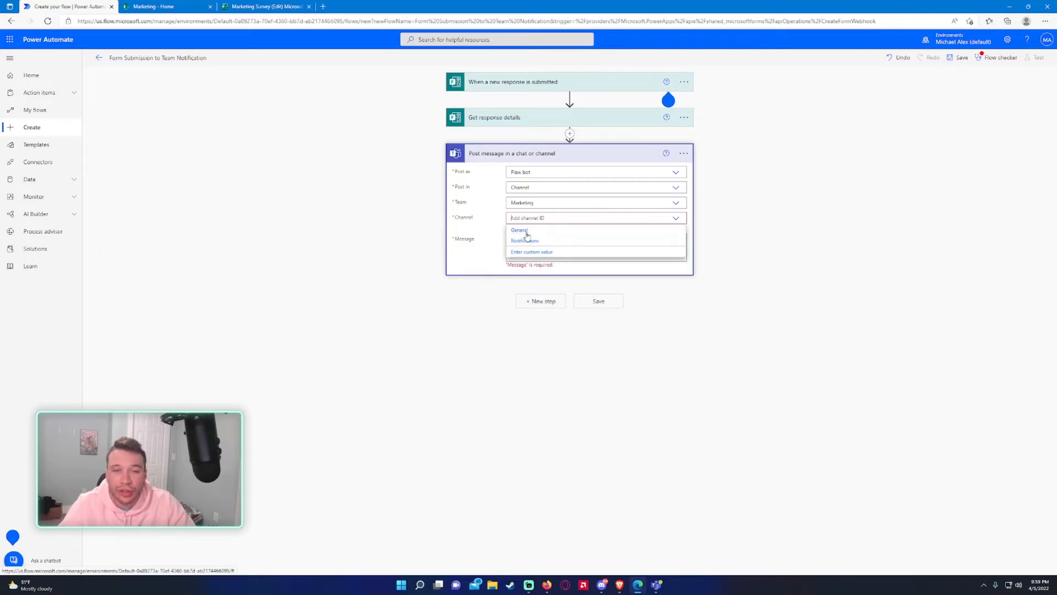
left_click(637, 585)
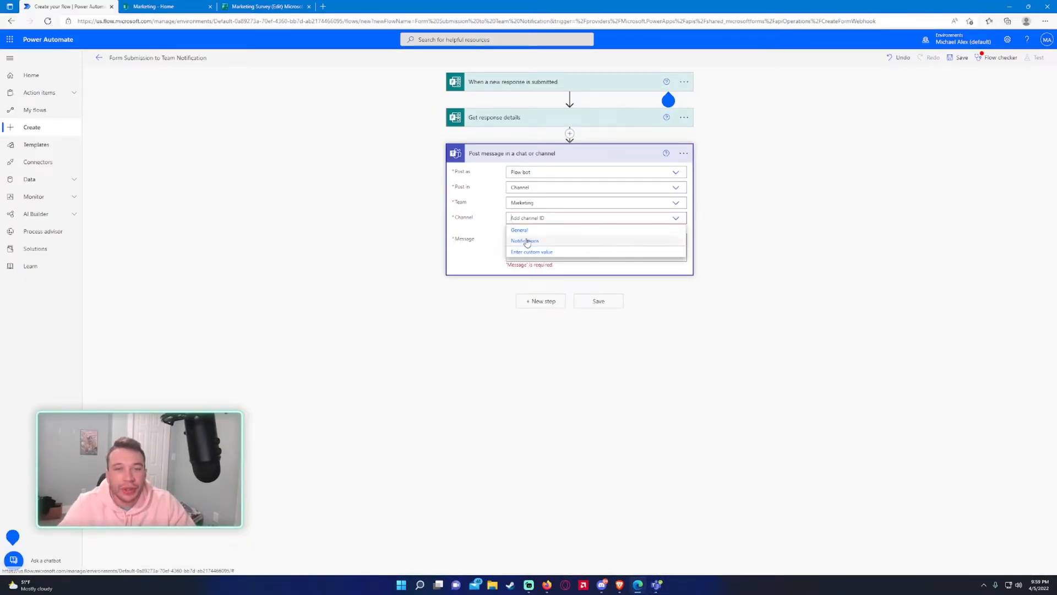
left_click(525, 241)
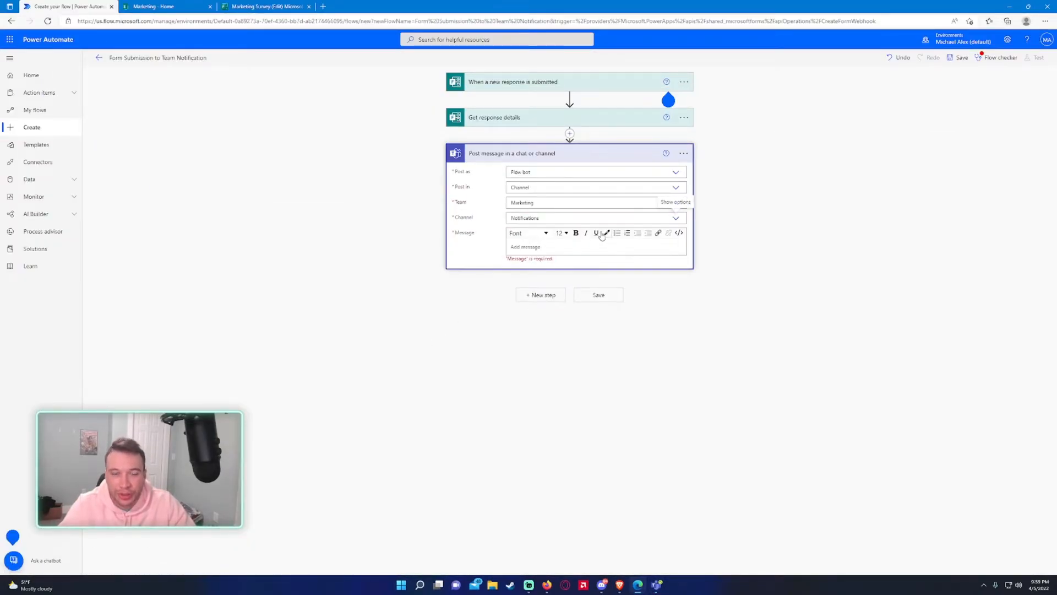
- Type 'ALERT' then 'A new Microsoft Form has been submitted. Please go check the response!'
left_click(653, 265)
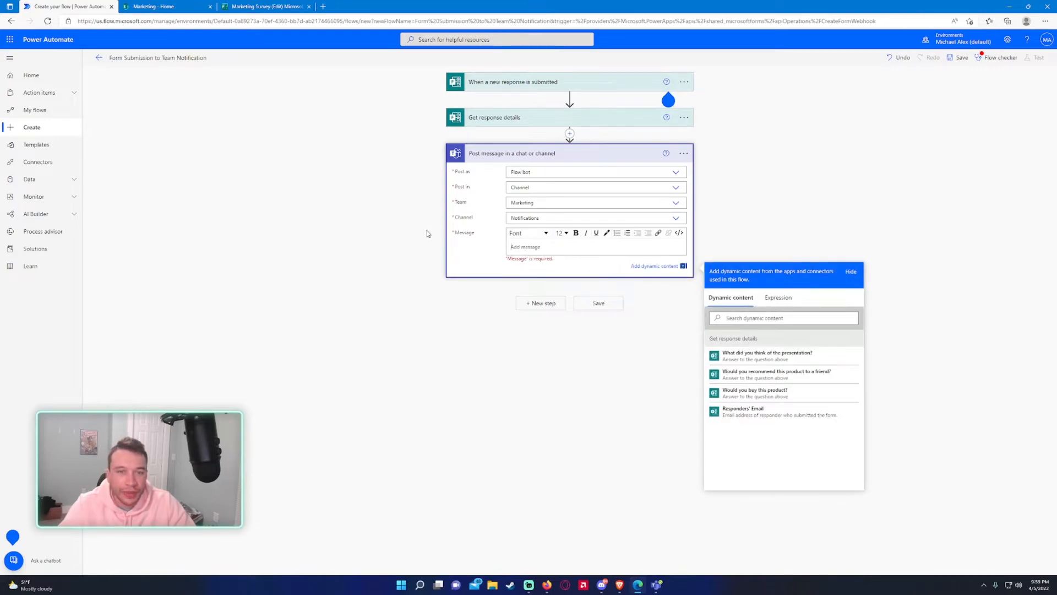
mouse_move(726, 310)
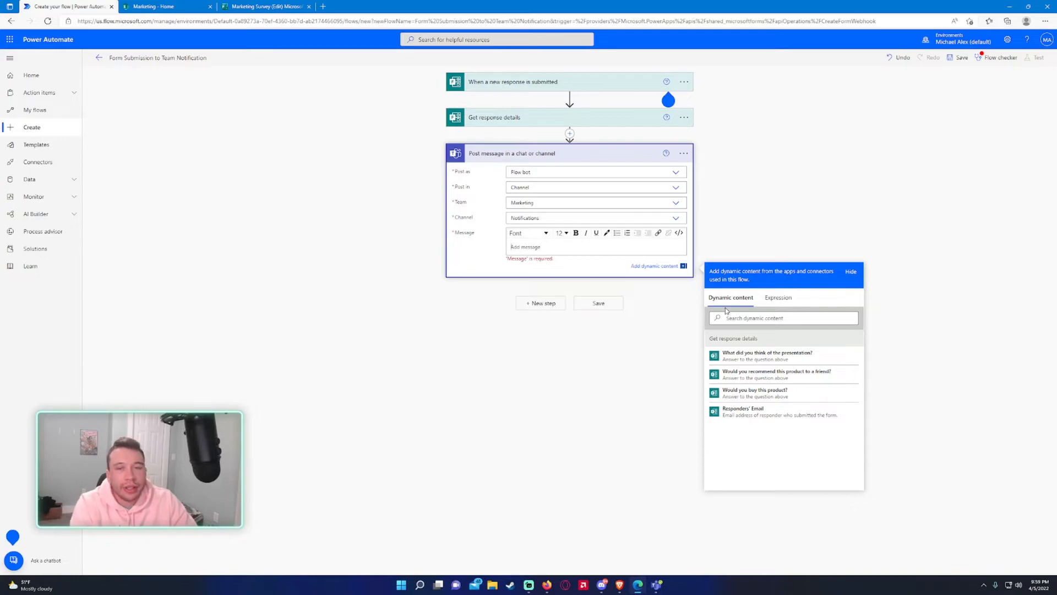
type("ALERT")
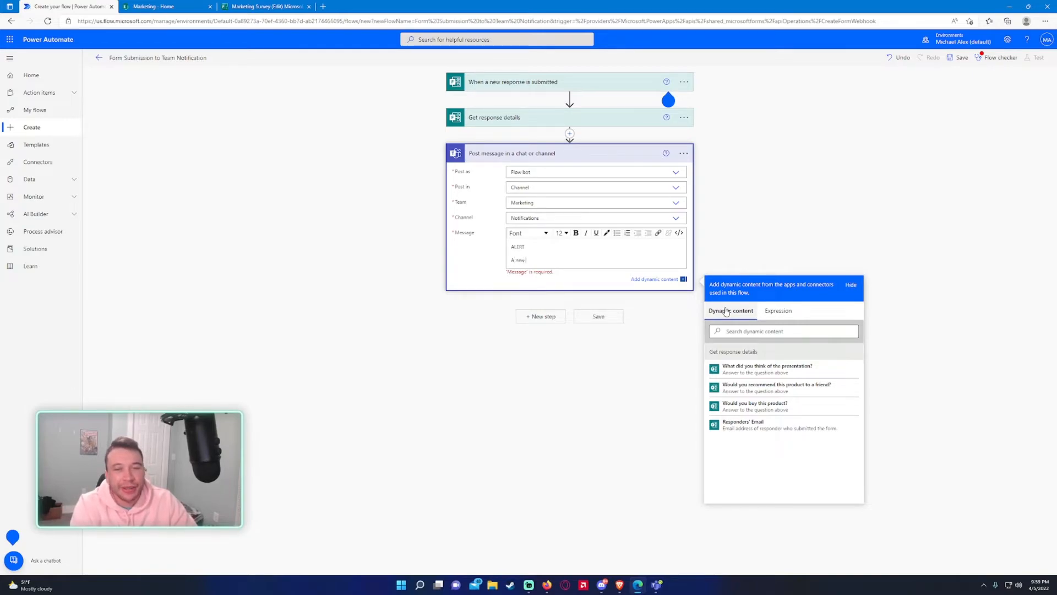
type("Microsoft Form has been submitted.")
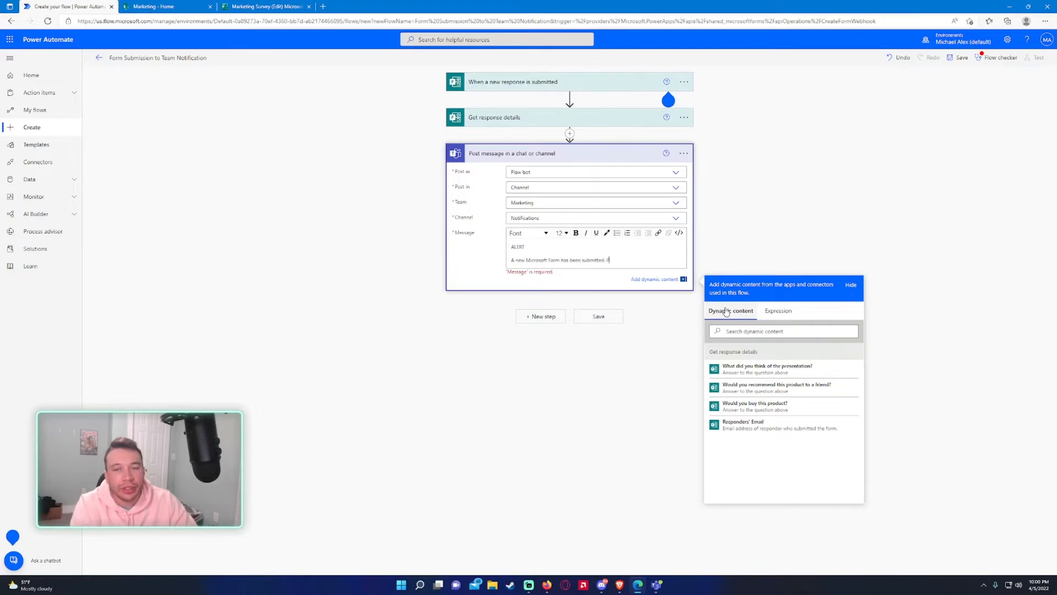
type("Please go check the")
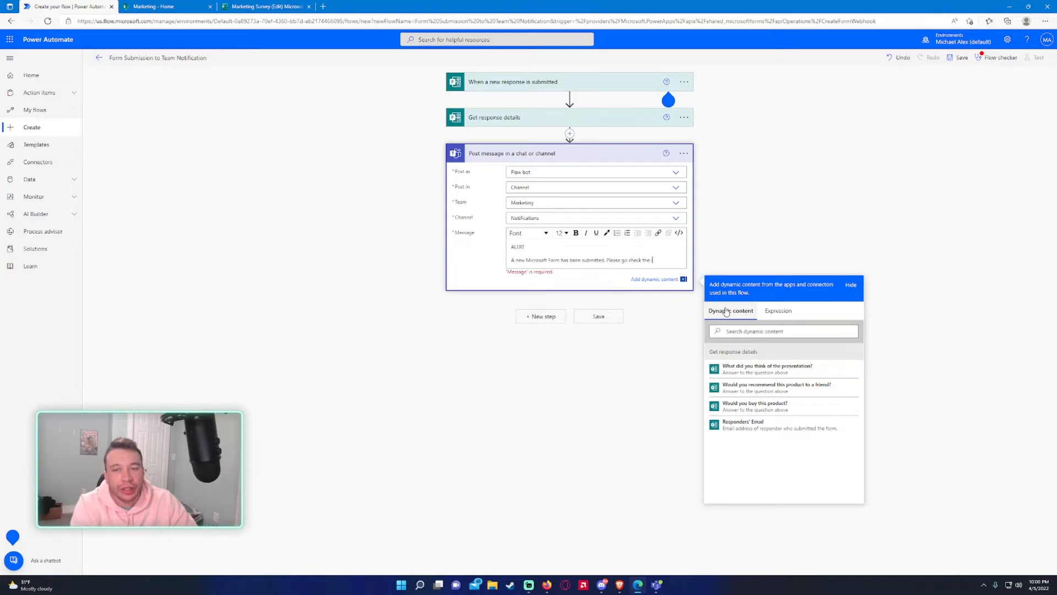
type("response!")
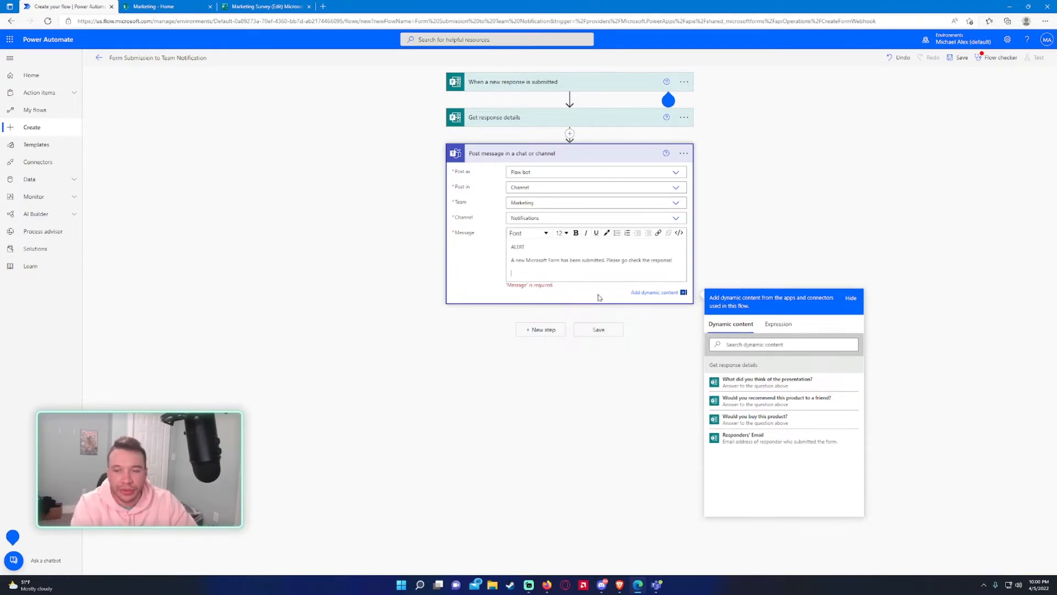
- Add labeled Presentation, Friend Recommendation and Purchase answers plus the responder's email to the message
type("w")
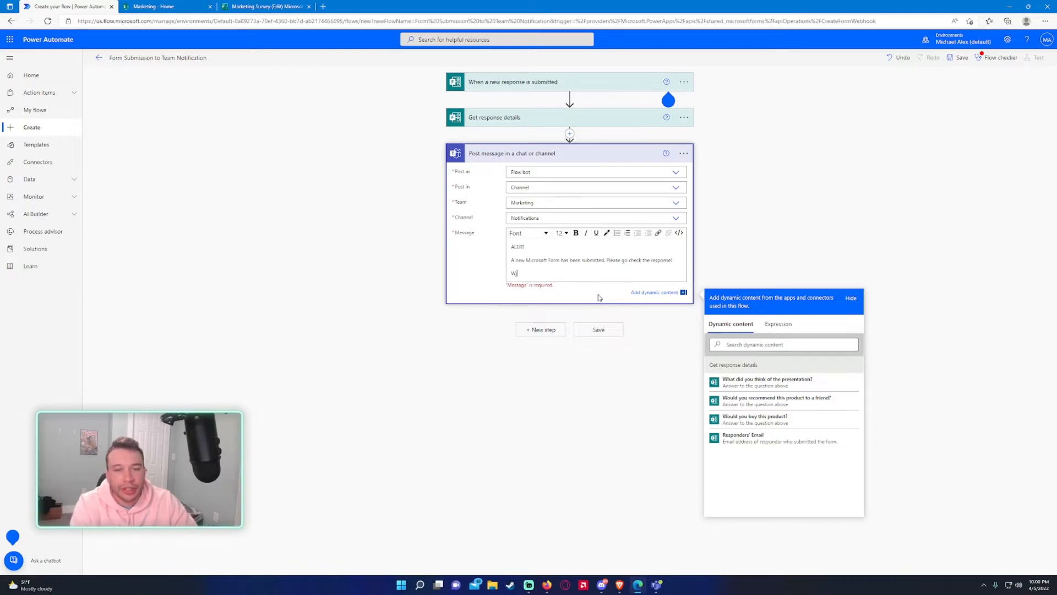
type("Presentation Thoughts")
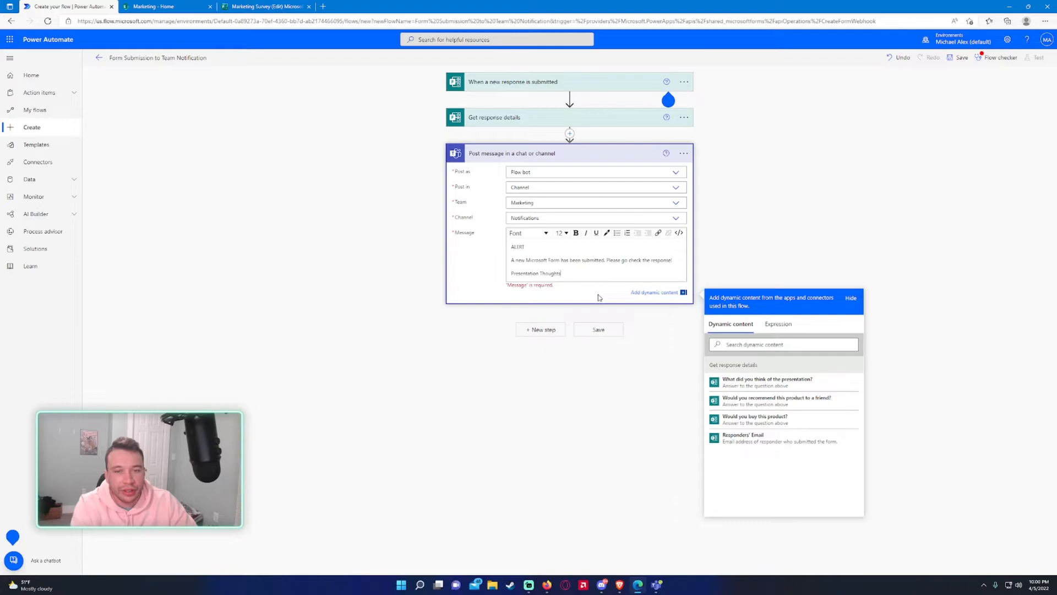
left_click(766, 382)
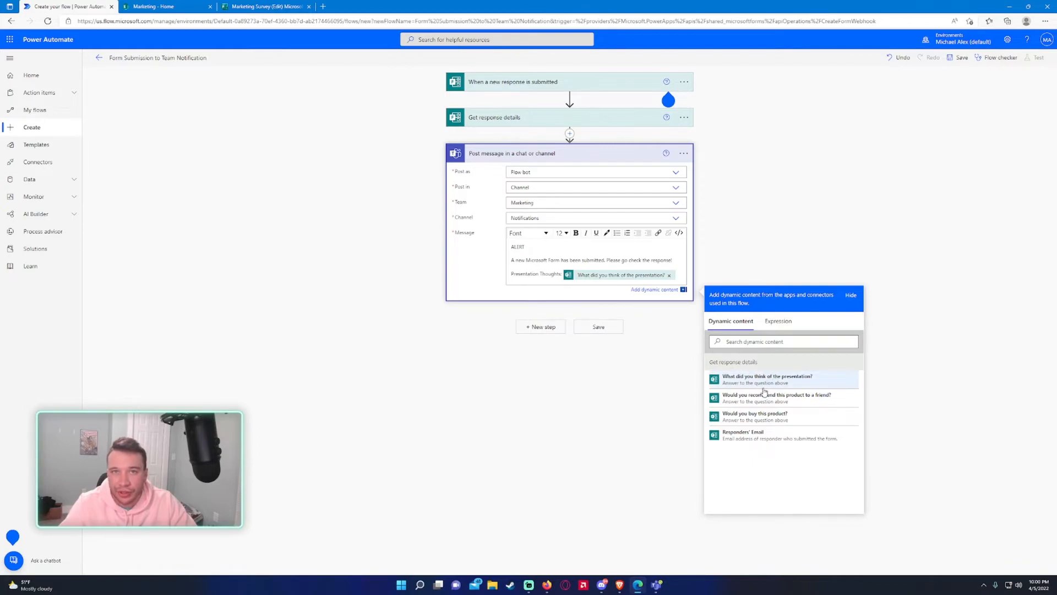
mouse_move(762, 394)
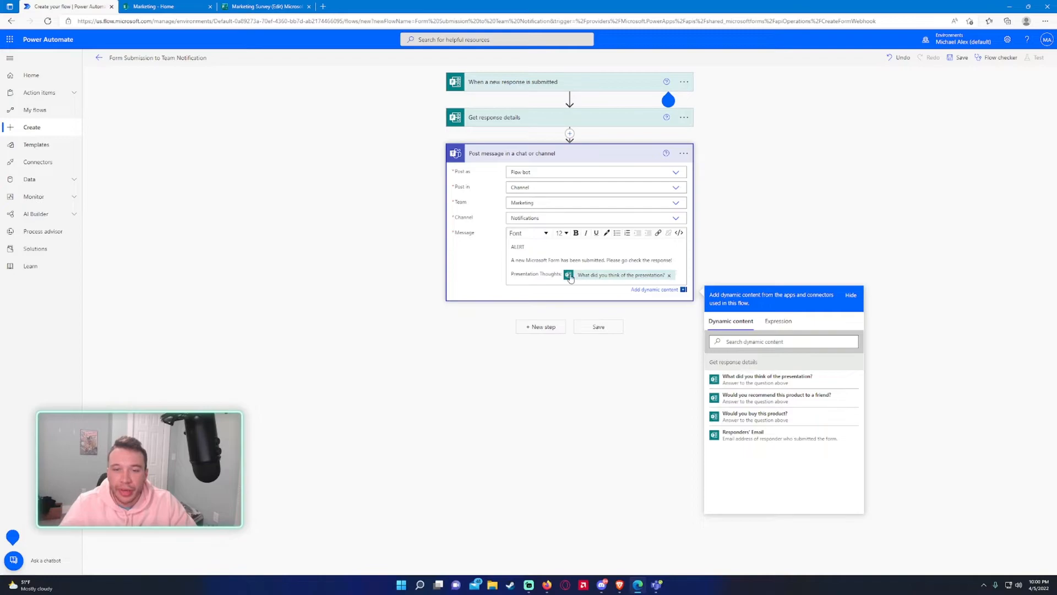
mouse_move(590, 282)
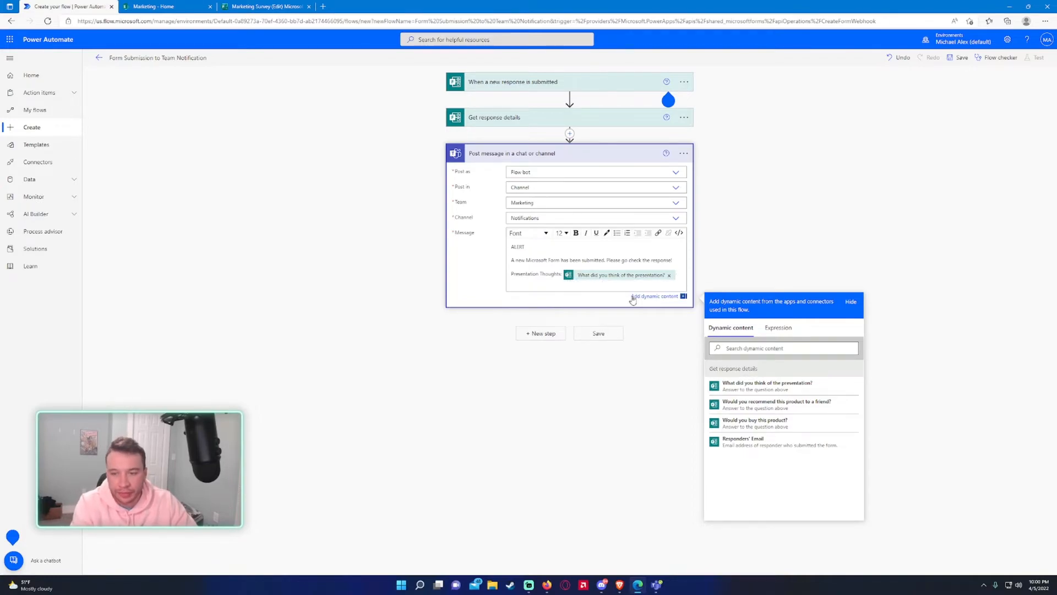
type("Would")
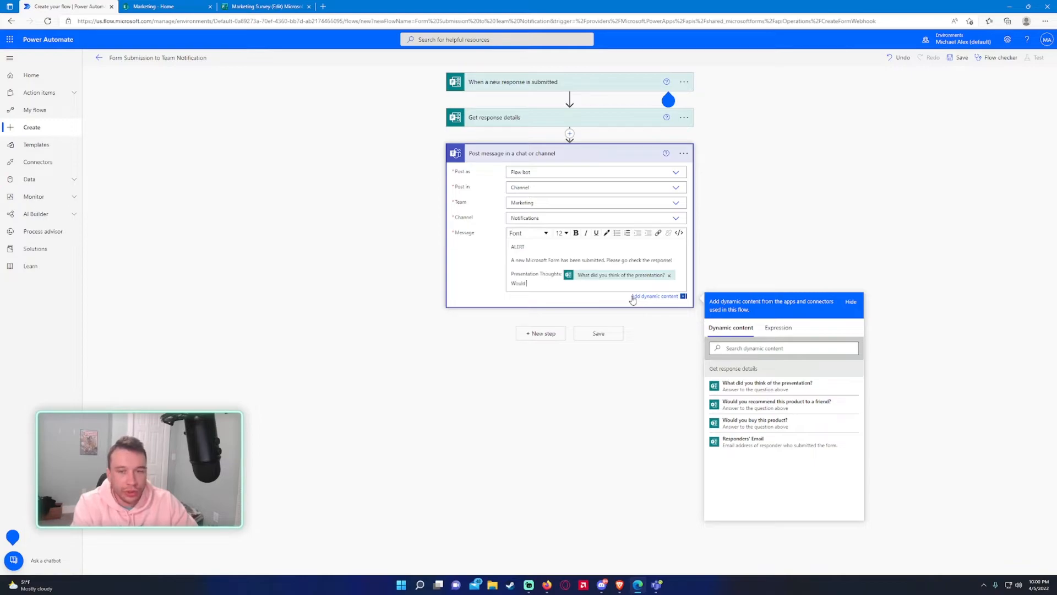
key("Backspace")
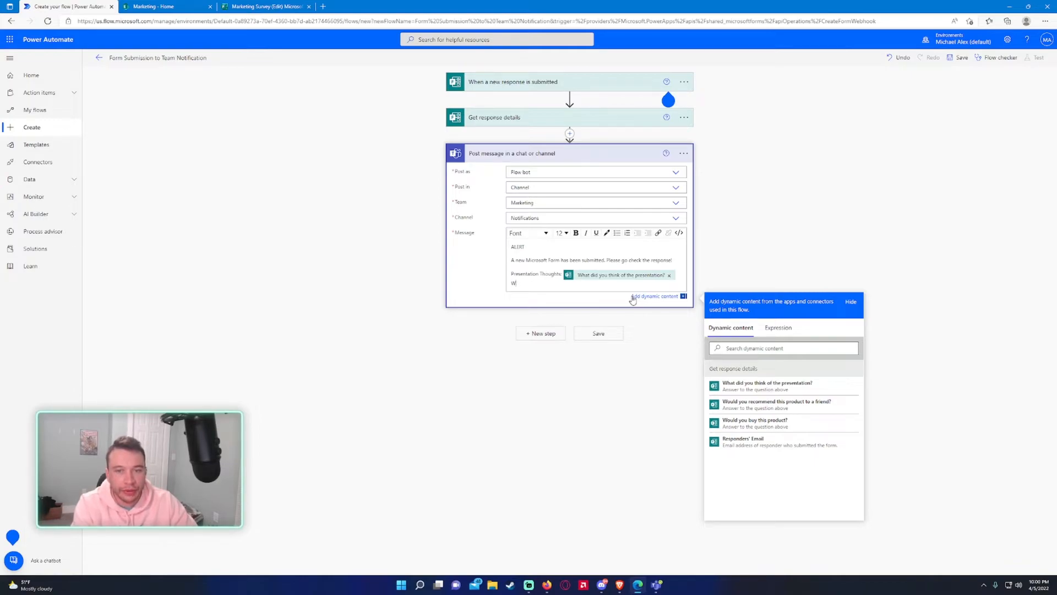
type("Friend Recommendation:")
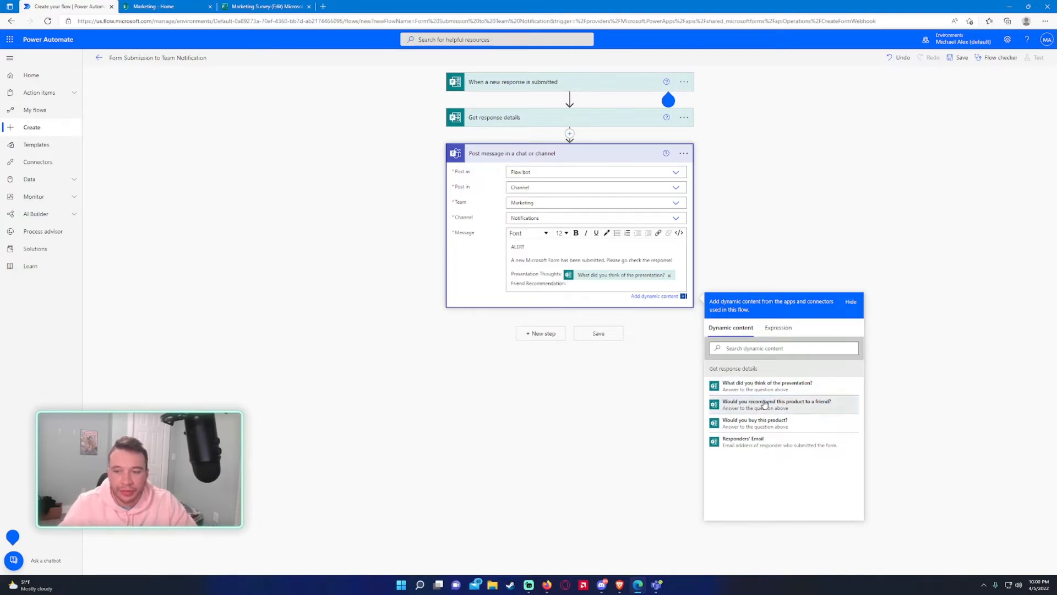
left_click(776, 404)
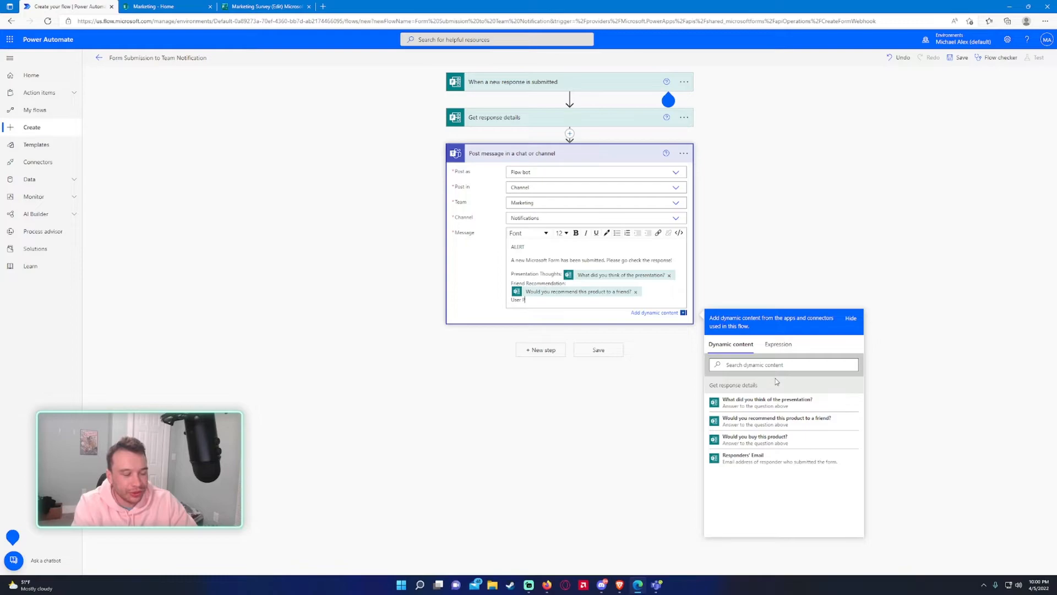
type("urchase:")
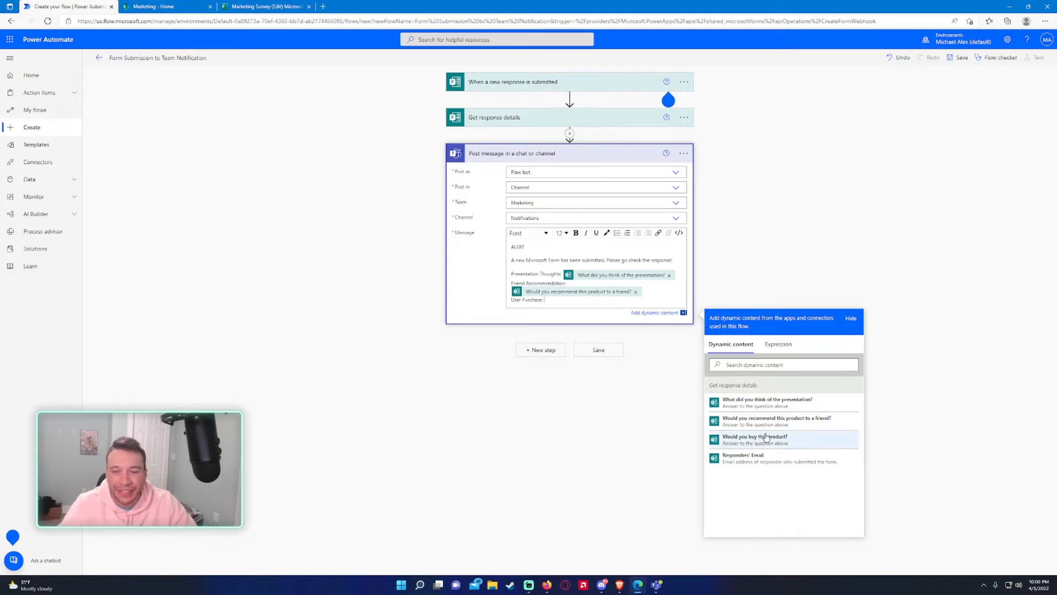
left_click(755, 439)
type("Email")
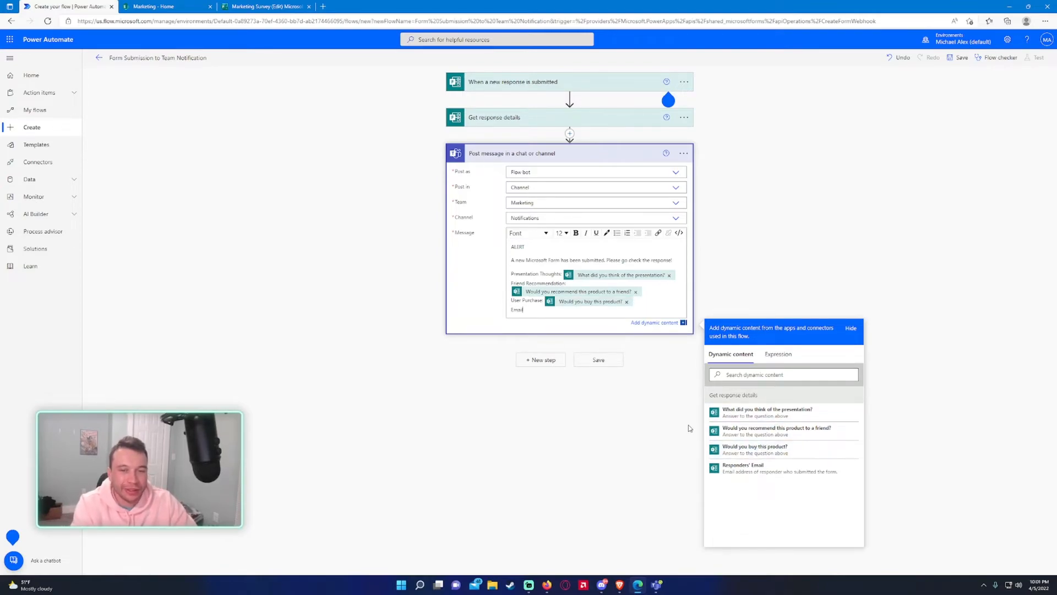
left_click(743, 469)
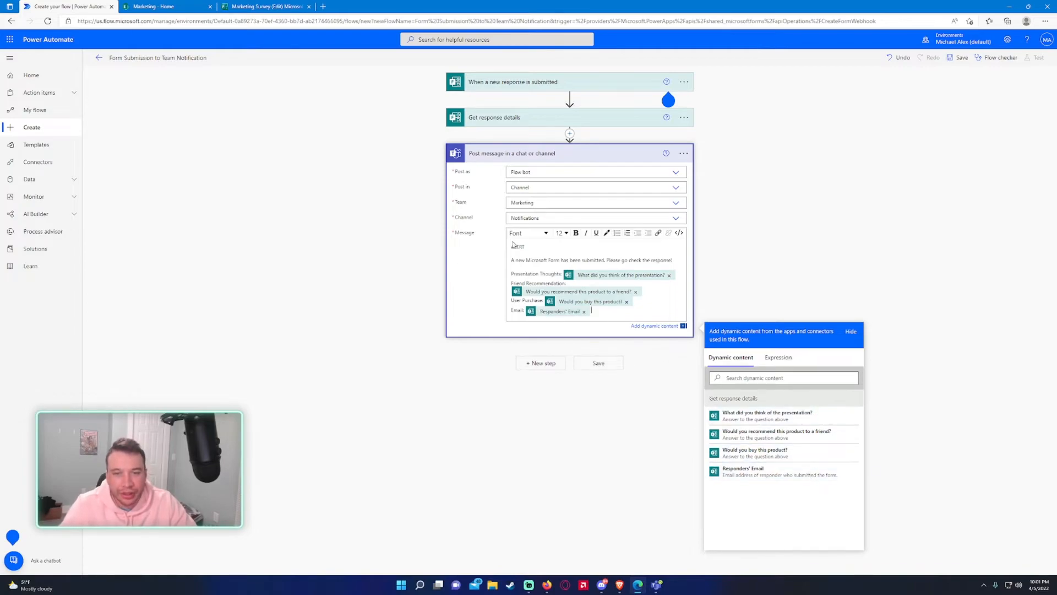
- Color the word ALERT red, collapse the Teams step, and save the flow
double_click(518, 246)
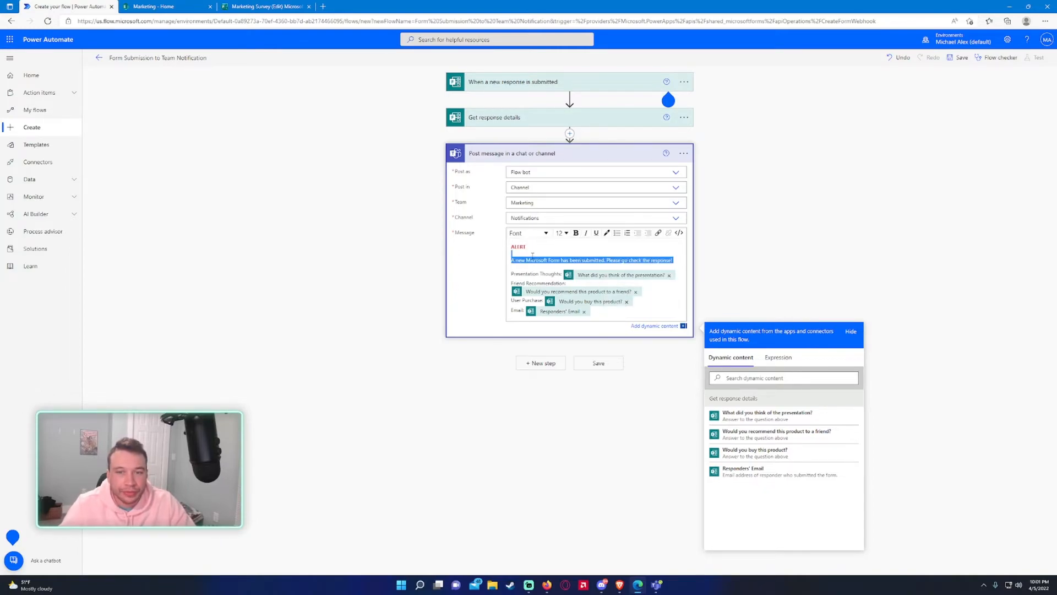
left_click(565, 232)
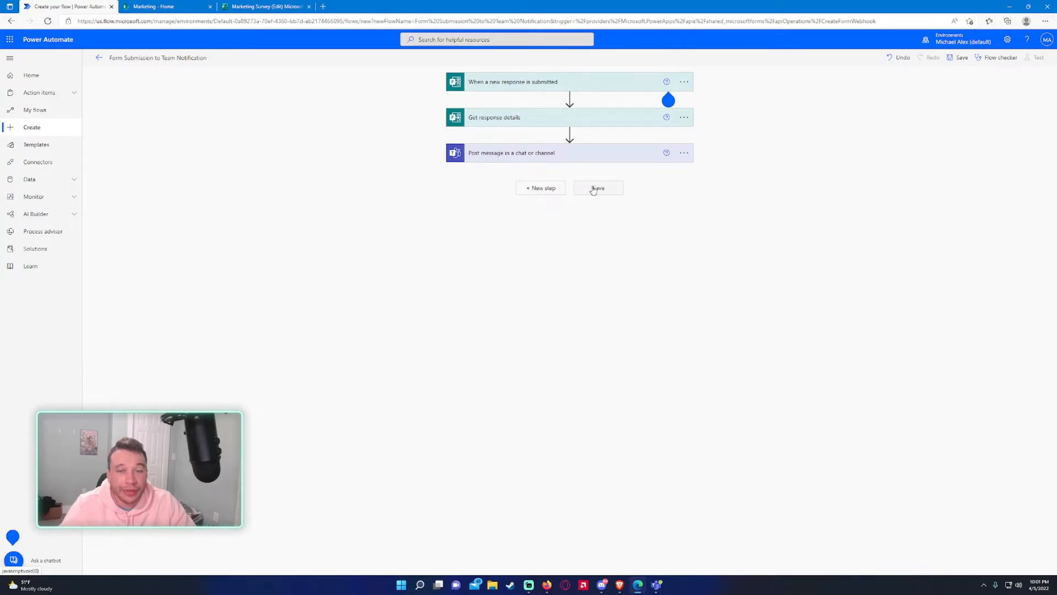
left_click(598, 188)
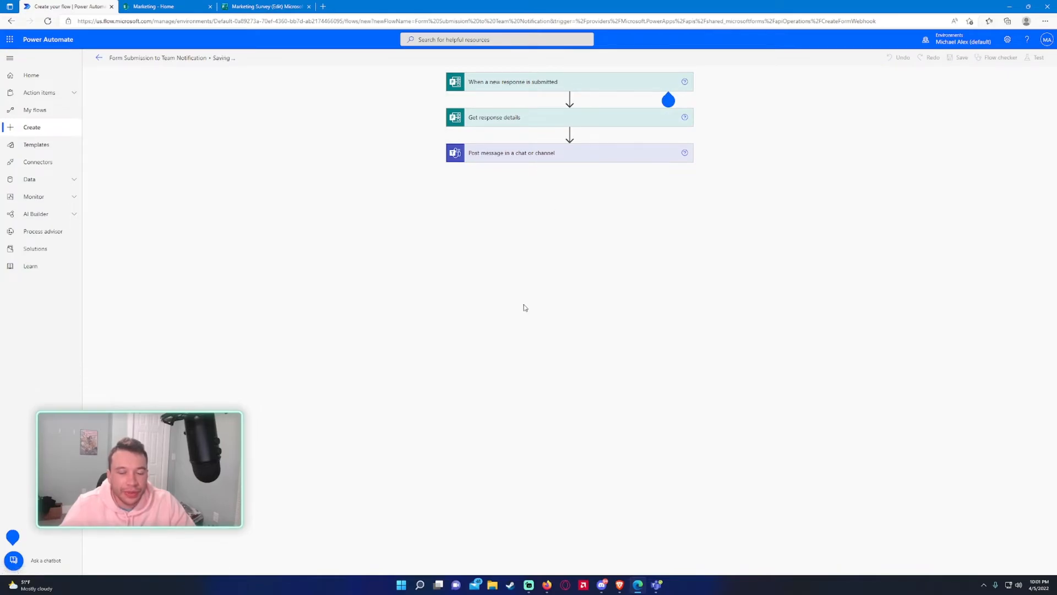
left_click(961, 57)
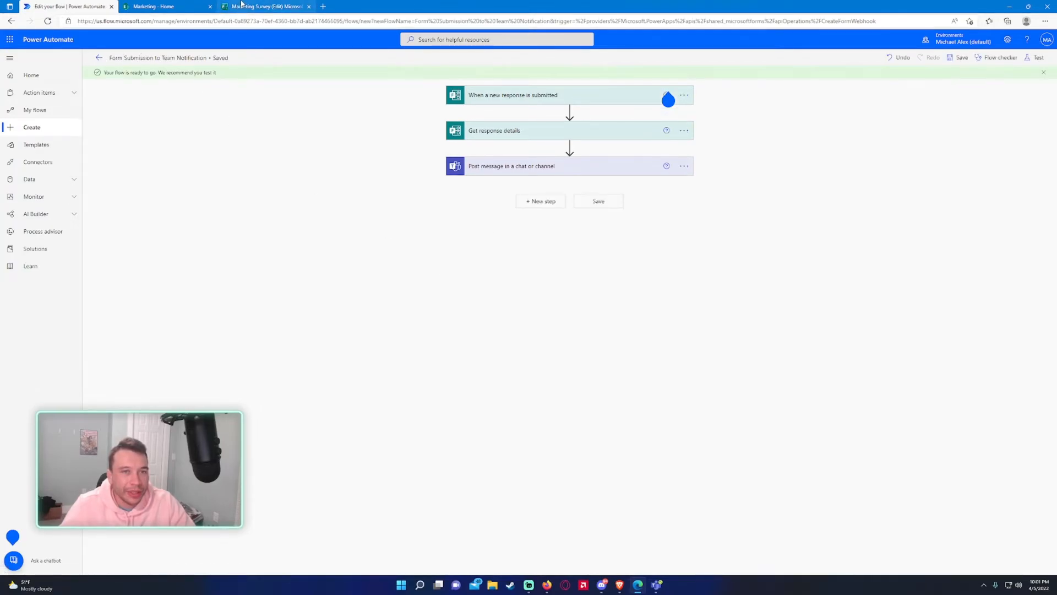
left_click(263, 7)
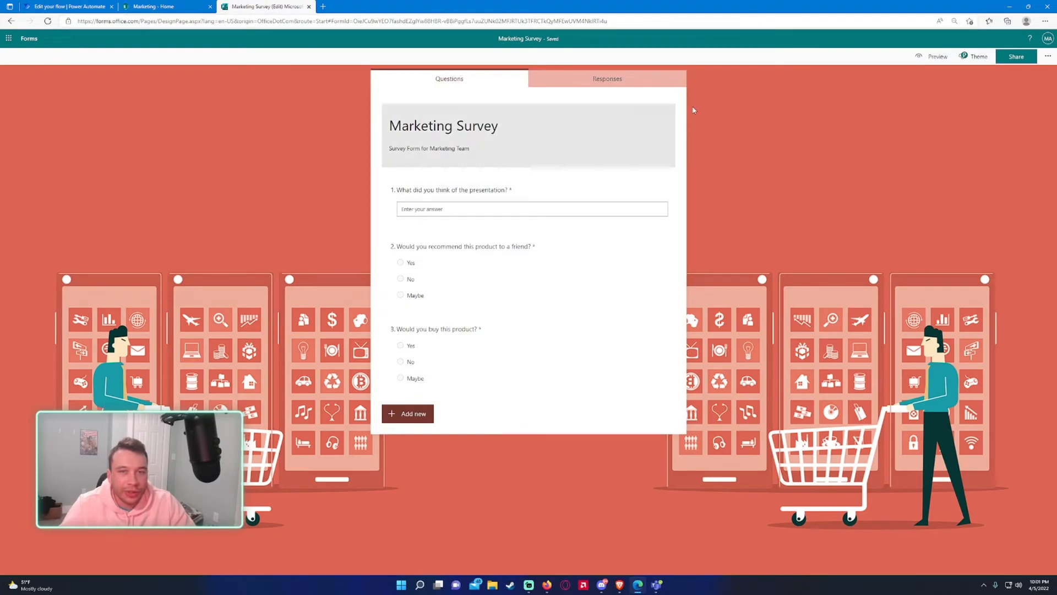
- Preview the Marketing Survey and enter the test answers 'Loved it', Maybe and Yes
left_click(938, 56)
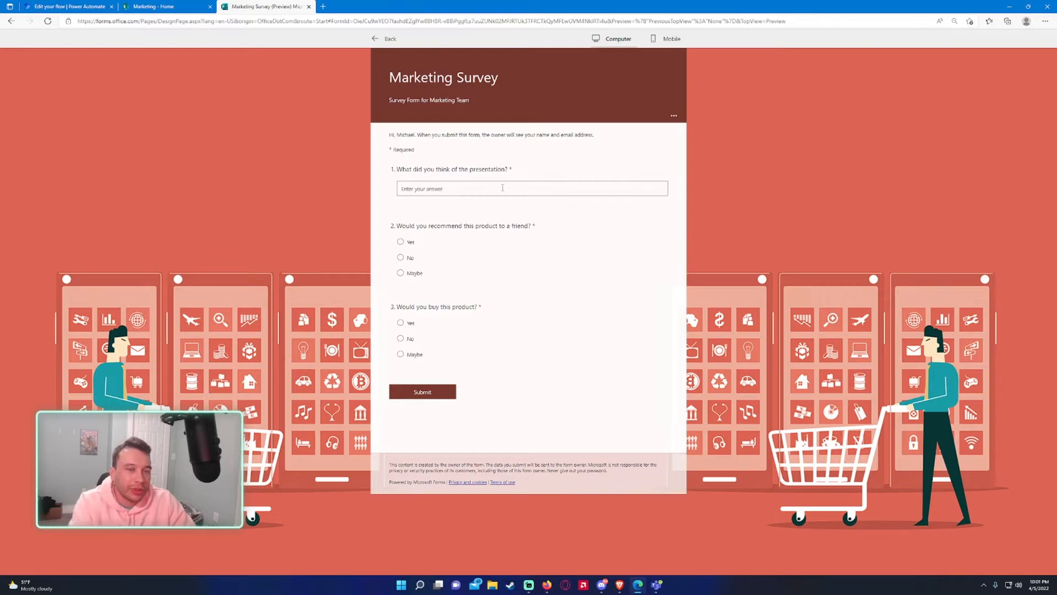
type("Loved it!")
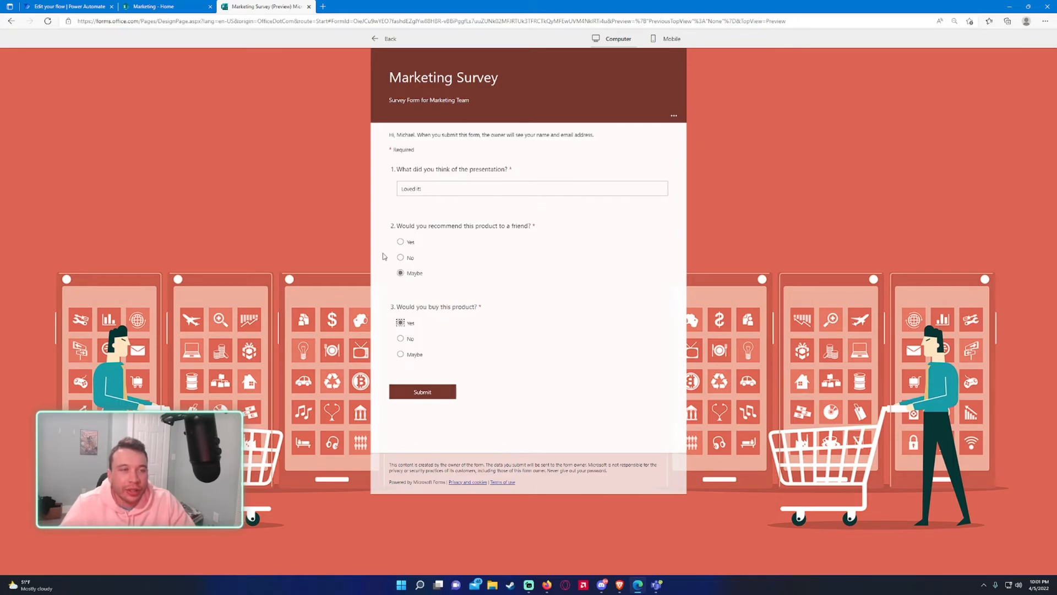
left_click(68, 6)
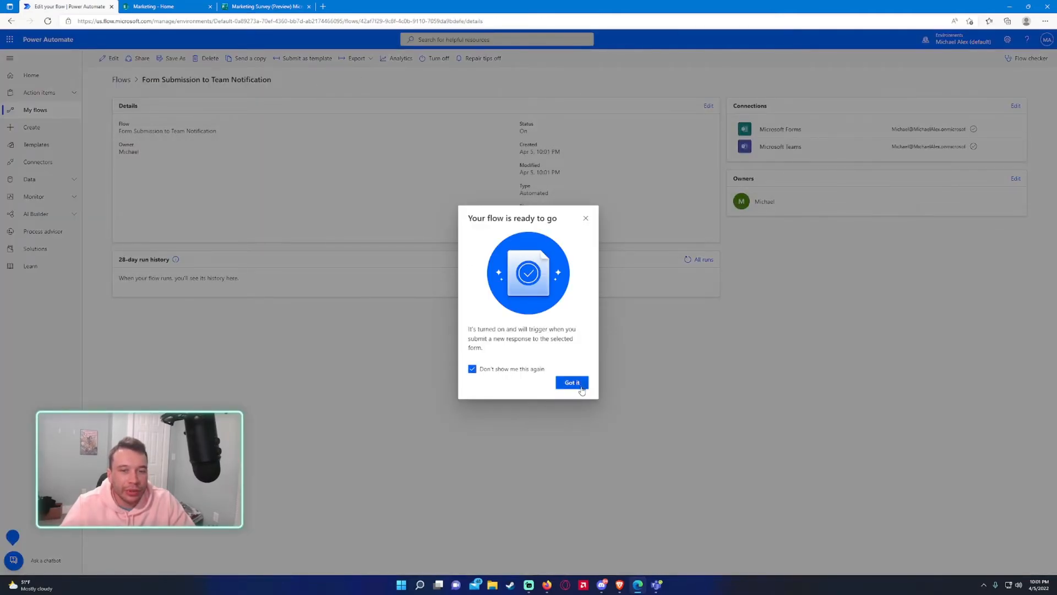
- Submit the test survey response and refresh the run history to show a Succeeded run
left_click(571, 382)
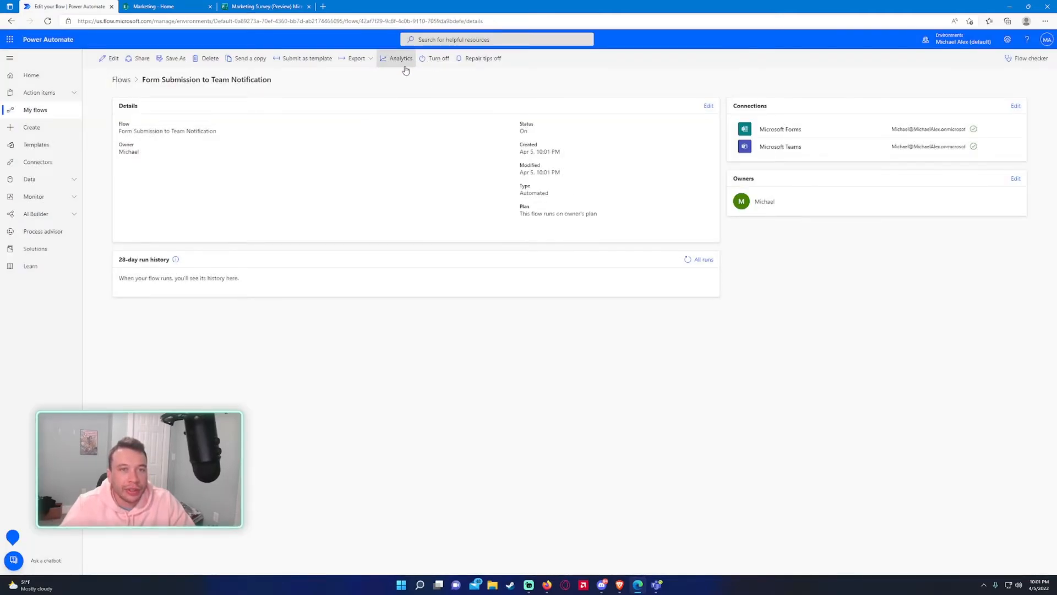
left_click(264, 6)
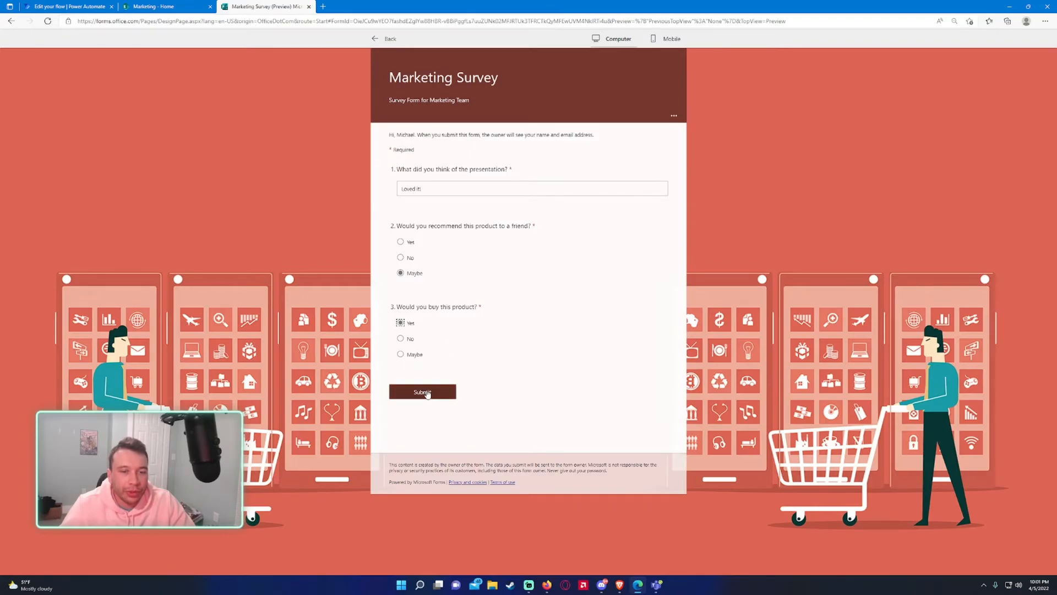
left_click(422, 391)
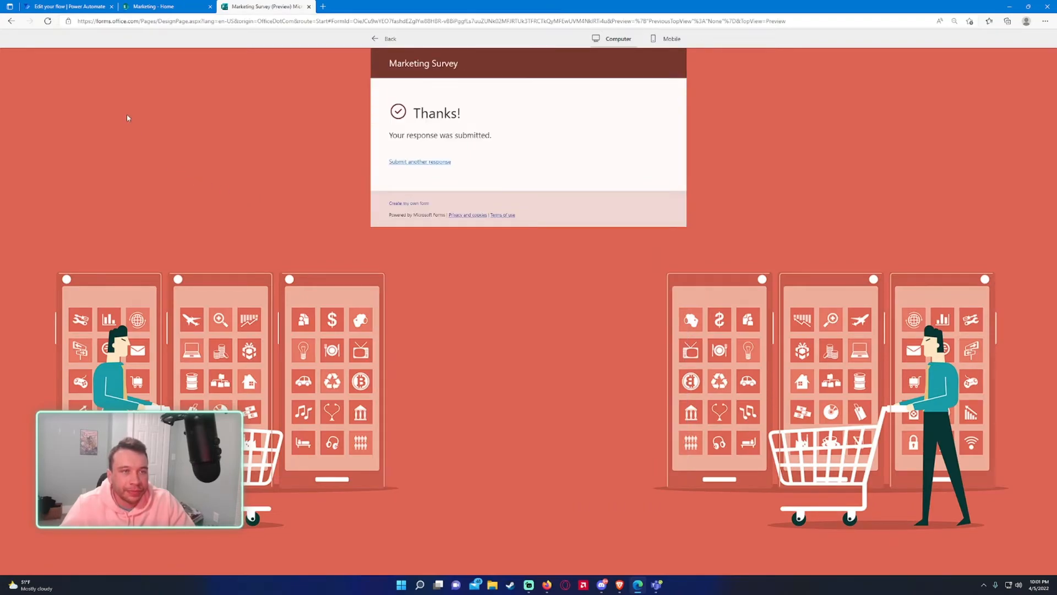
left_click(67, 6)
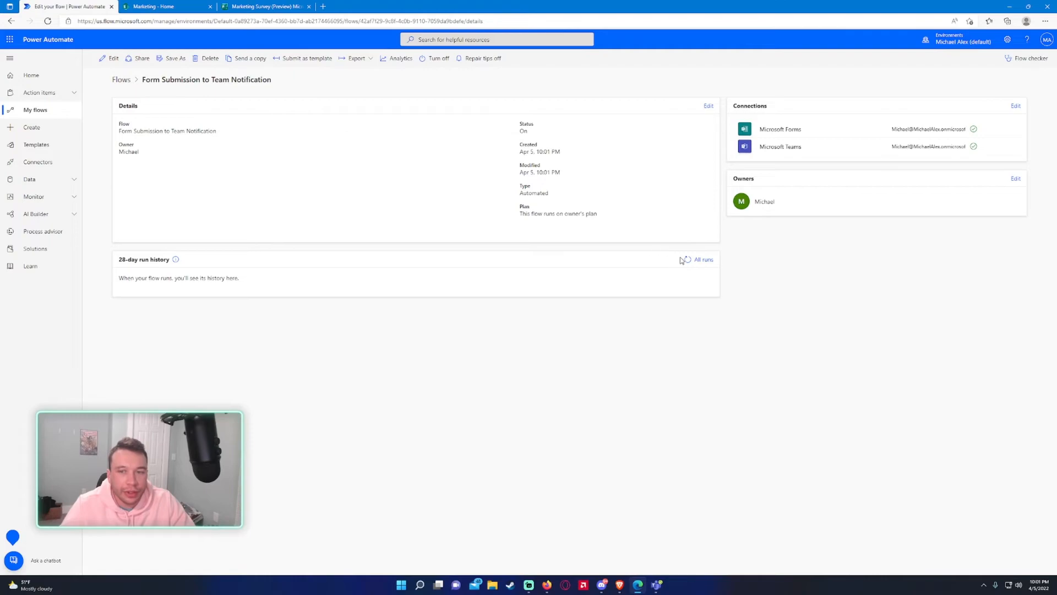
left_click(700, 258)
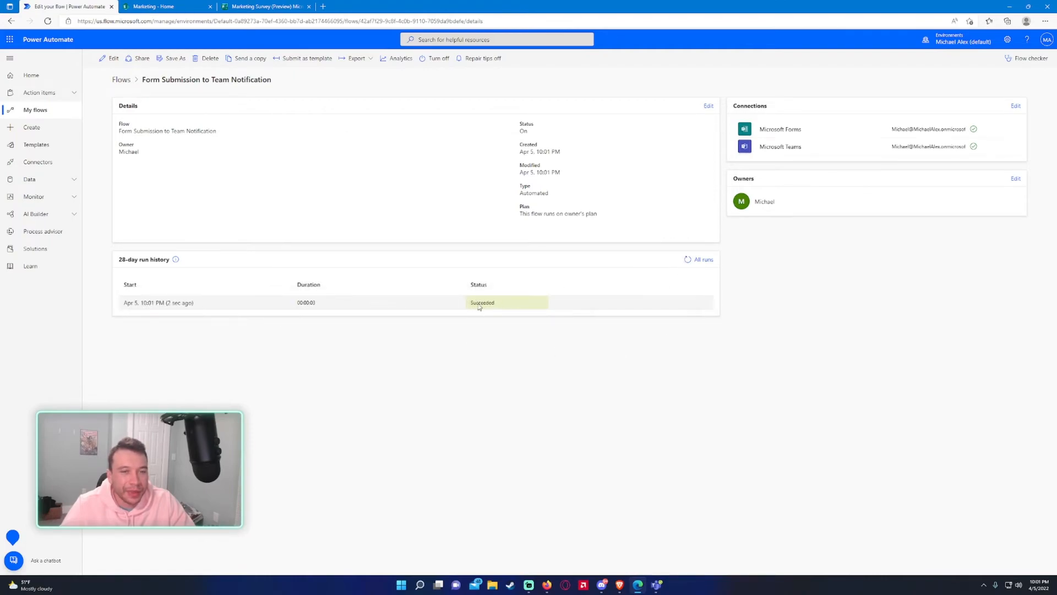
mouse_move(670, 575)
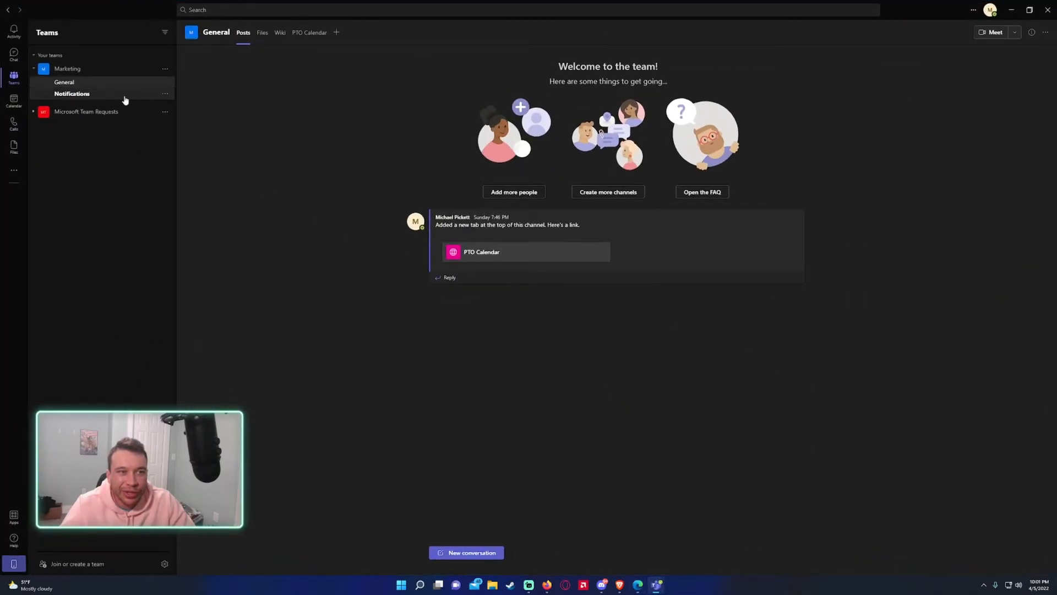
- Review the Notifications channel options, then open Marketing's Notifications channel to see the ALERT post
left_click(165, 93)
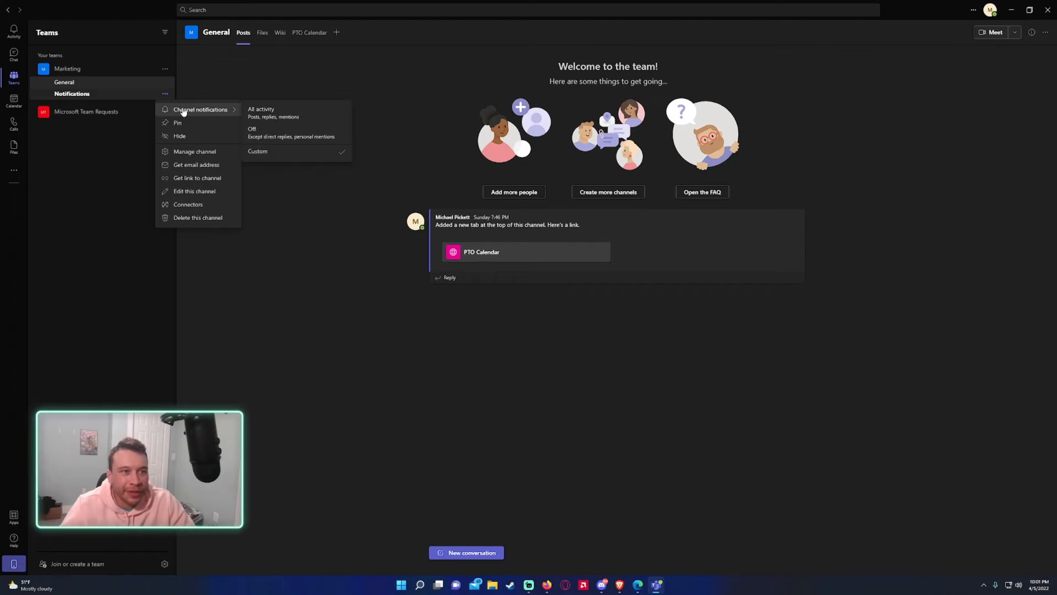
mouse_move(175, 109)
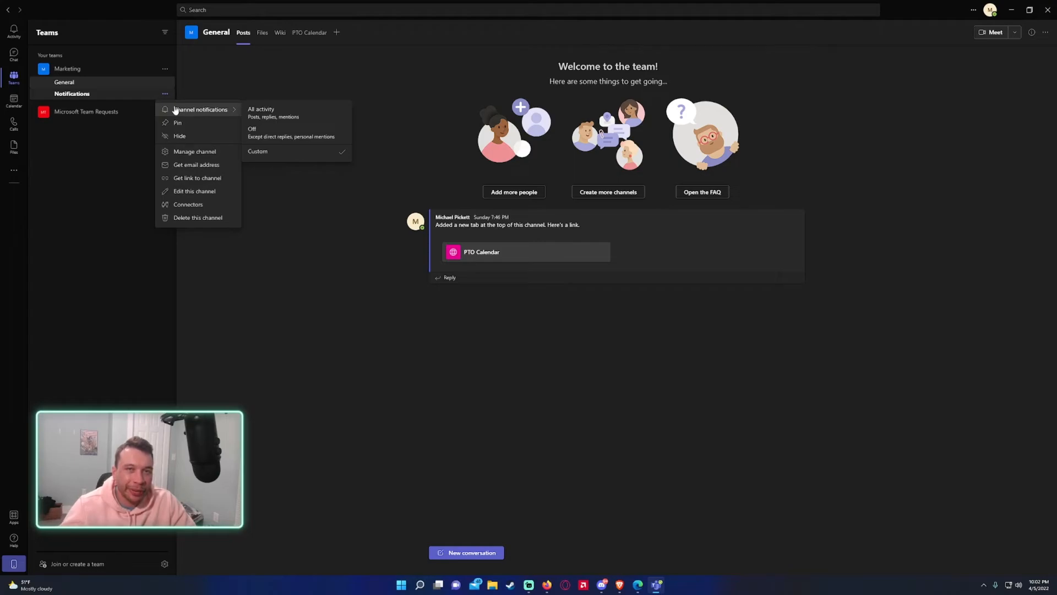
mouse_move(295, 153)
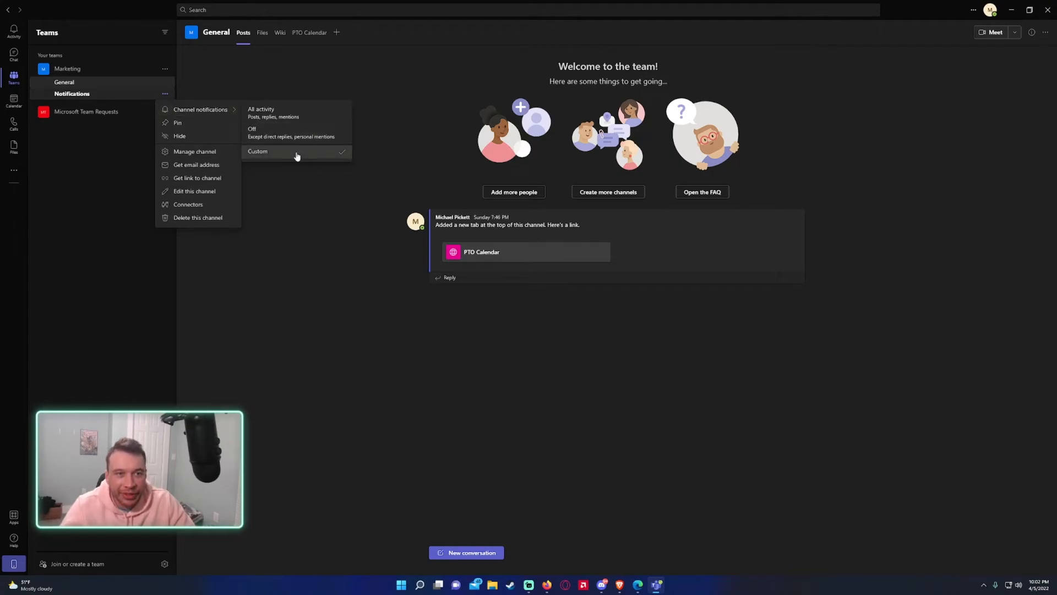
mouse_move(200, 109)
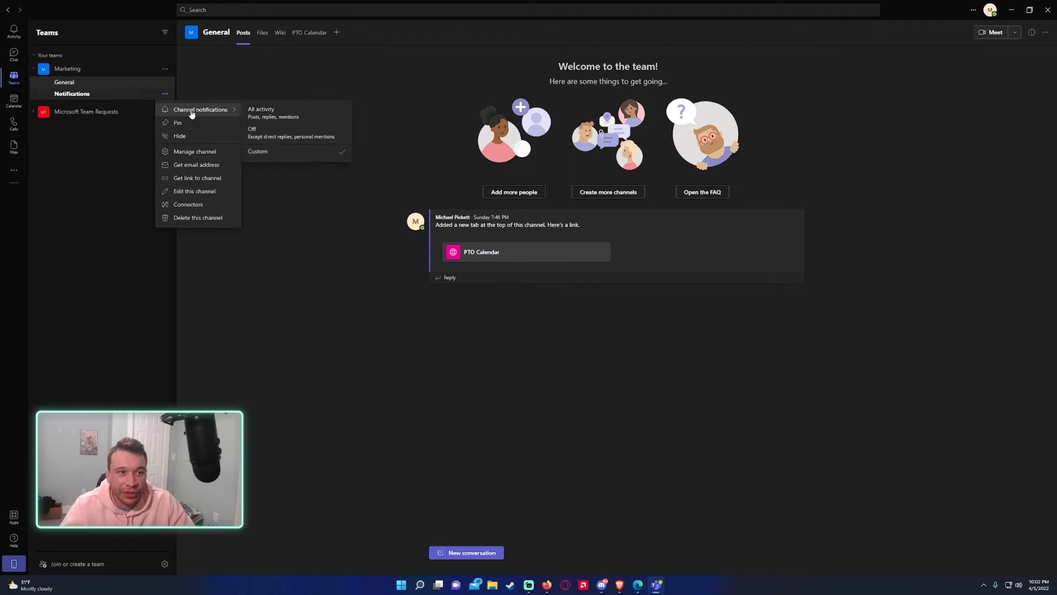
left_click(273, 113)
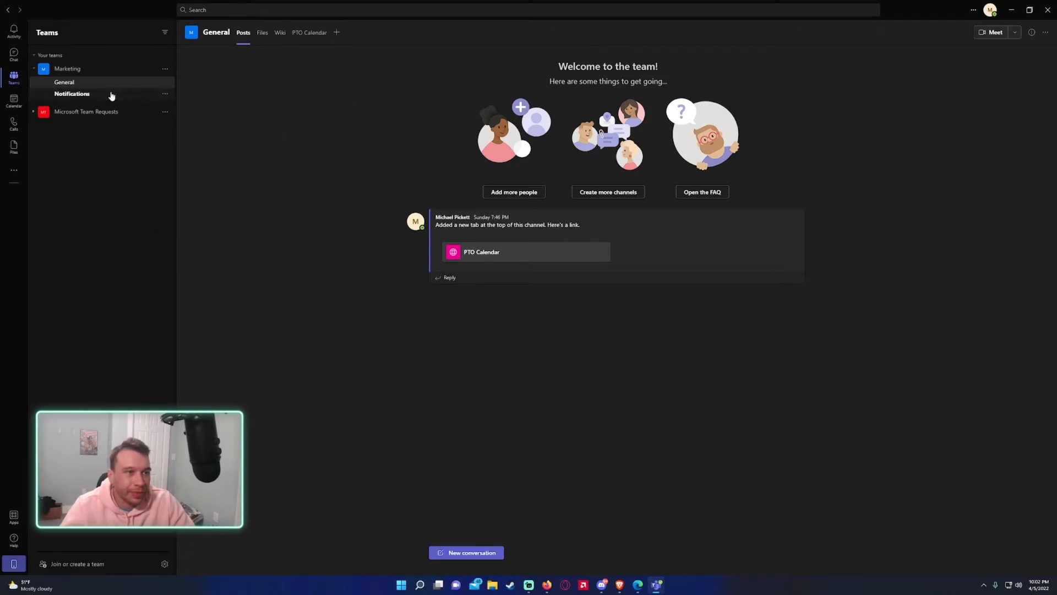
left_click(72, 94)
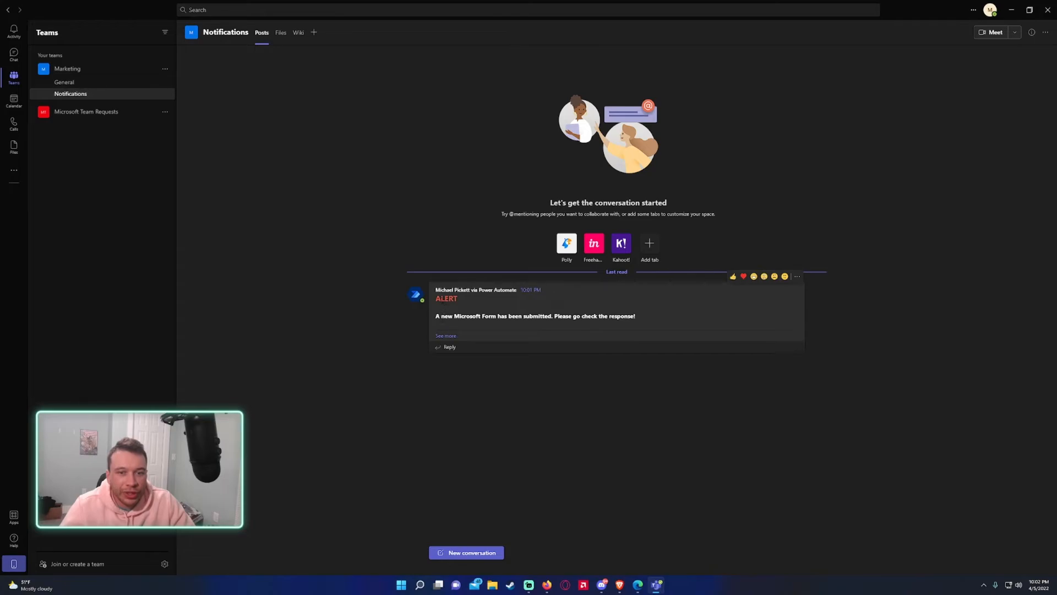
- Expand the ALERT post to show Loved it, Maybe, Yes and the responder's email
left_click(445, 336)
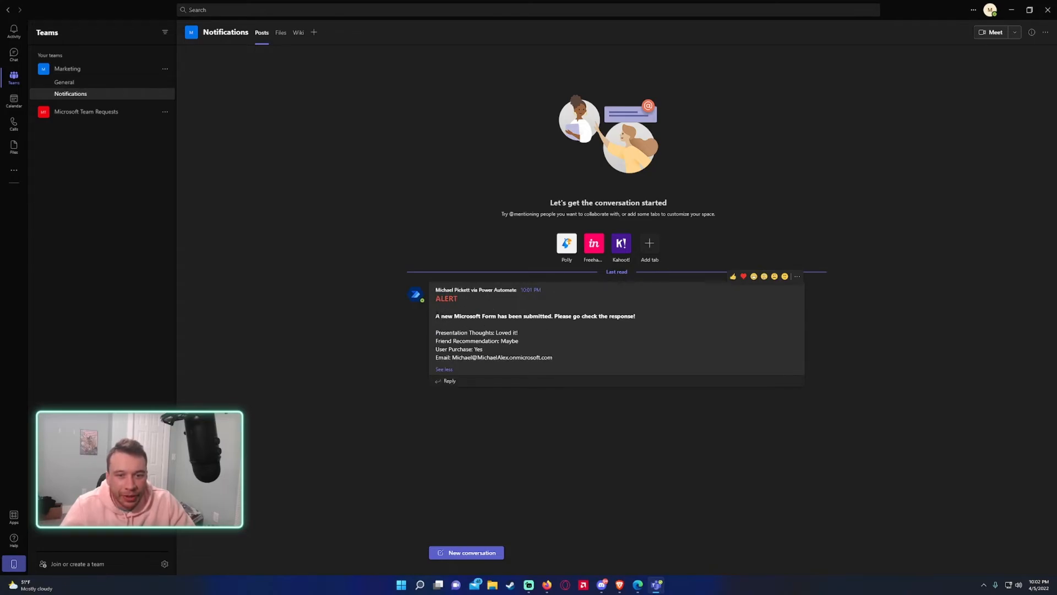
triple_click(534, 315)
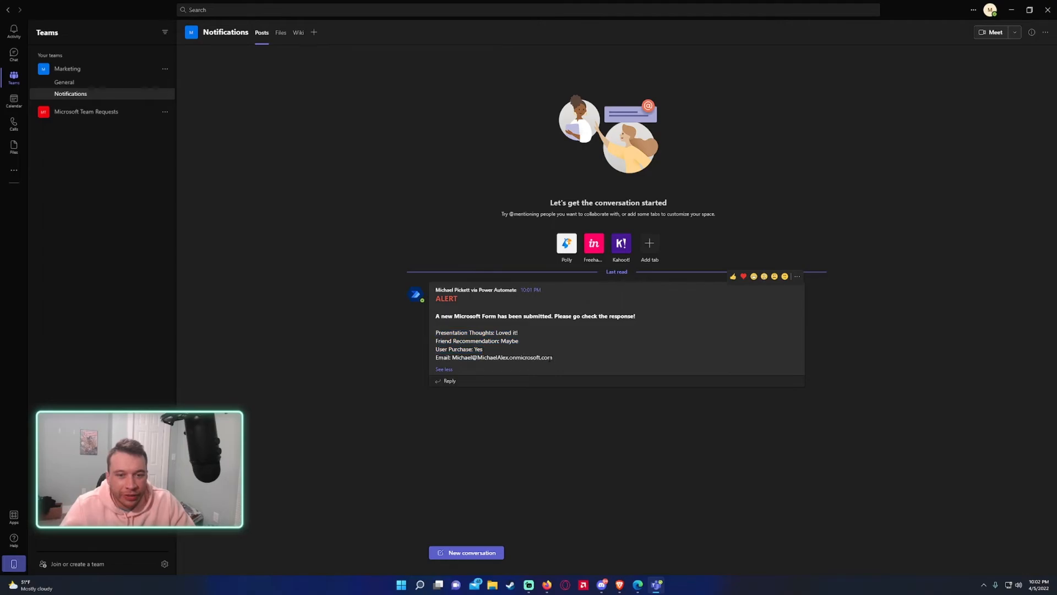
mouse_move(82, 82)
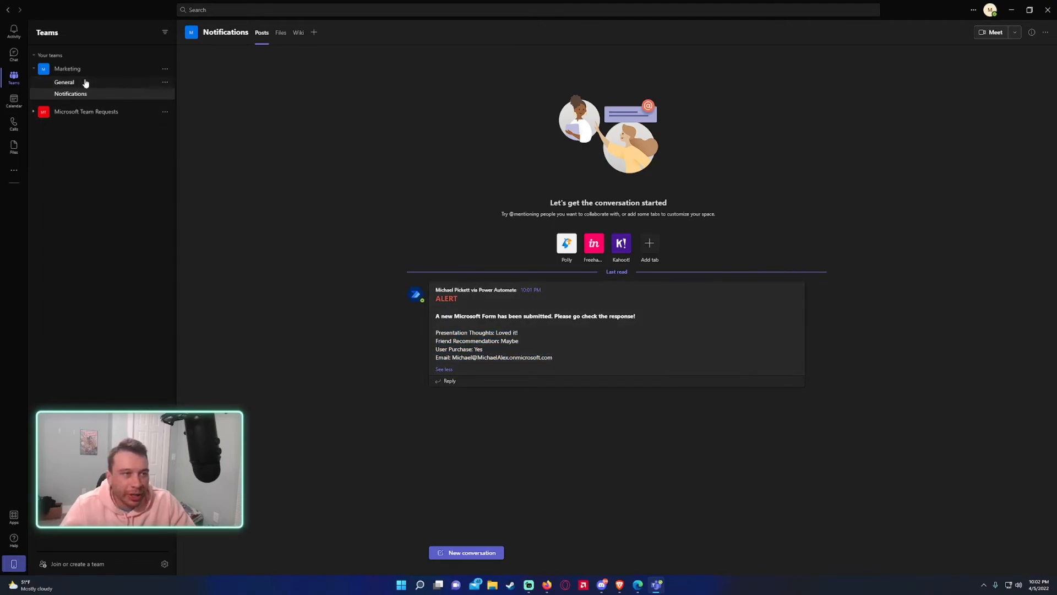
left_click(64, 81)
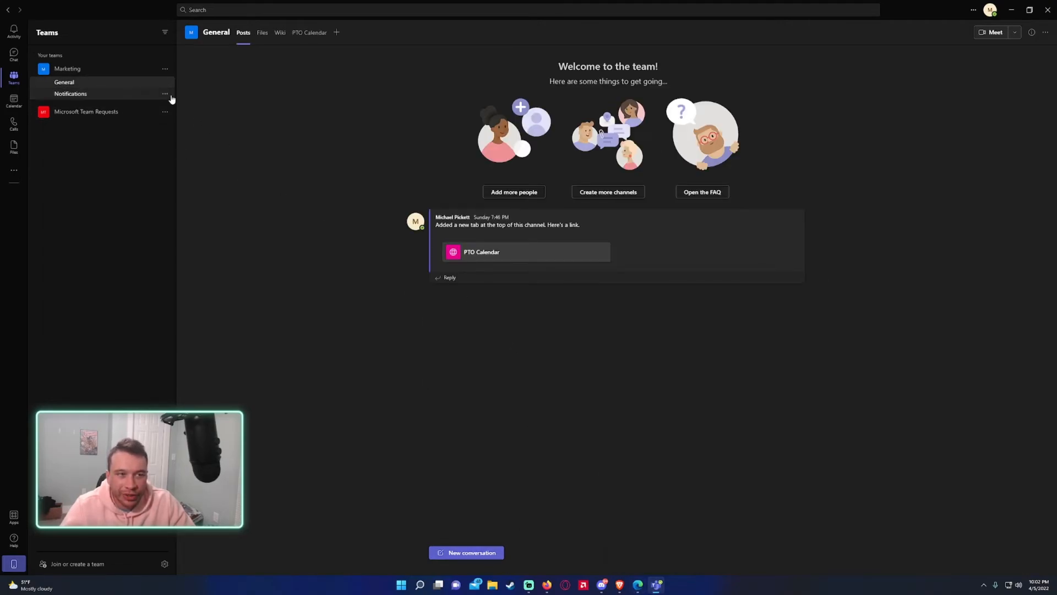
left_click(165, 93)
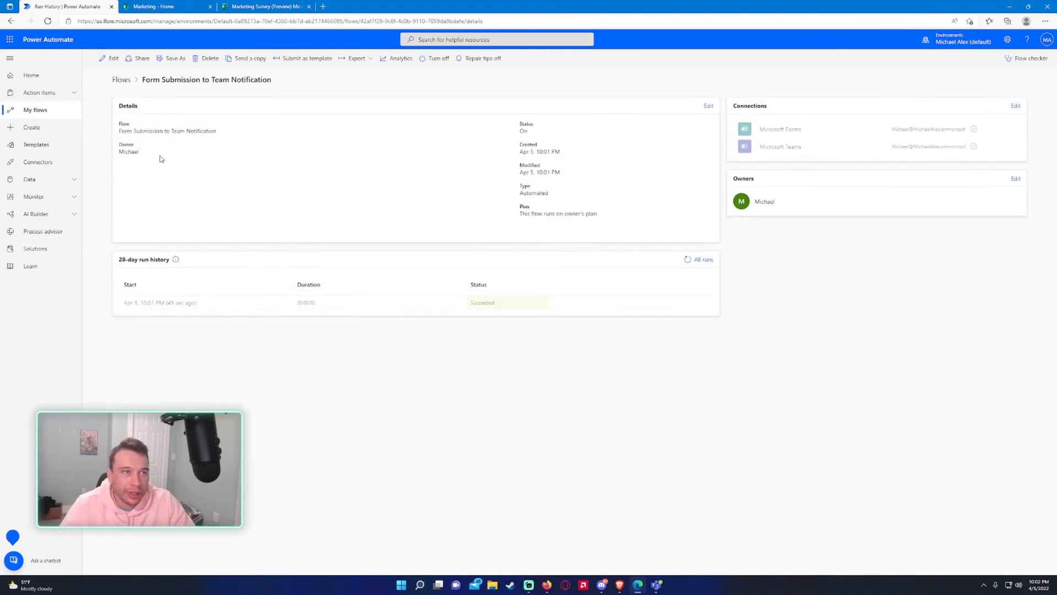
mouse_move(160, 302)
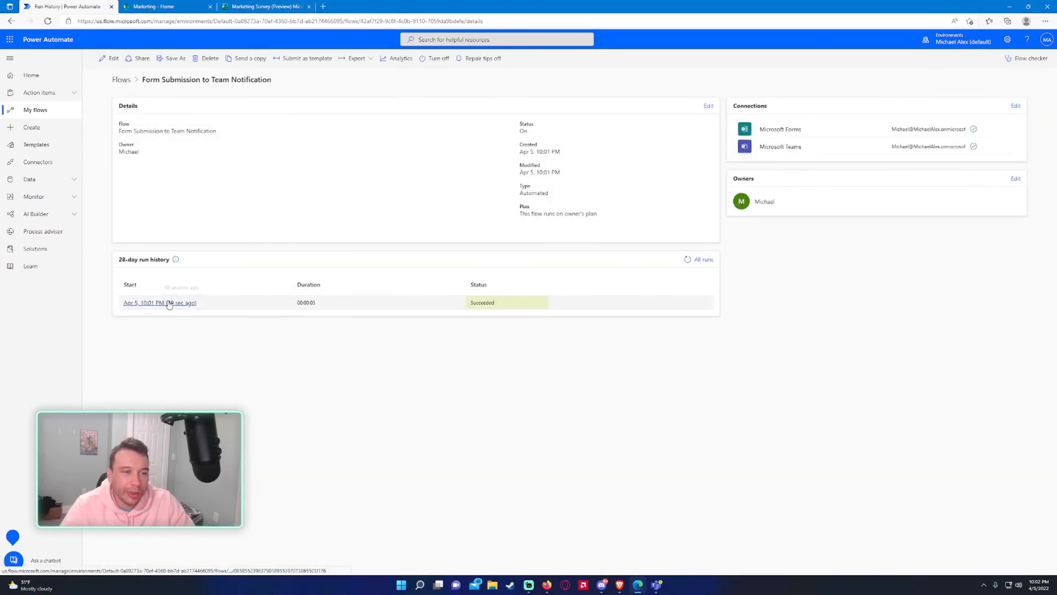
- Resubmit the succeeded flow run and view the second ALERT post in Teams
left_click(159, 302)
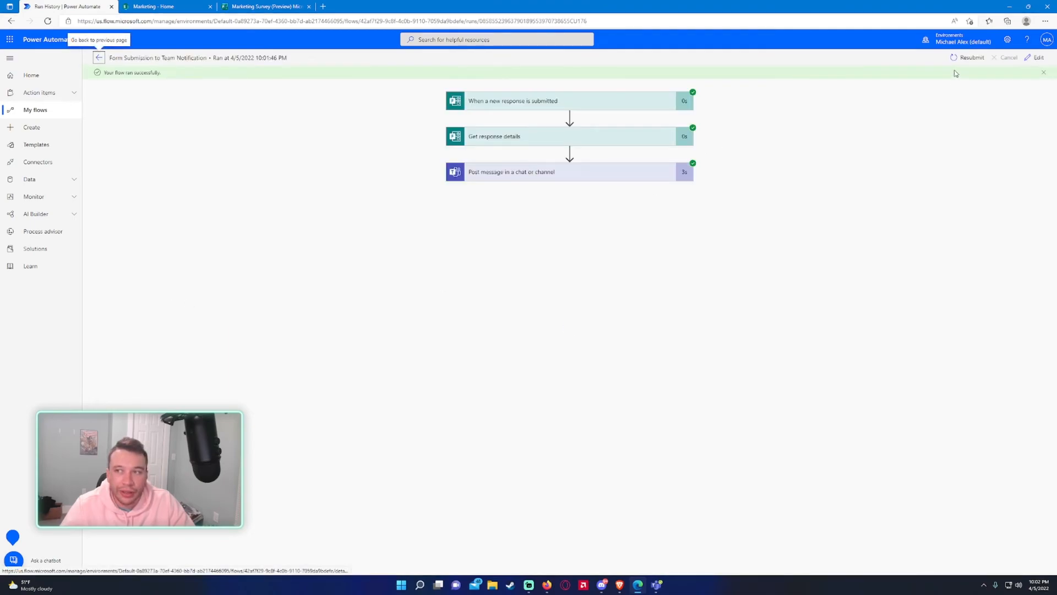
left_click(970, 57)
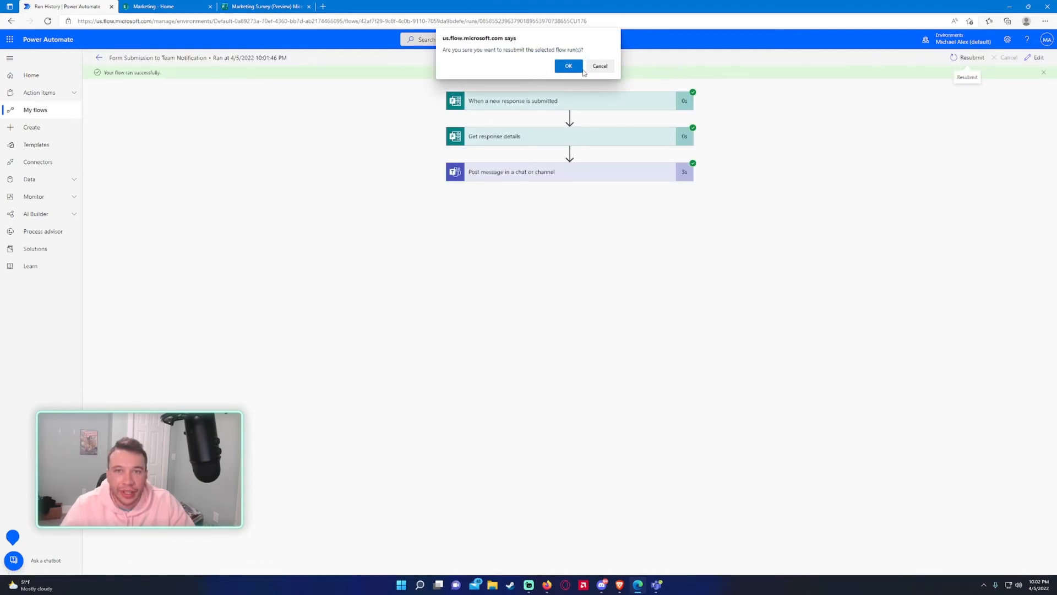
left_click(598, 66)
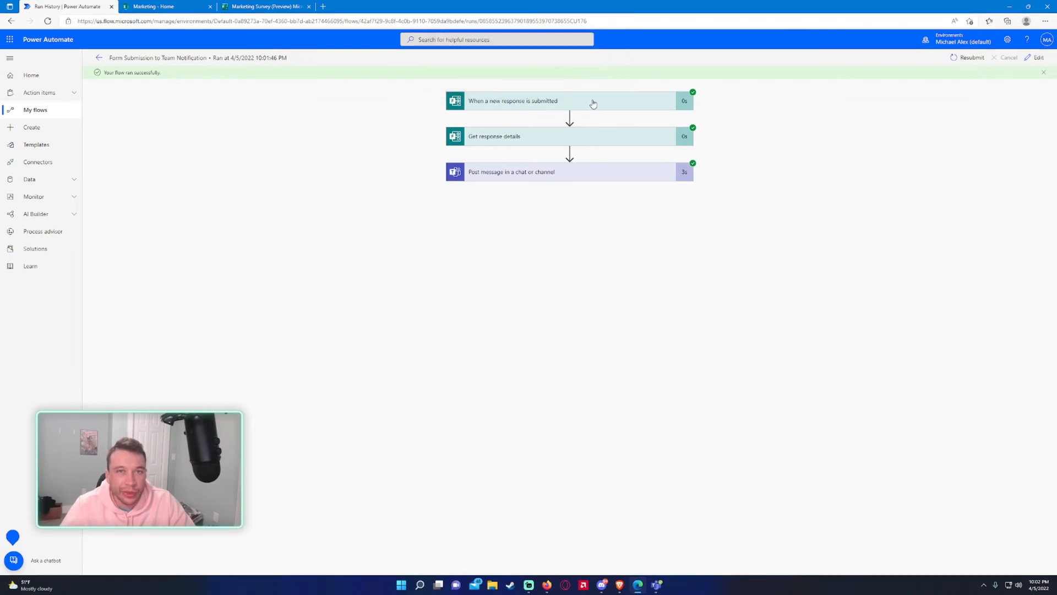
left_click(970, 57)
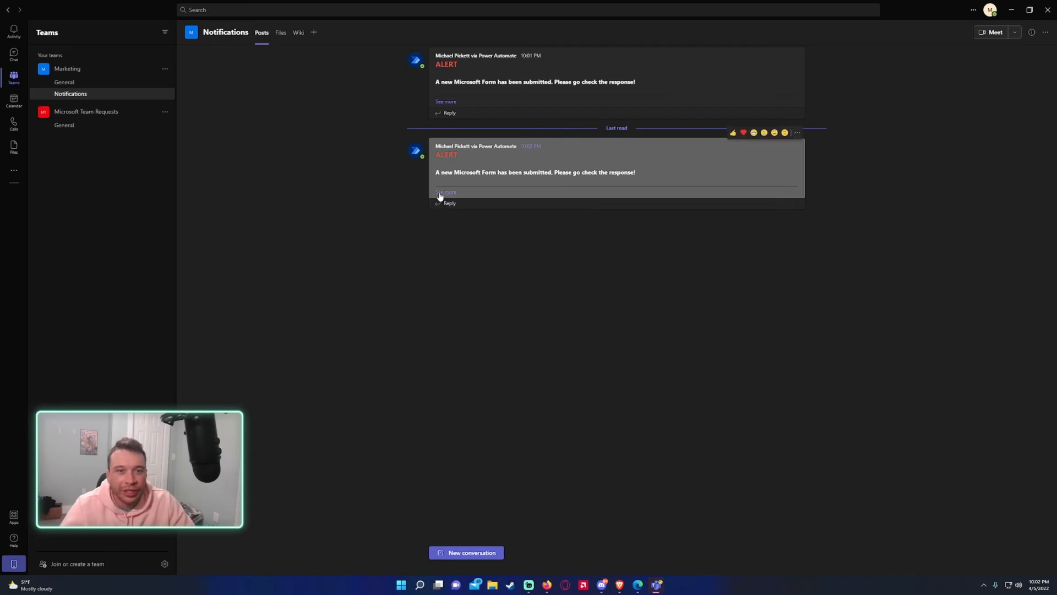
left_click(445, 193)
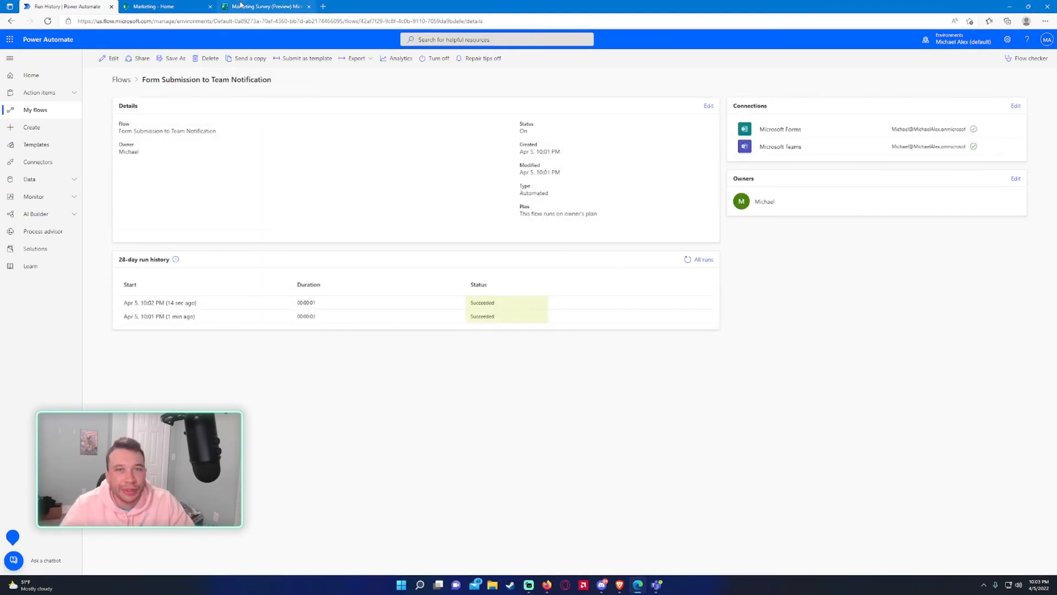
mouse_move(263, 6)
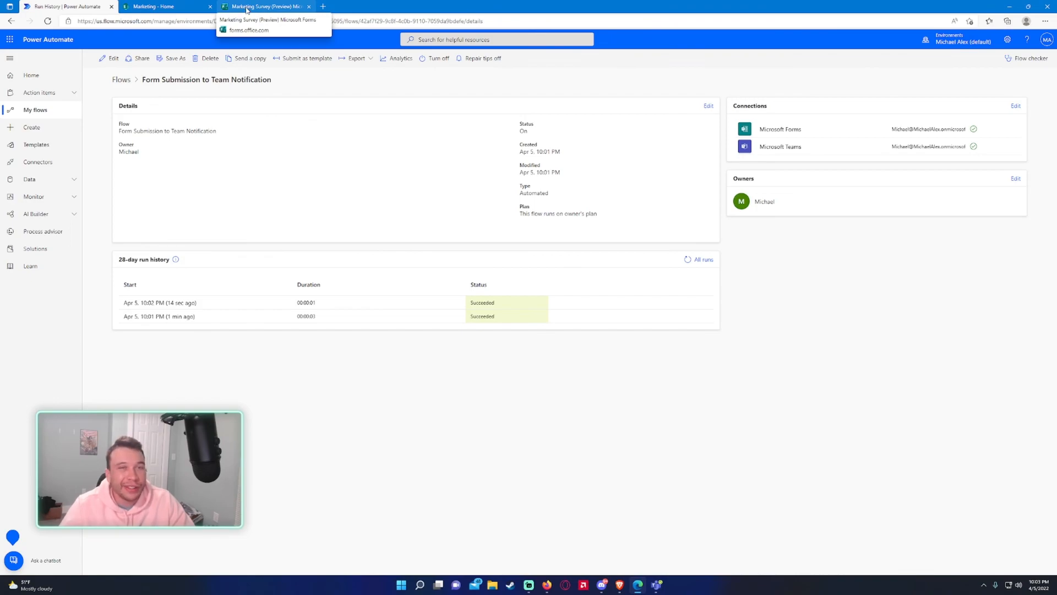
mouse_move(247, 13)
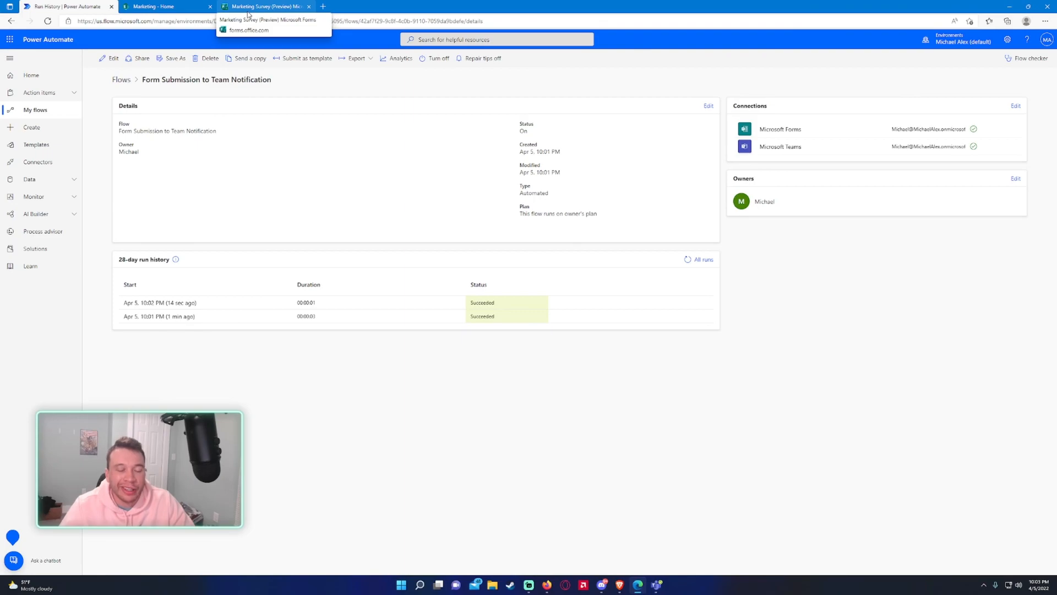
mouse_move(246, 36)
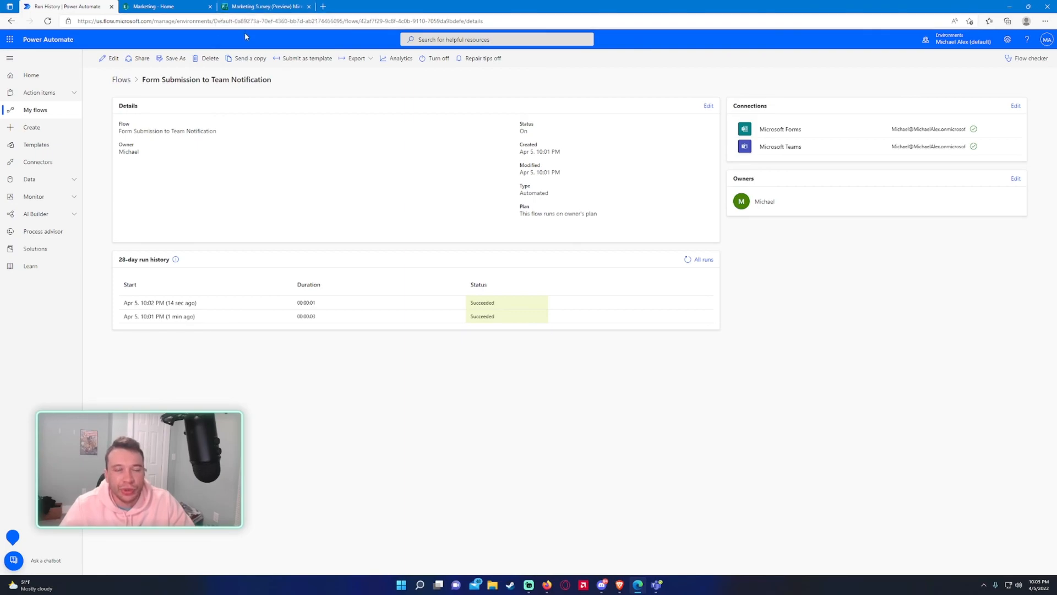
mouse_move(277, 43)
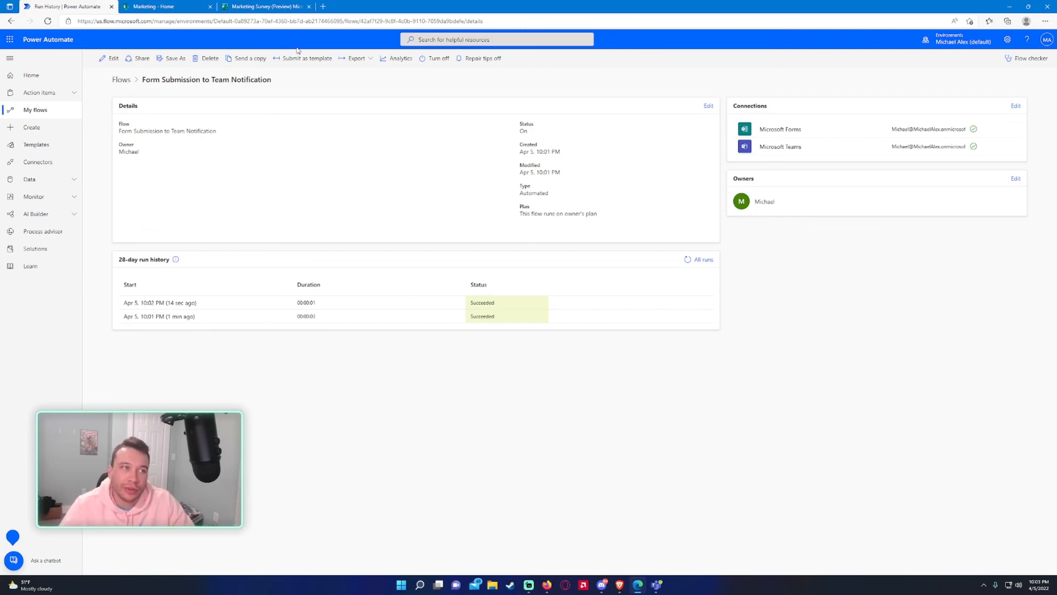
mouse_move(324, 91)
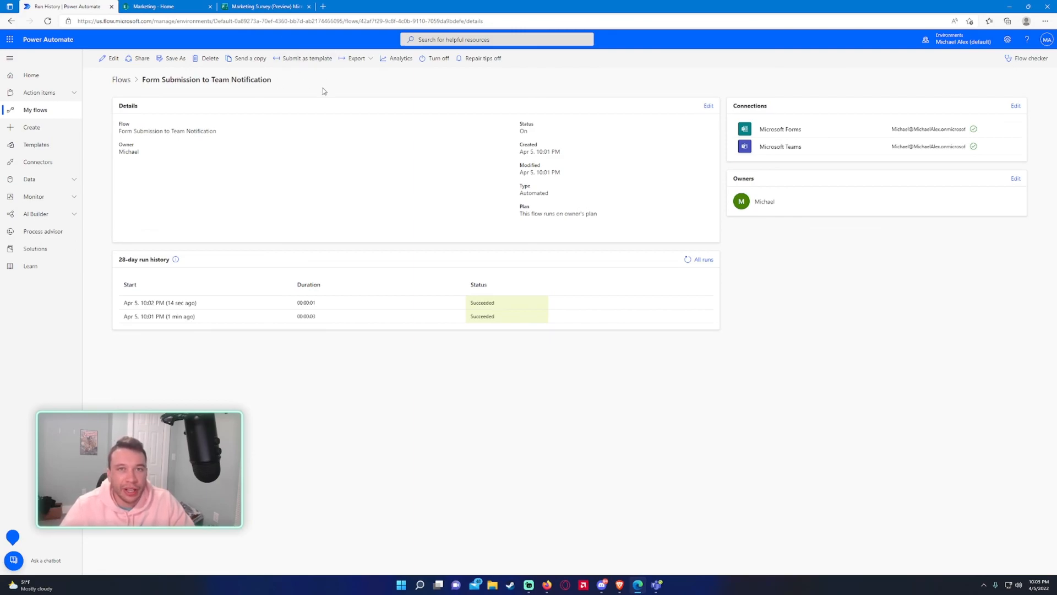
mouse_move(360, 128)
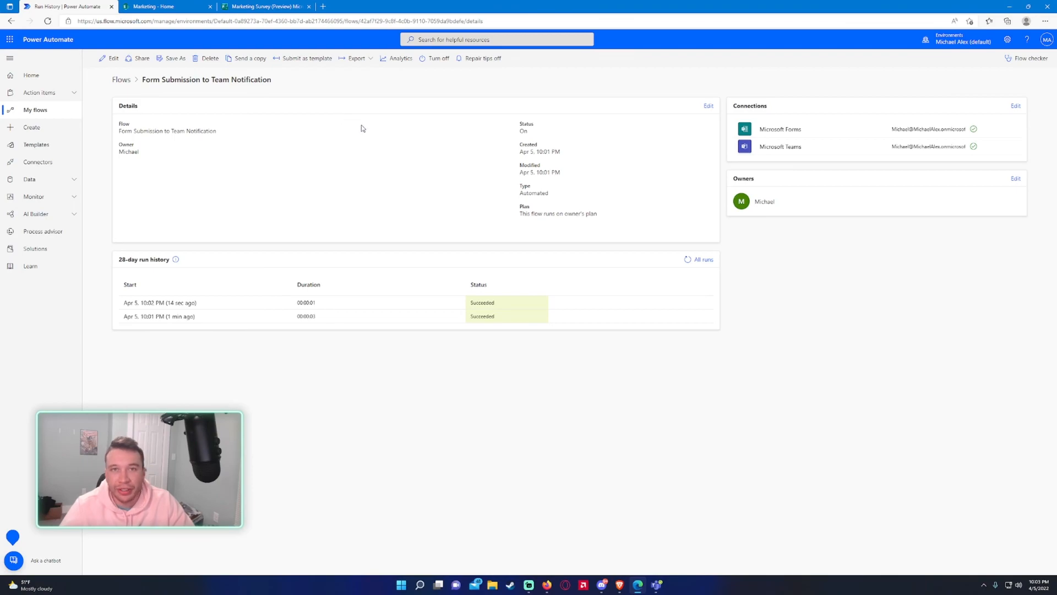
mouse_move(302, 58)
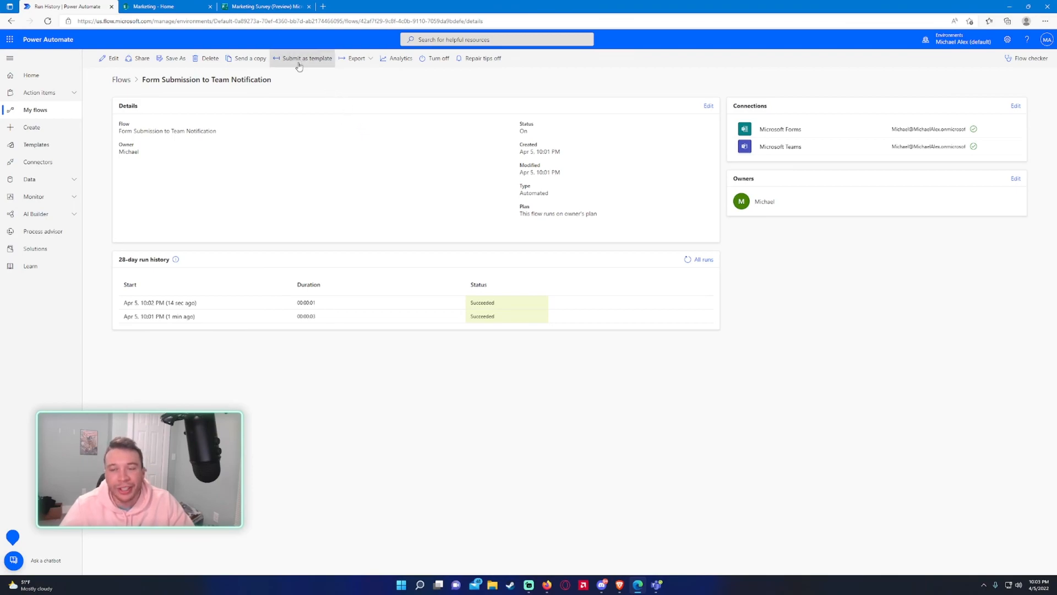
mouse_move(348, 167)
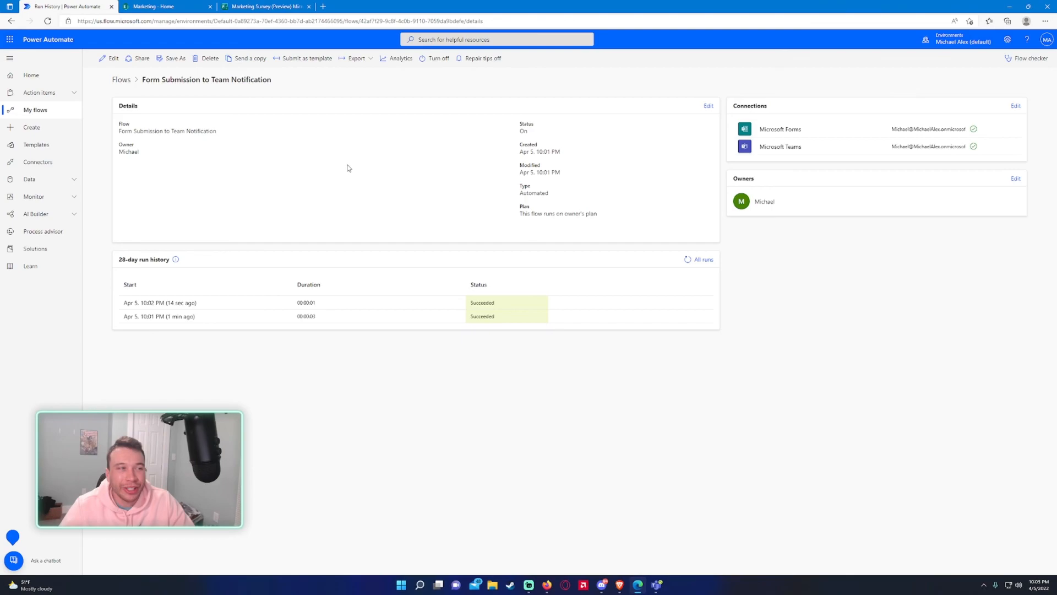
mouse_move(343, 183)
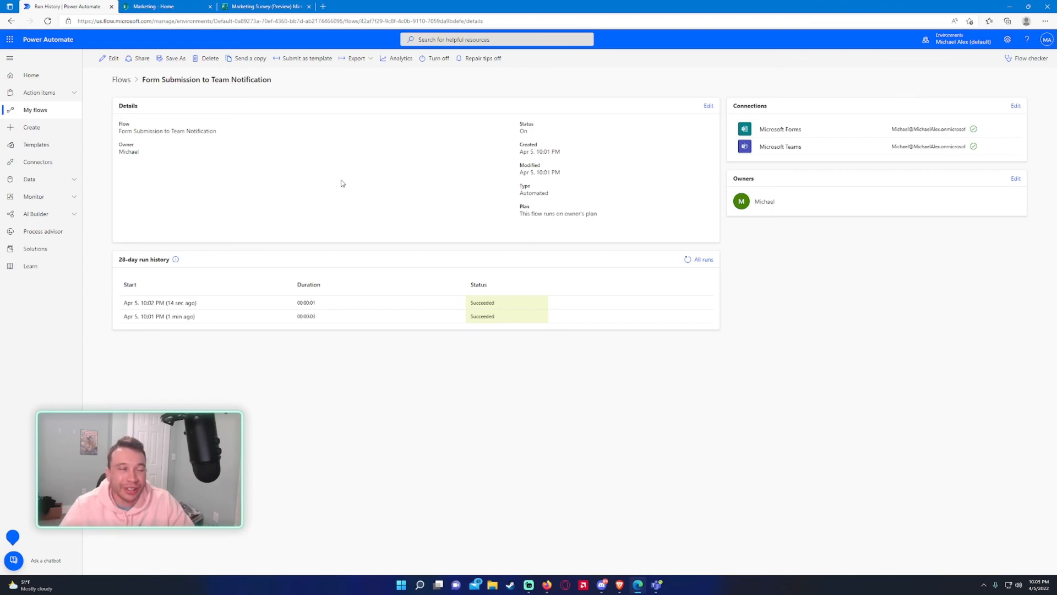